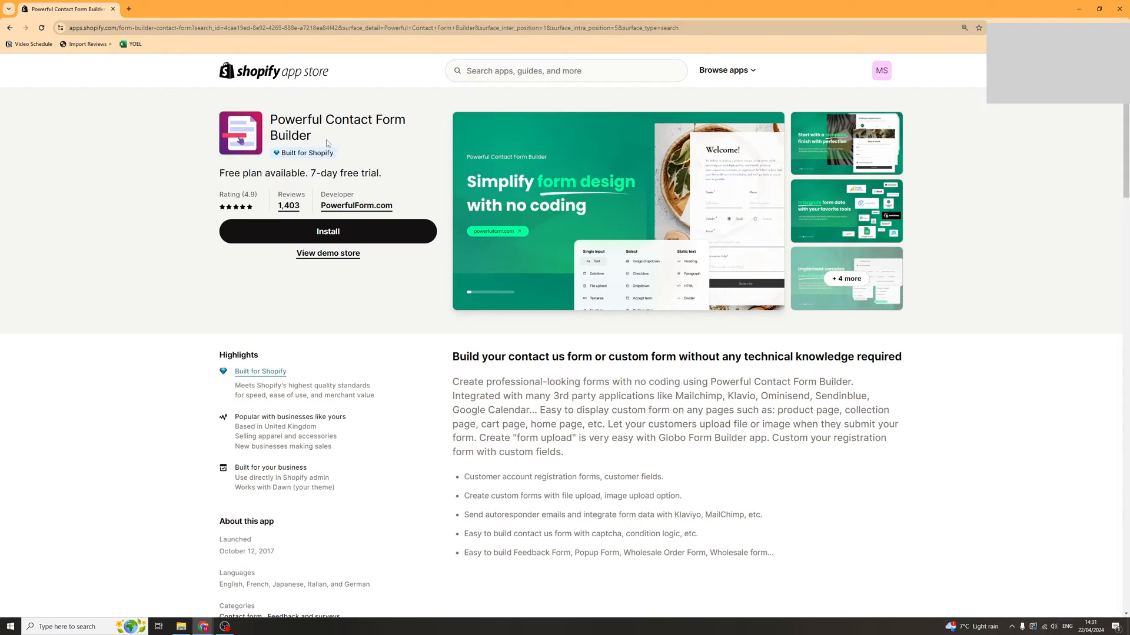
mouse_move(263, 128)
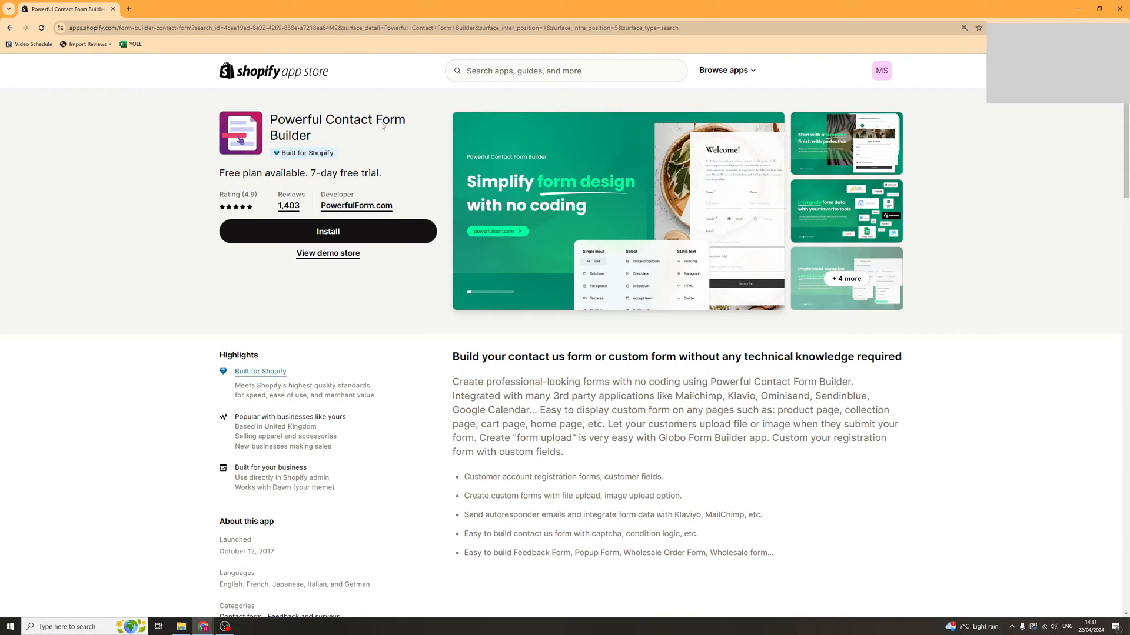
mouse_move(382, 255)
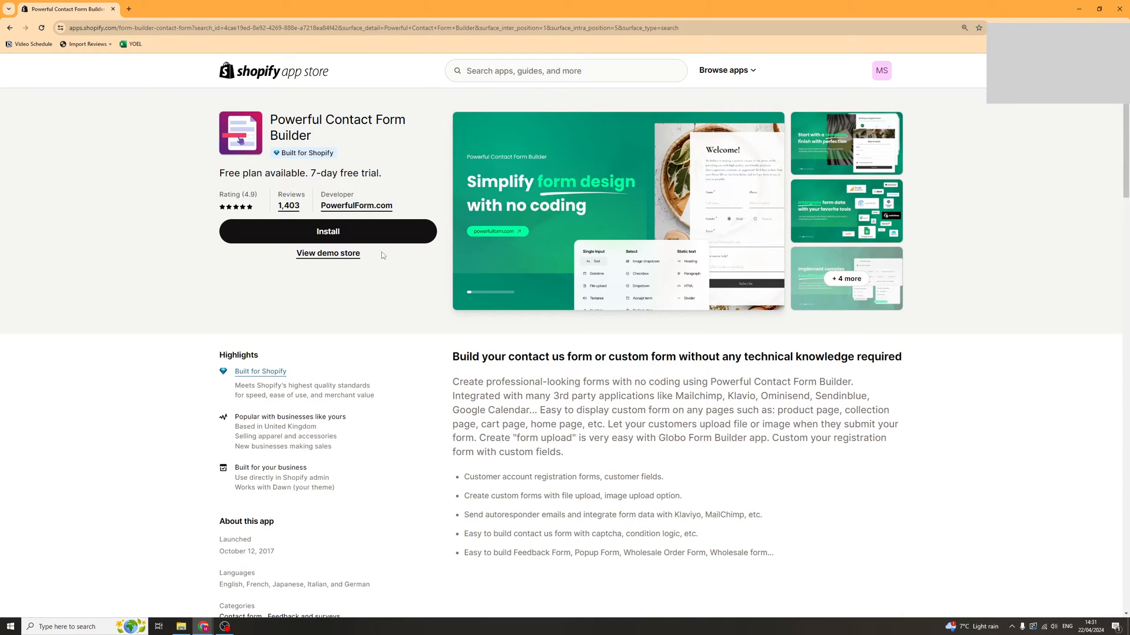
Install Powerful Form Builder, approving its requested data access, and land on the app dashboard.
left_click(328, 232)
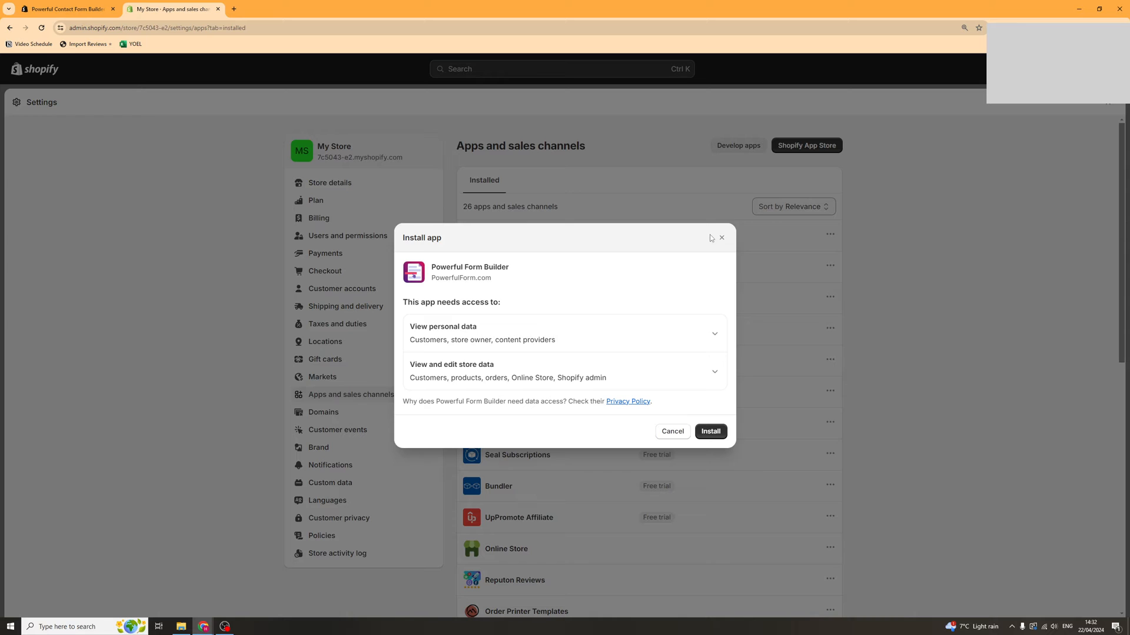
left_click(709, 430)
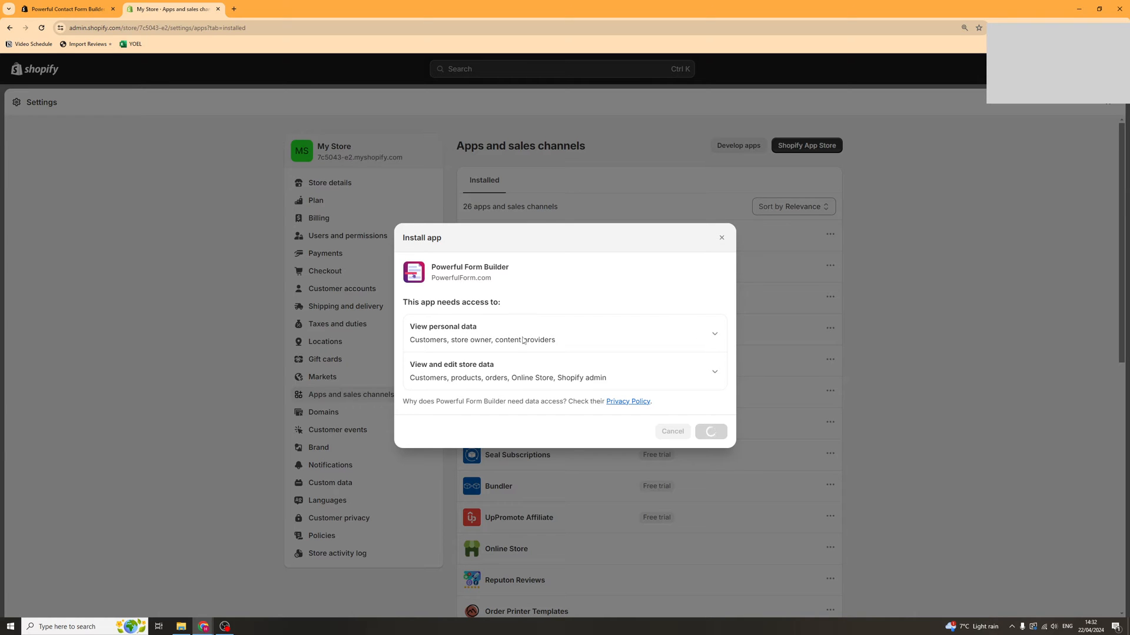
left_click(710, 431)
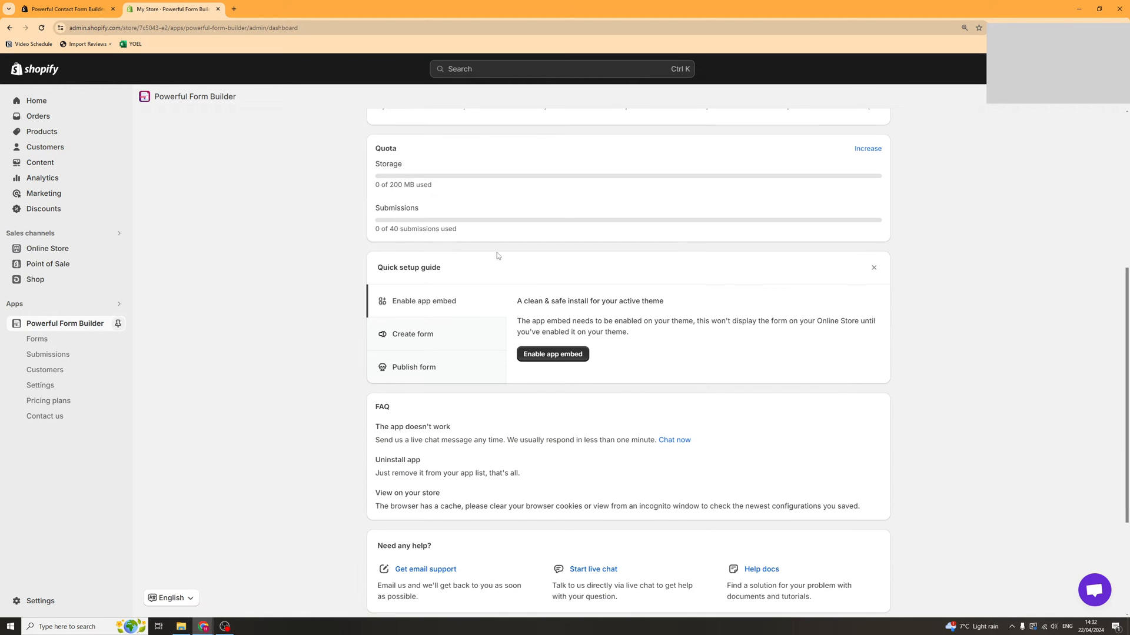
mouse_move(442, 272)
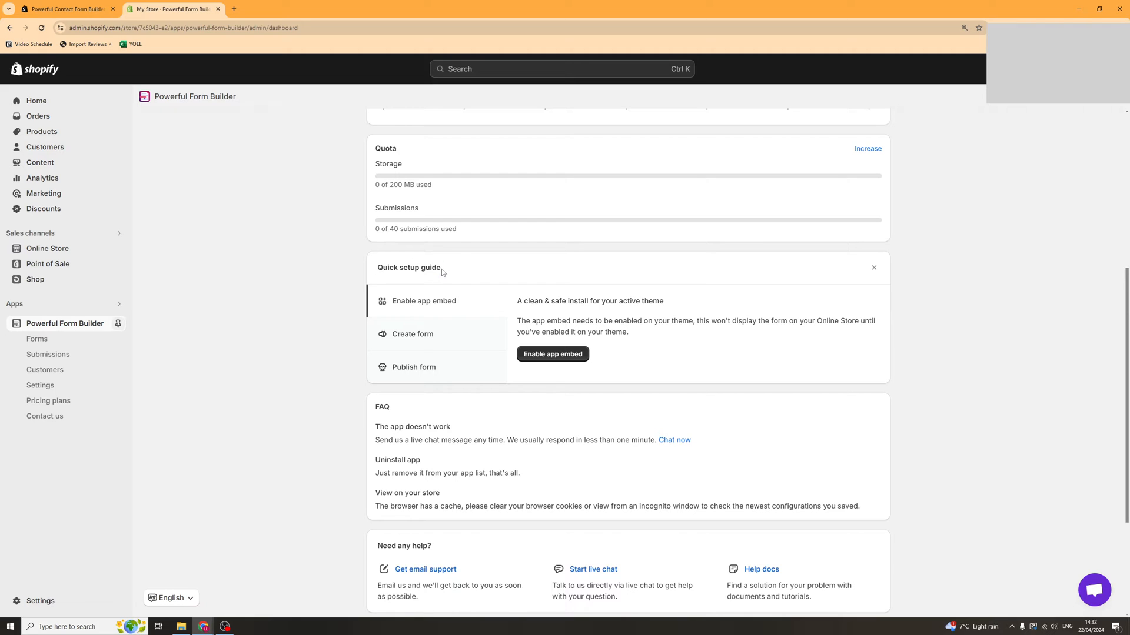
mouse_move(602, 370)
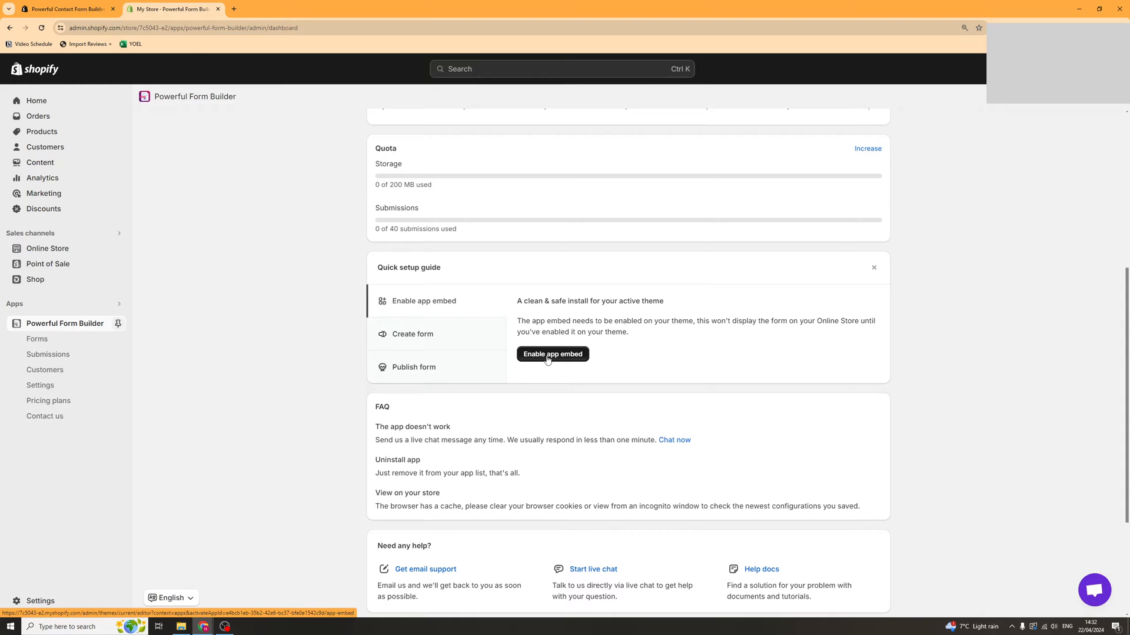
Launch the theme editor's App embeds panel from the Quick setup guide.
left_click(552, 354)
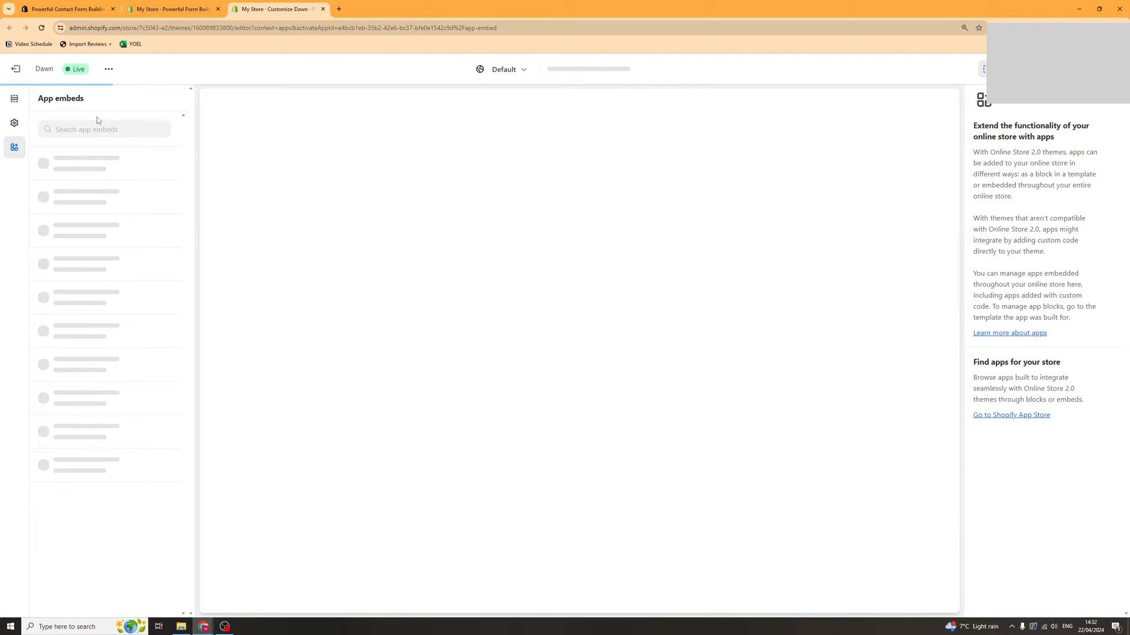
Enable the Globo Form Builder embed on the Dawn theme, save it, and return to the app.
left_click(161, 166)
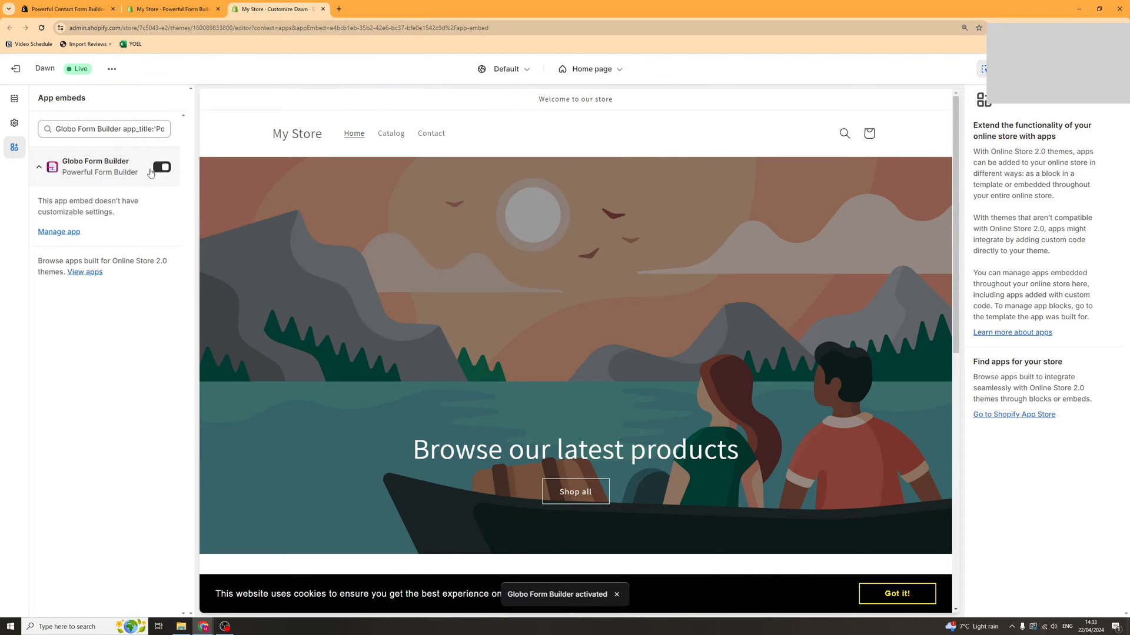
left_click(161, 167)
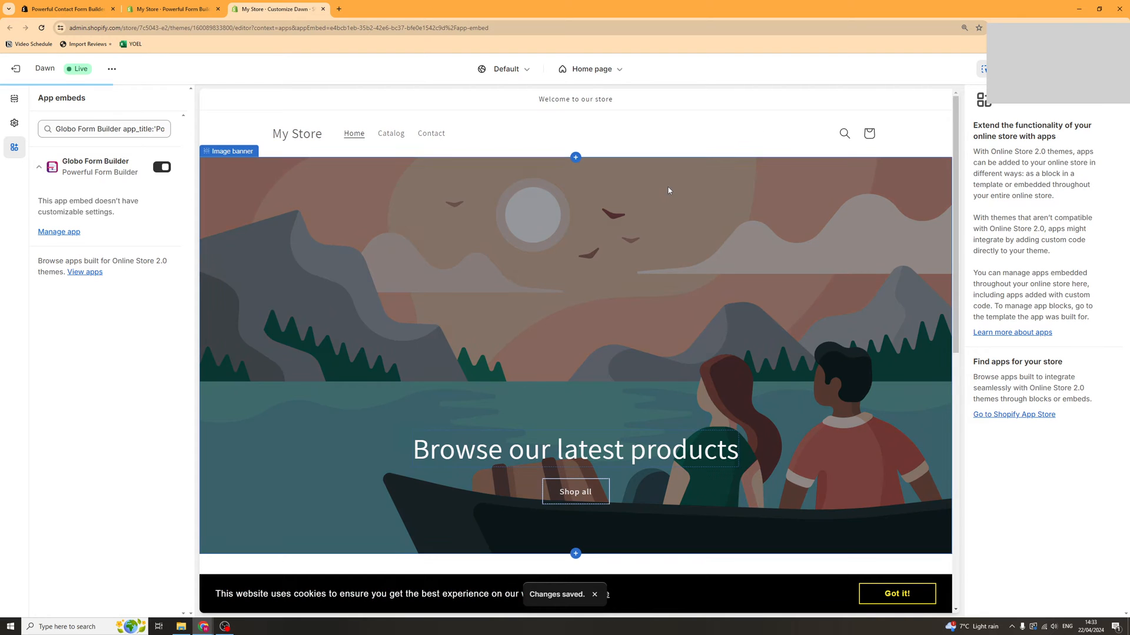
left_click(170, 8)
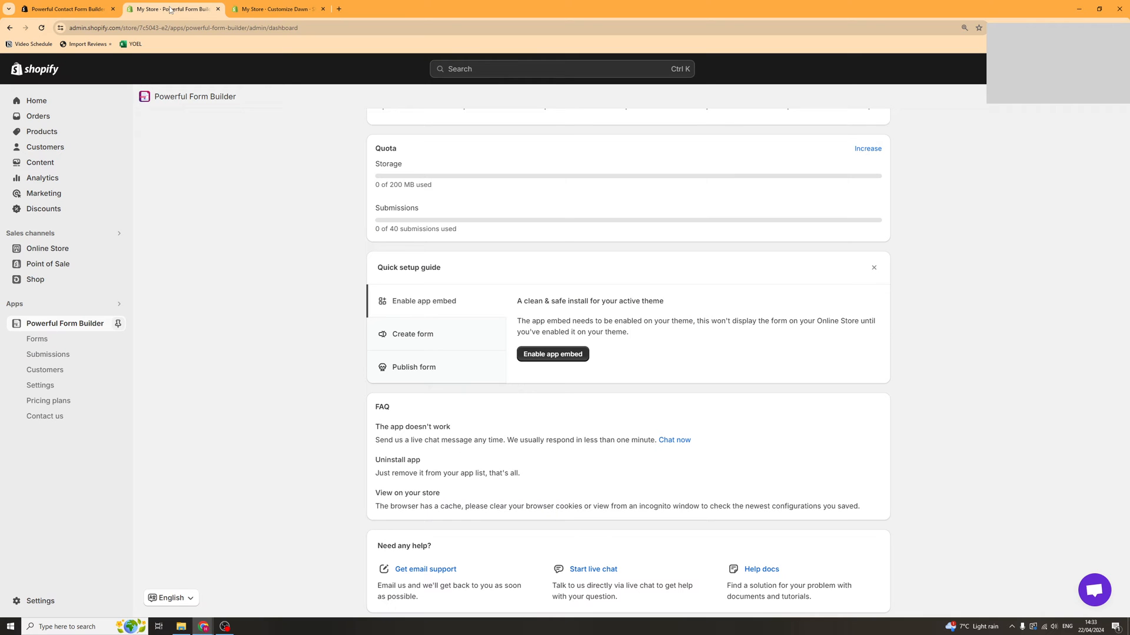
Reload the dashboard so the setup guide marks app embed done and shows Create form.
left_click(41, 27)
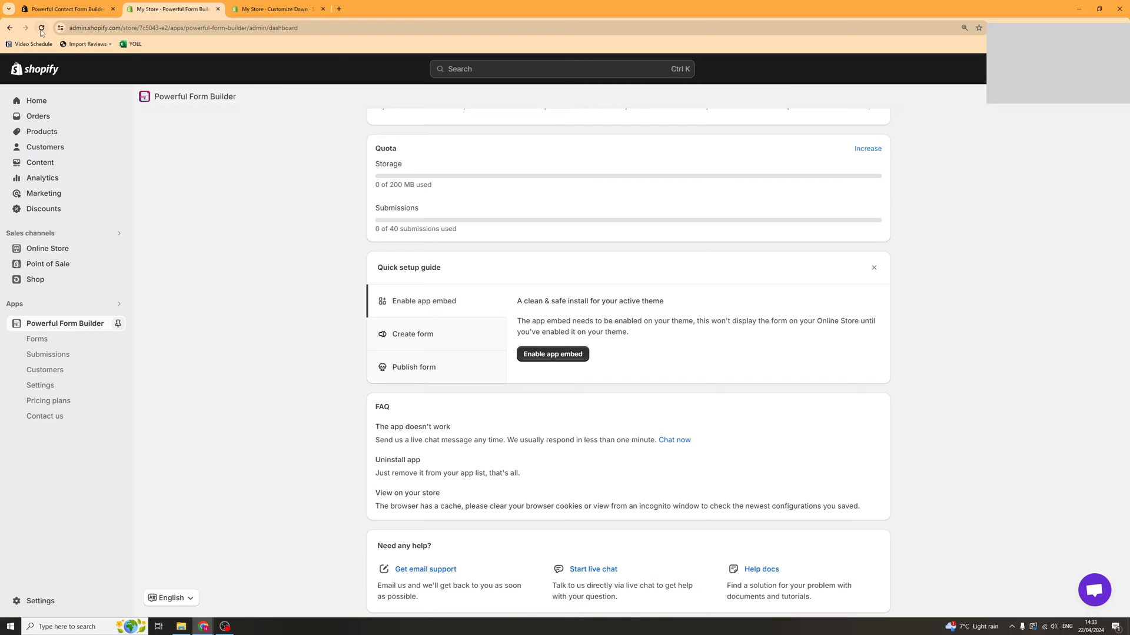
left_click(413, 333)
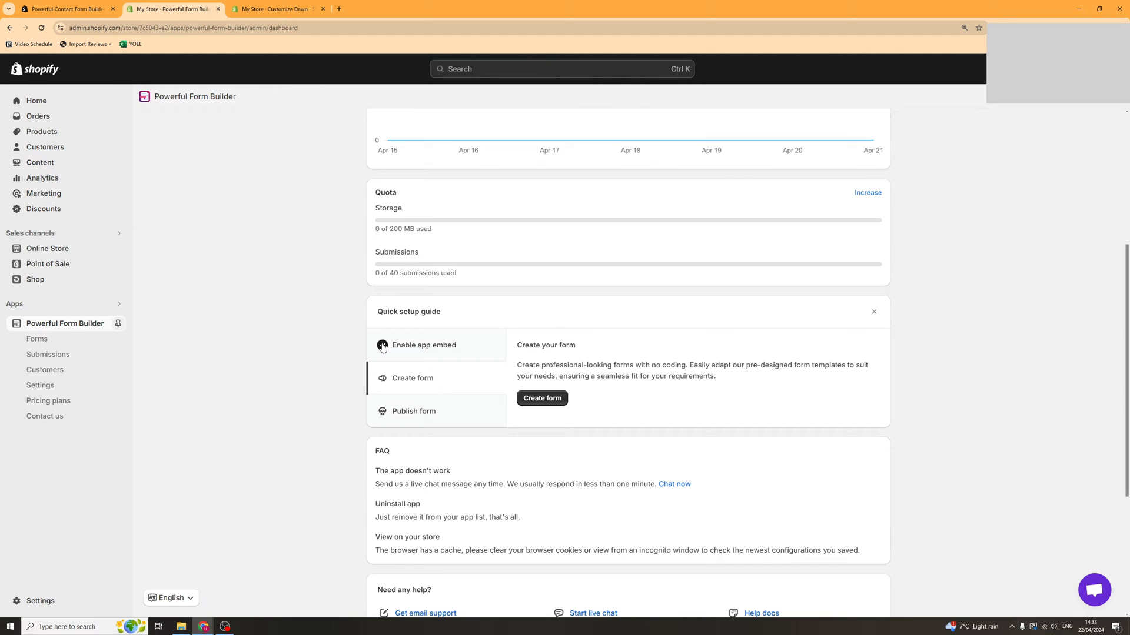
scroll("down", 3)
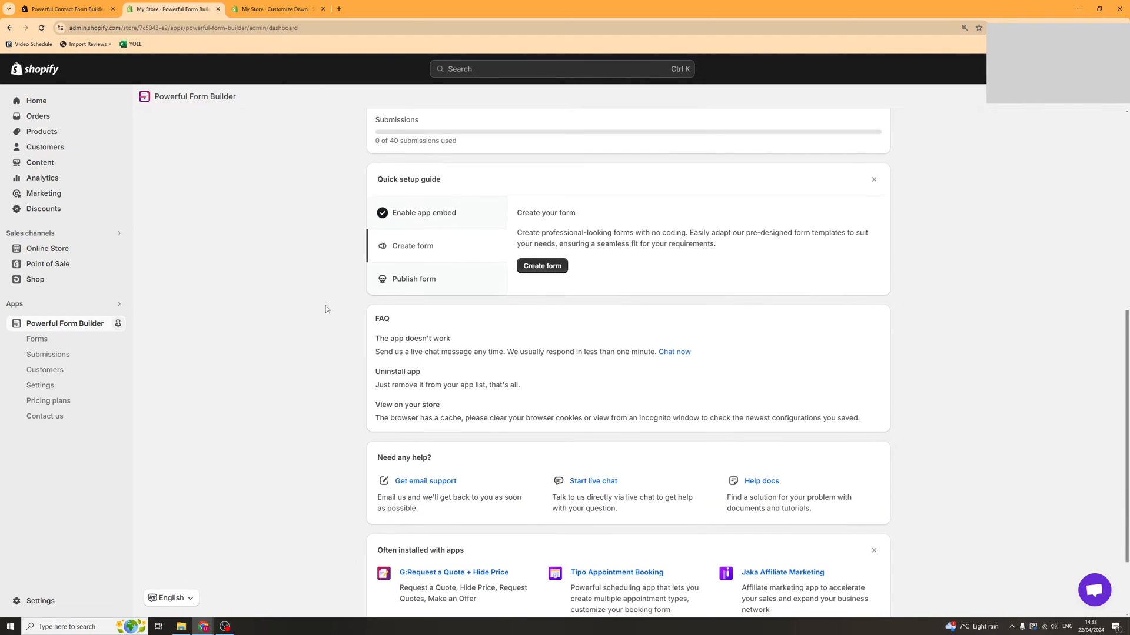
double_click(544, 213)
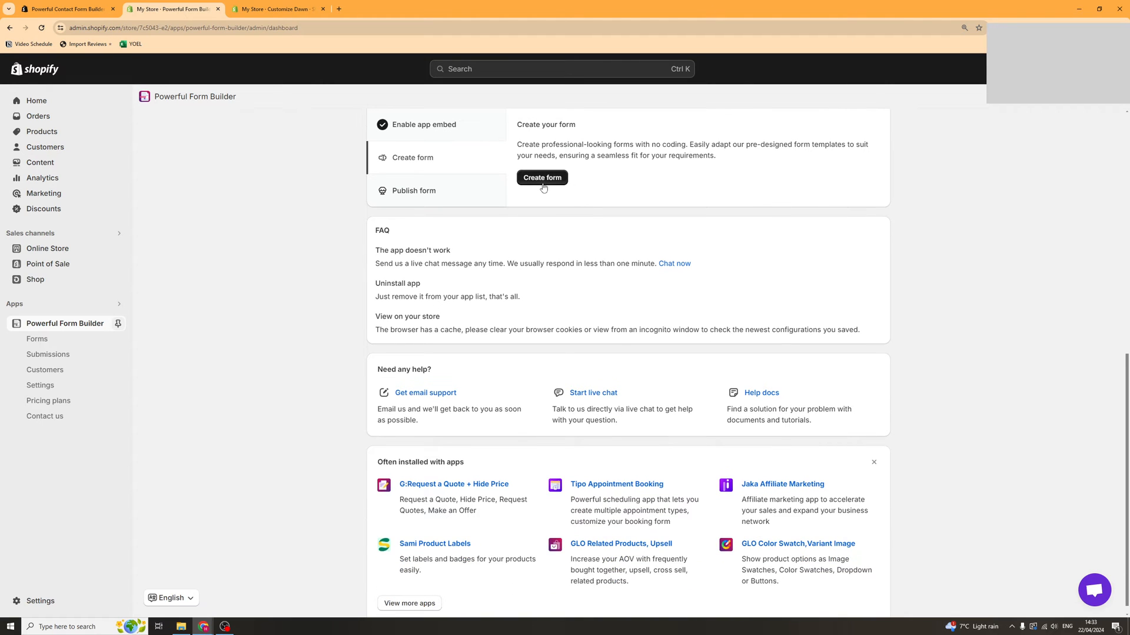
Start a new form and browse the Register, Order, Wholesale and All template categories.
left_click(542, 178)
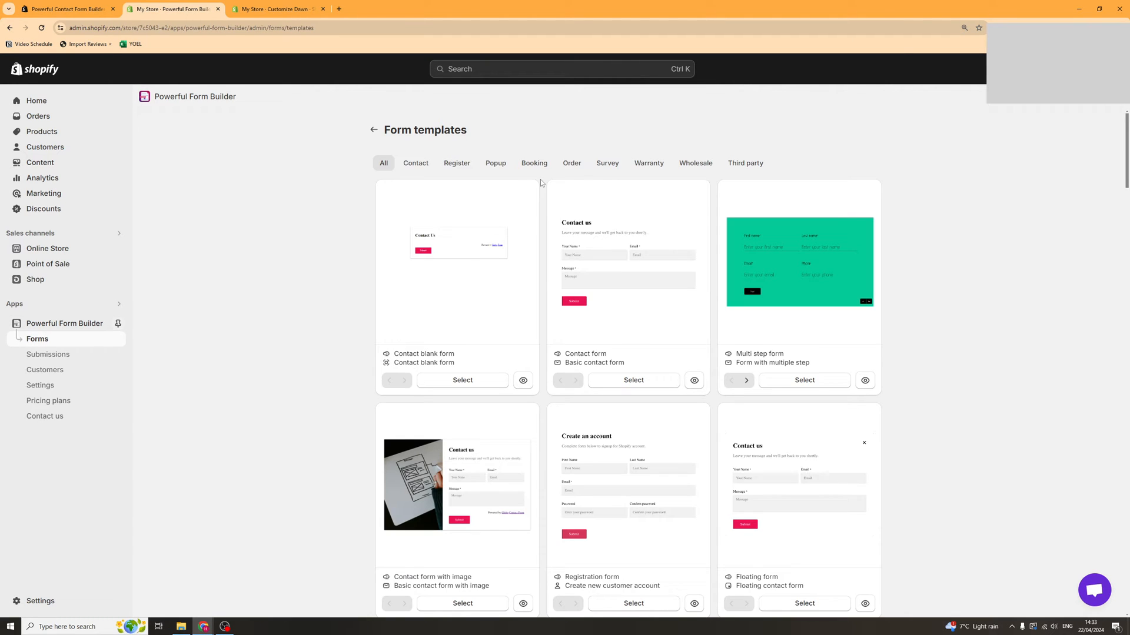
scroll("down", 3)
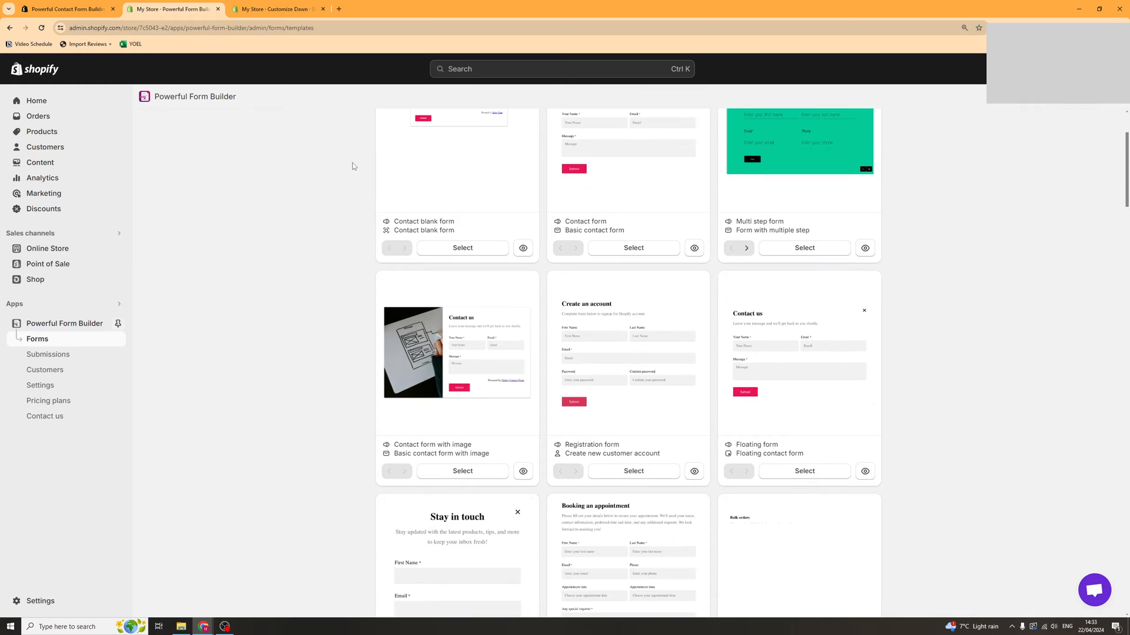
scroll("up", 3)
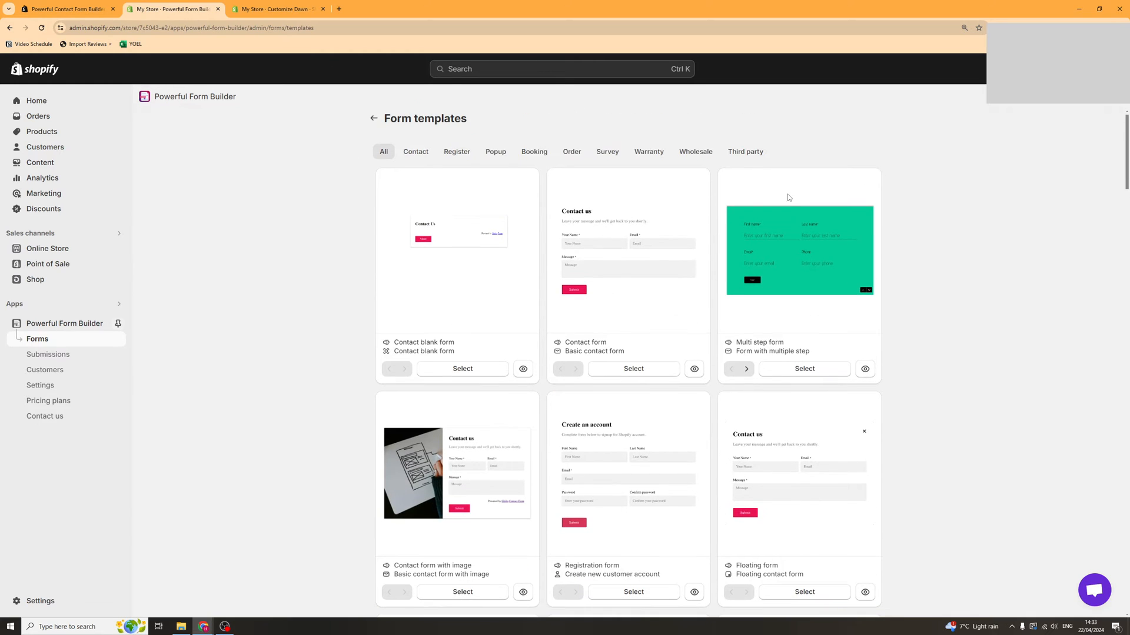
left_click(457, 152)
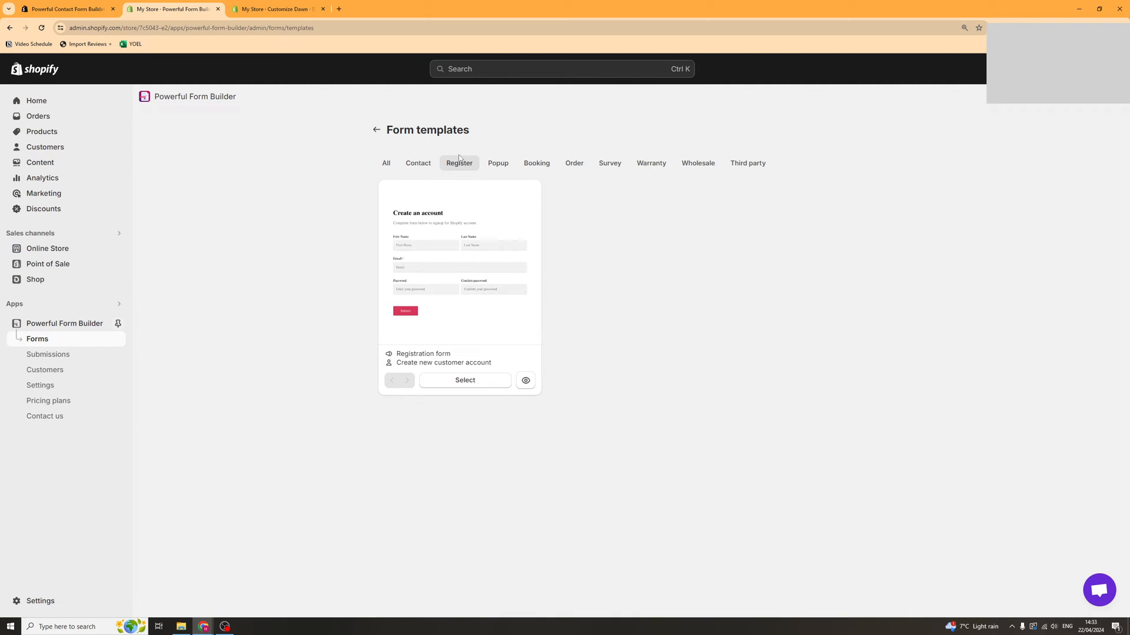
left_click(573, 162)
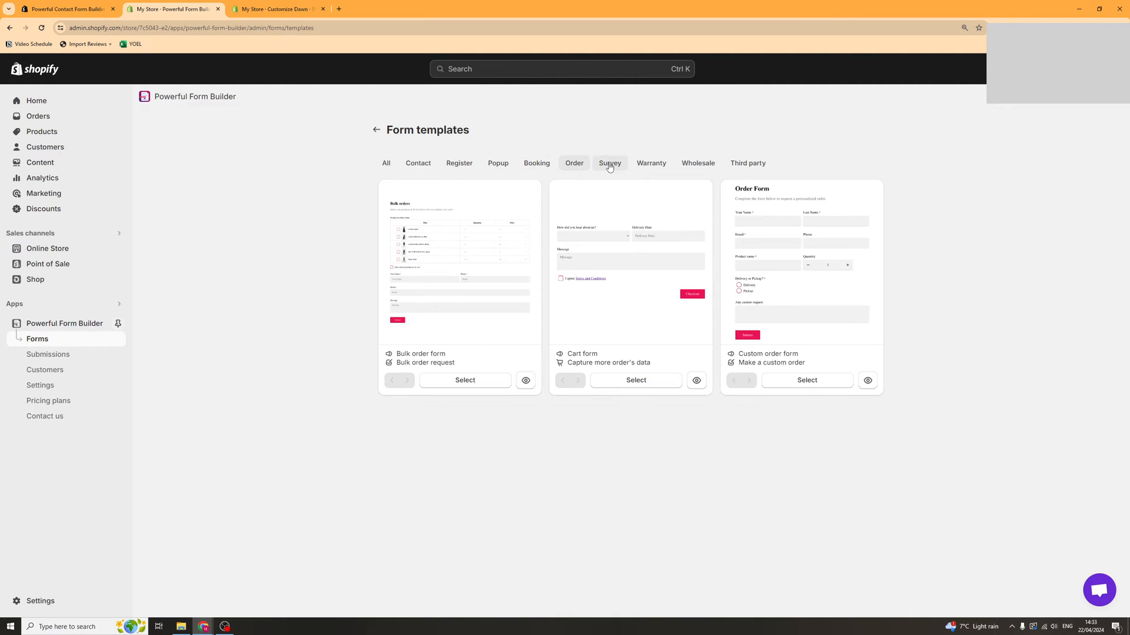
left_click(694, 162)
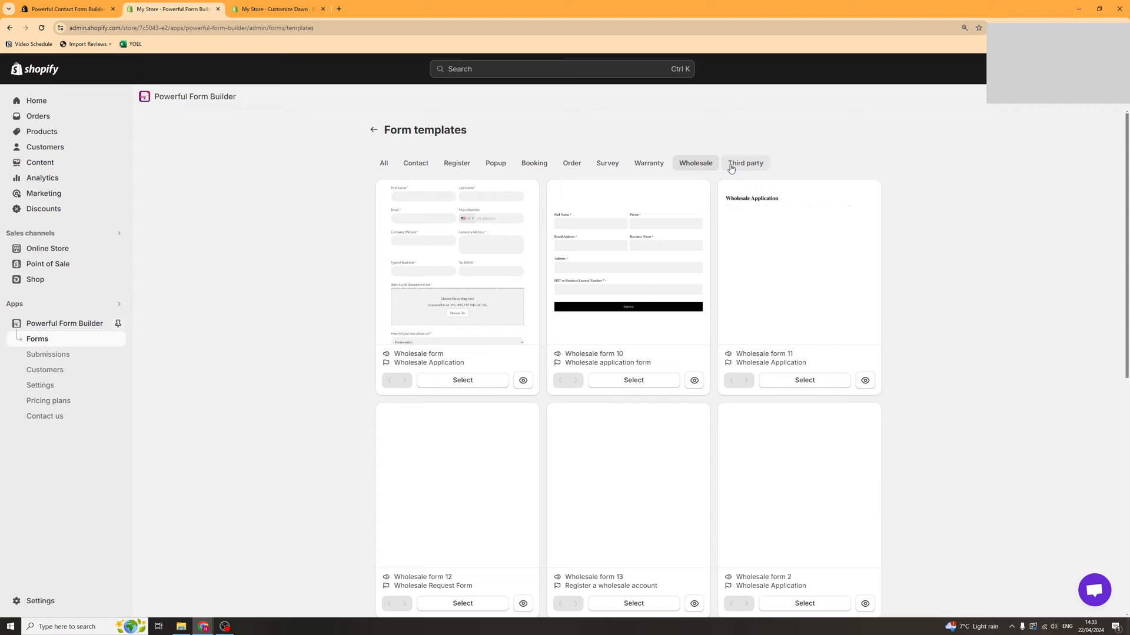
left_click(384, 162)
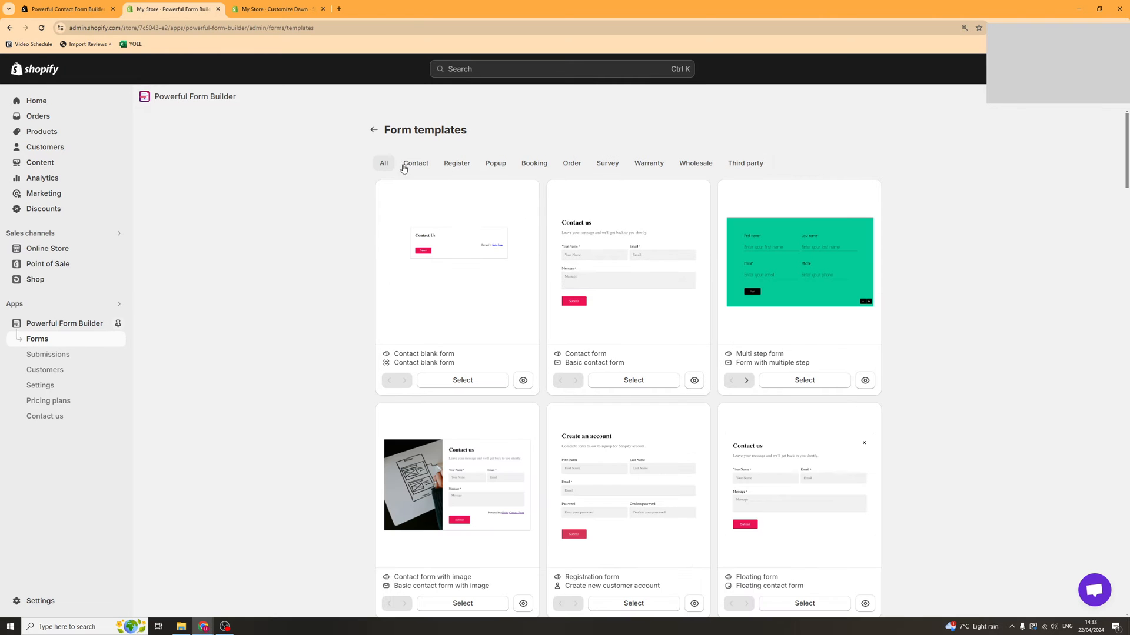
Create a draft form from the Booking an appointment template.
scroll("down", 3)
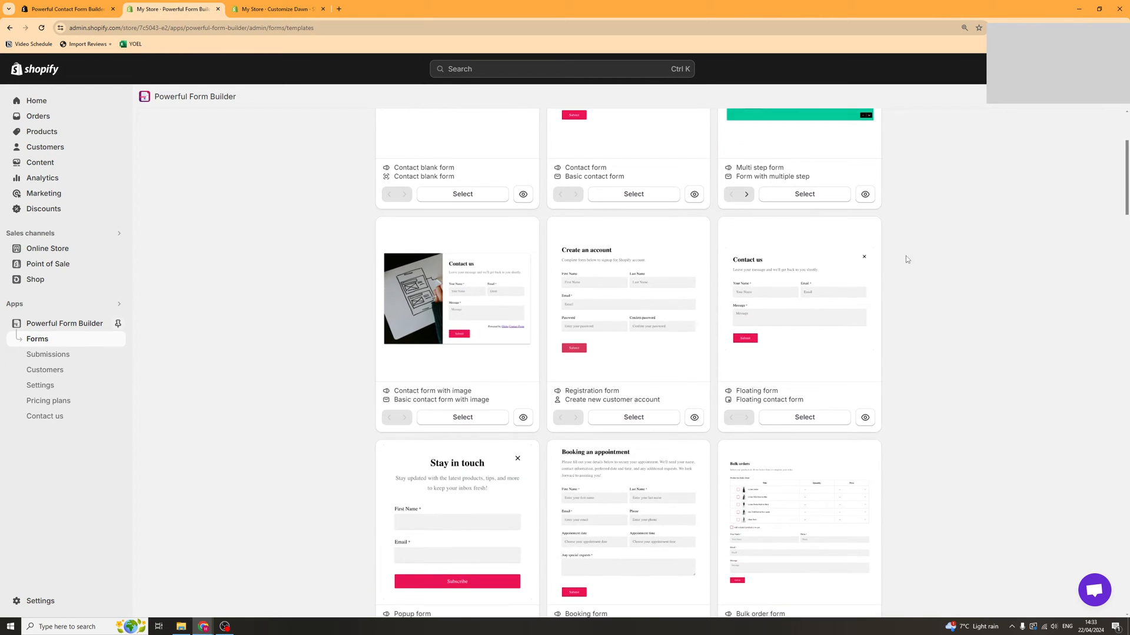
scroll("down", 3)
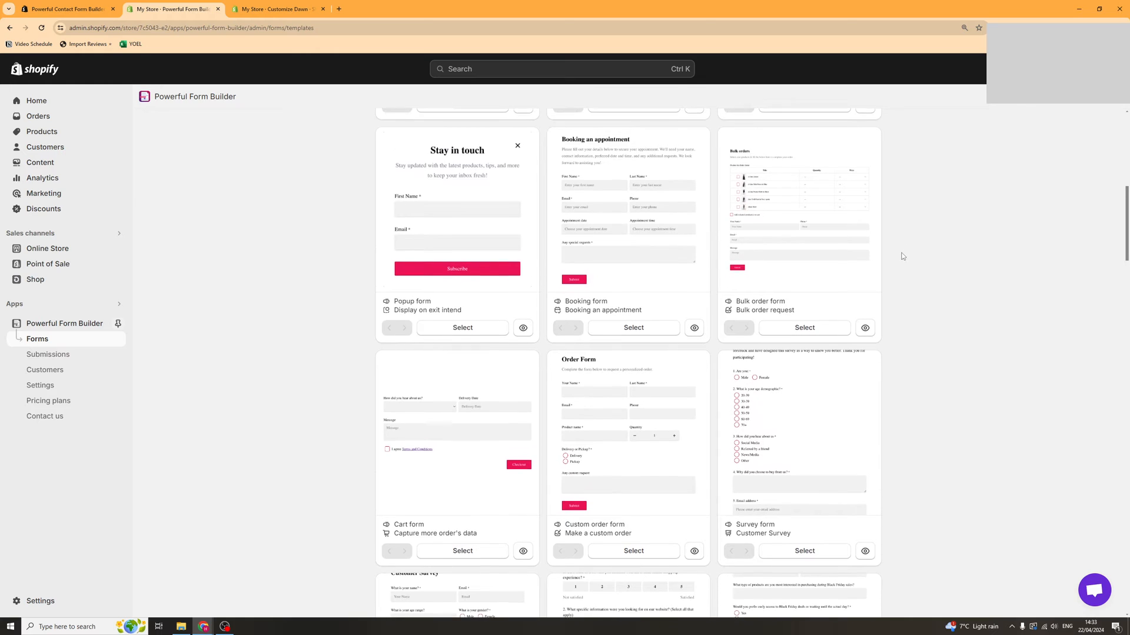
left_click(633, 327)
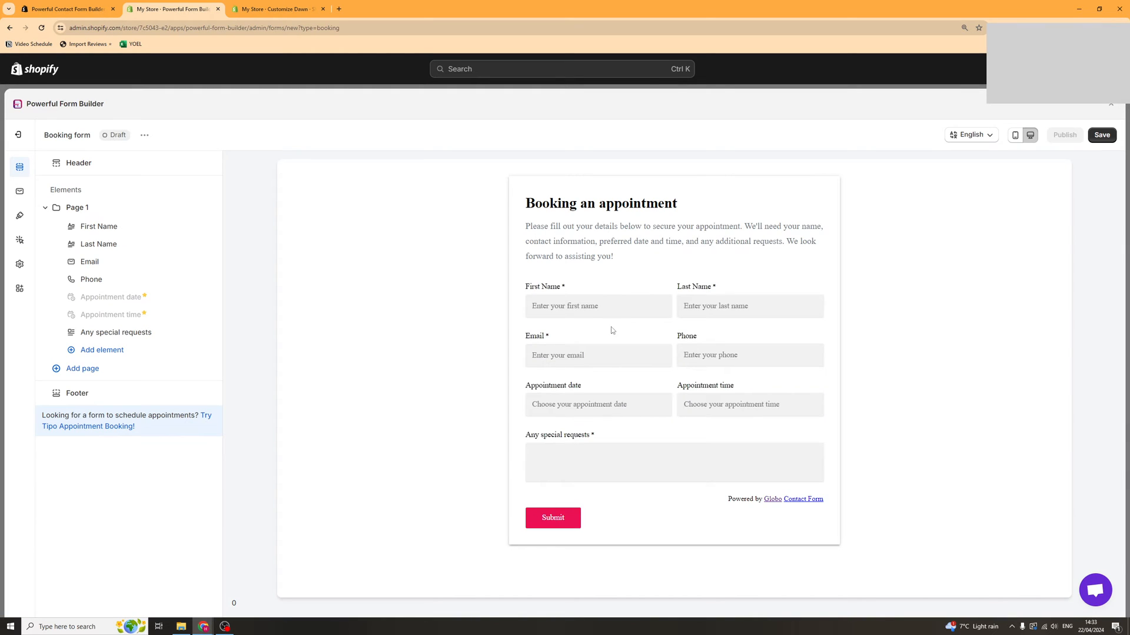
mouse_move(382, 260)
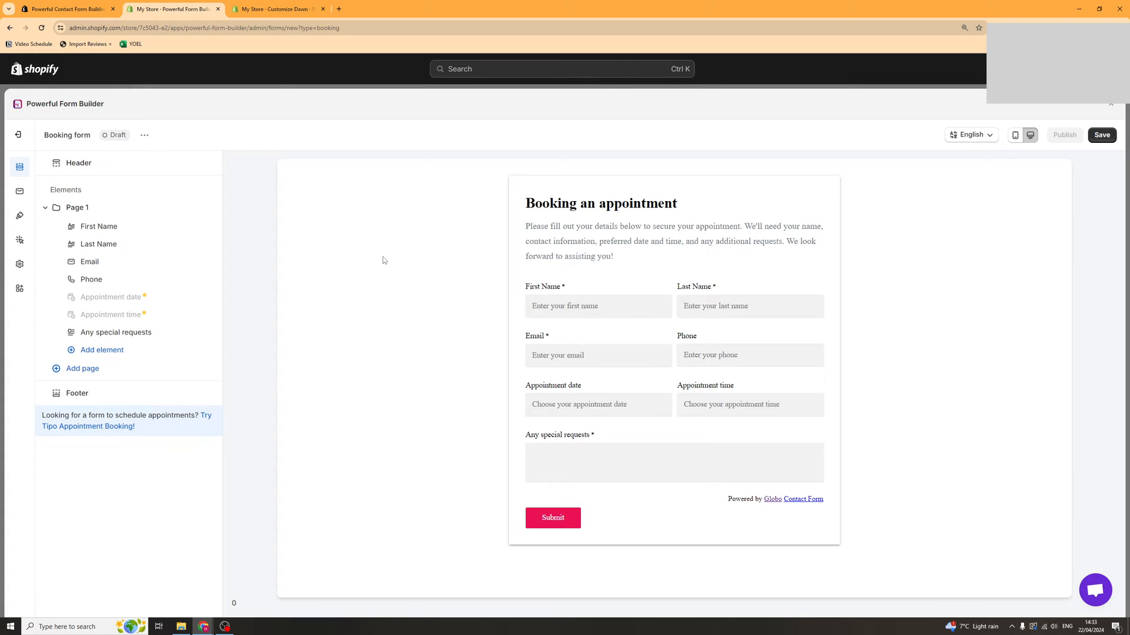
mouse_move(107, 254)
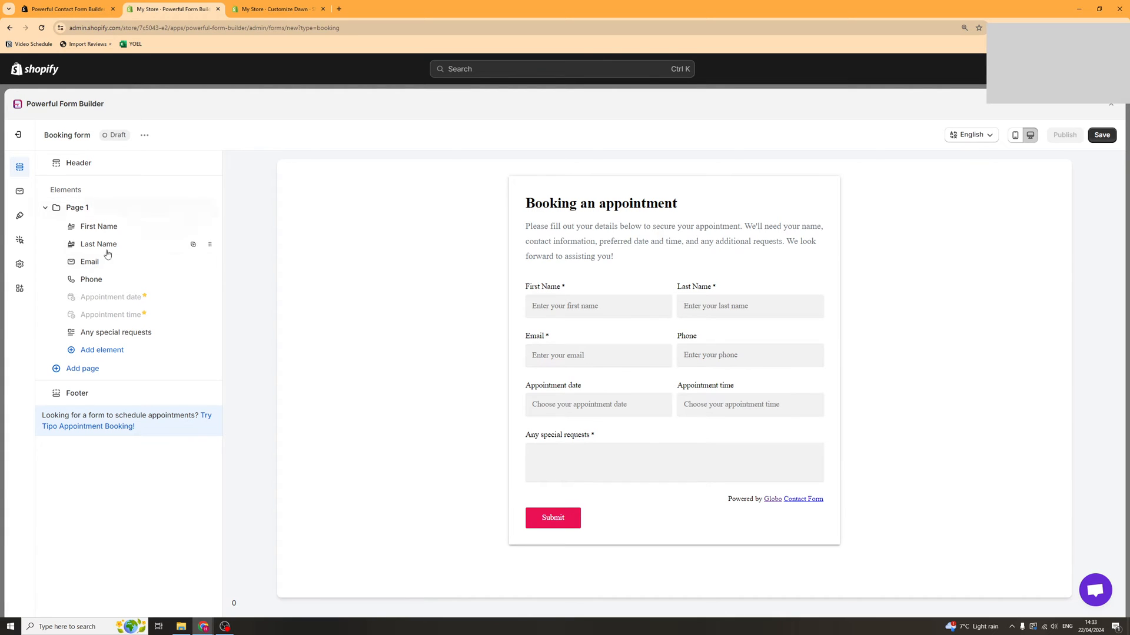
mouse_move(102, 232)
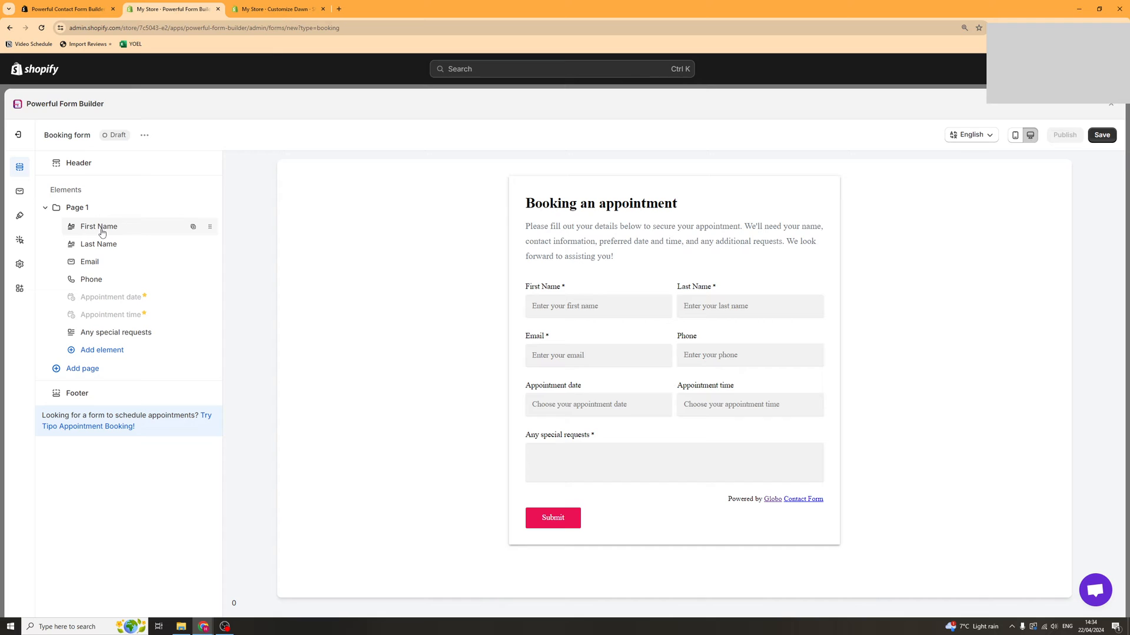
mouse_move(124, 246)
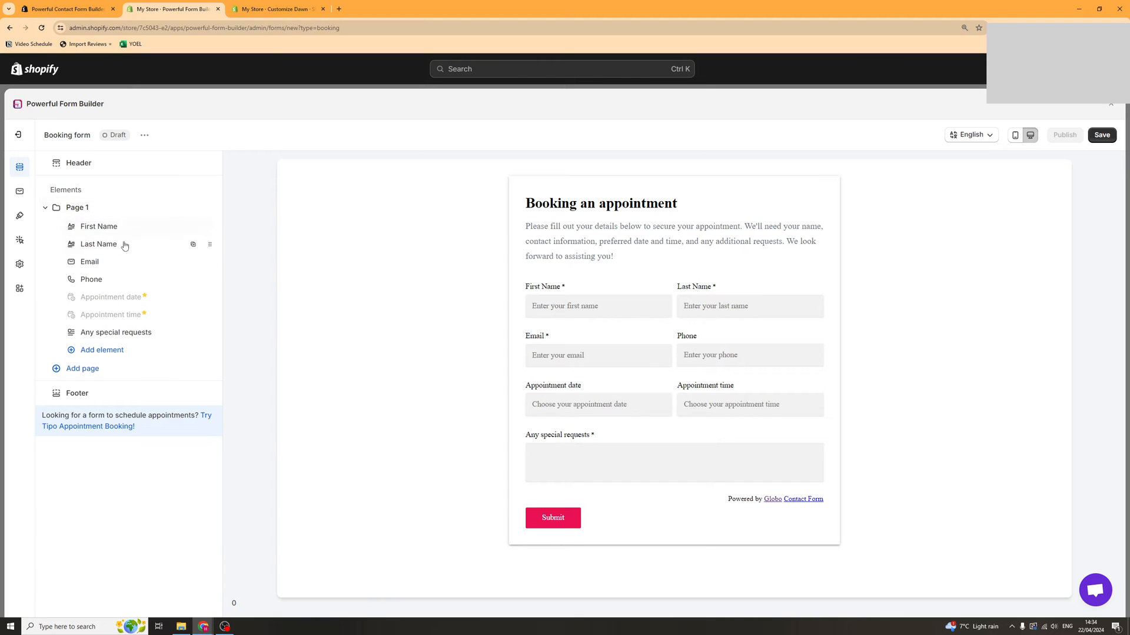
Inspect Page 1's label, description and icon settings, then return to the element list.
left_click(78, 207)
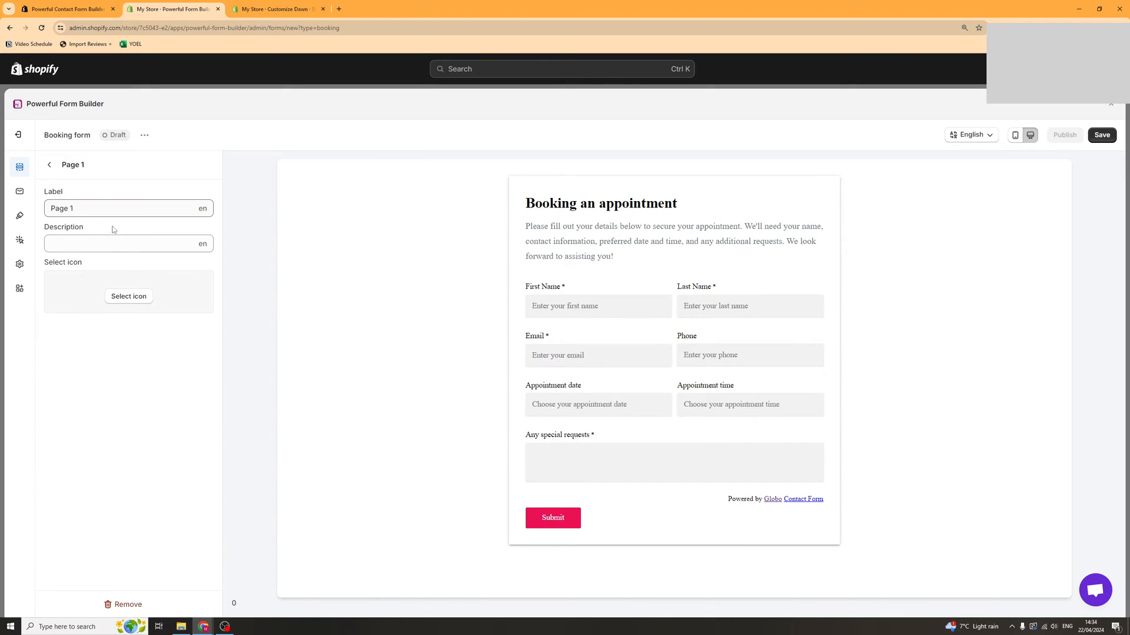
mouse_move(76, 219)
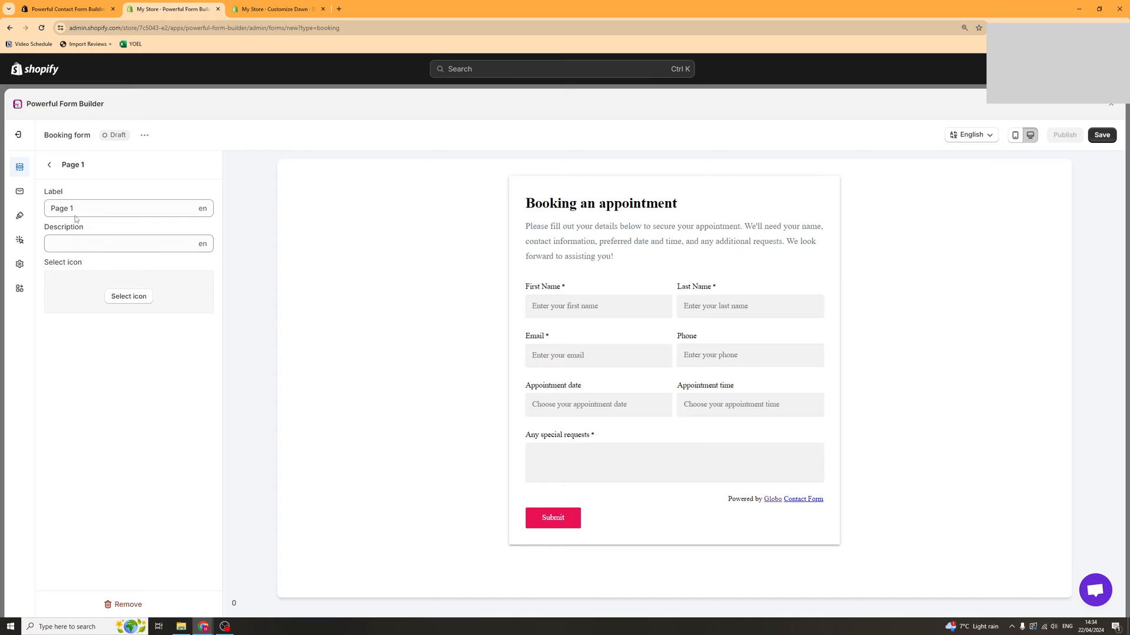
left_click(50, 165)
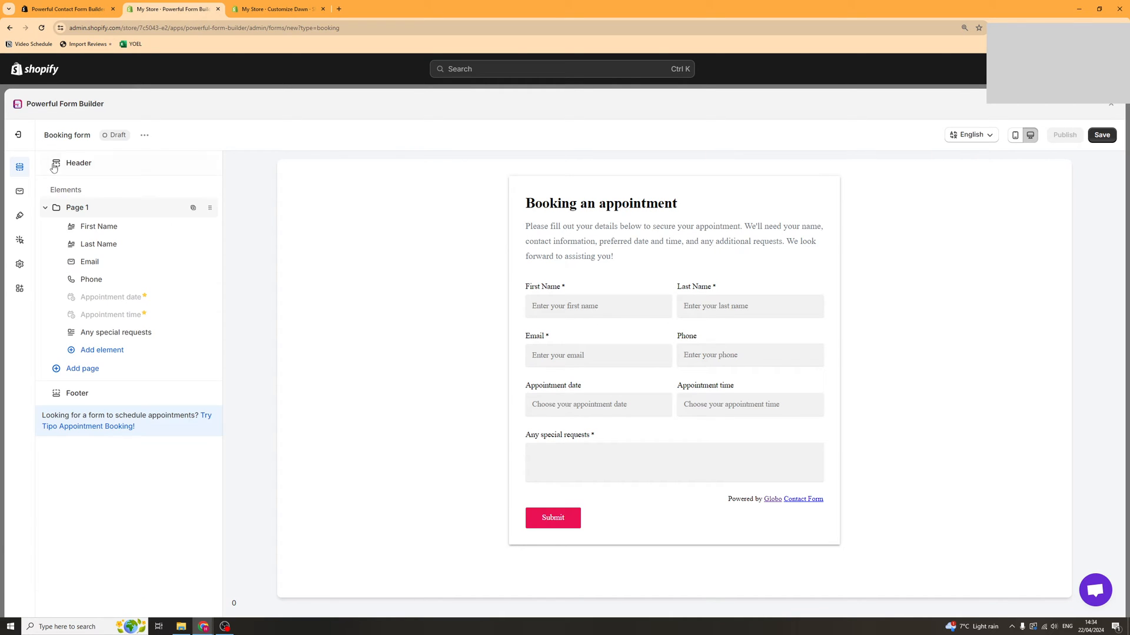
Rename the First Name field to NAME with the description 'put your name'.
left_click(99, 226)
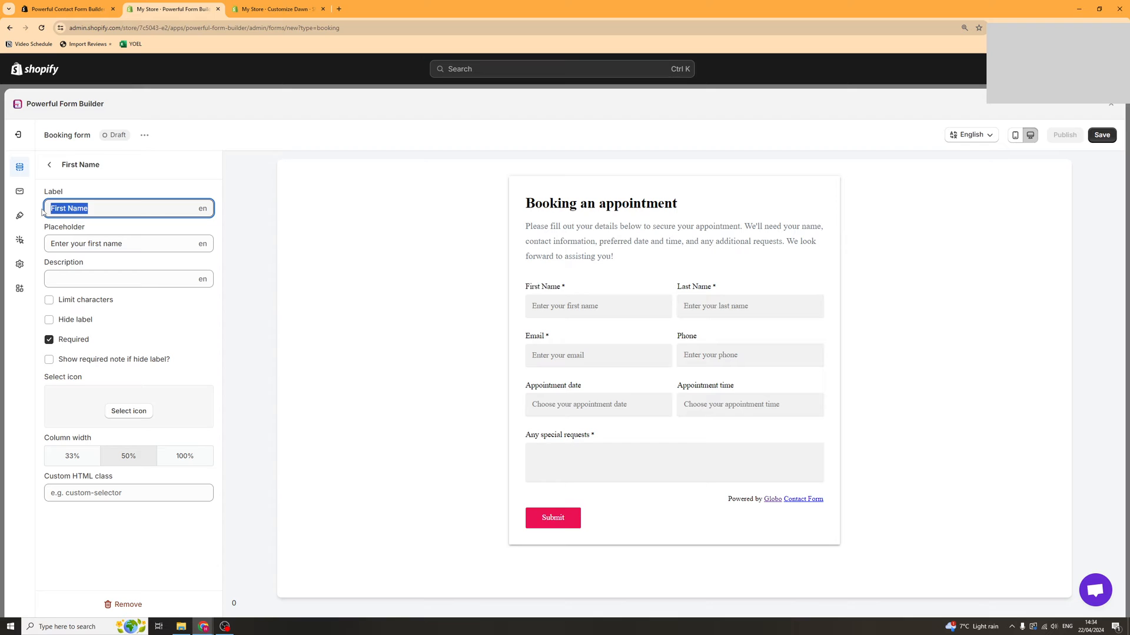
type("NAME")
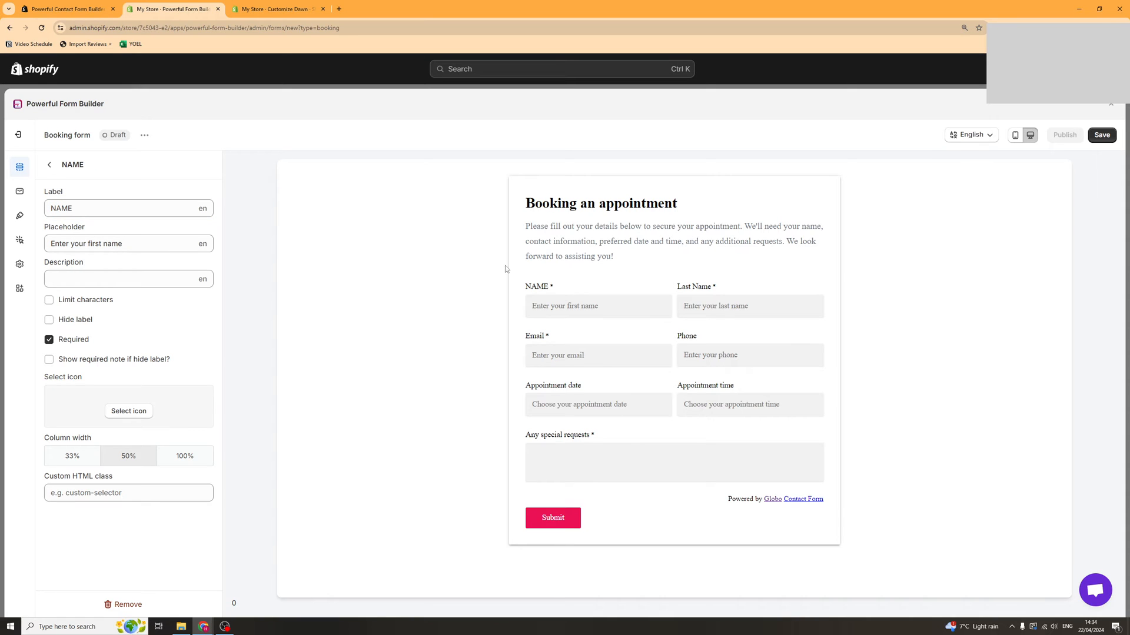
mouse_move(559, 287)
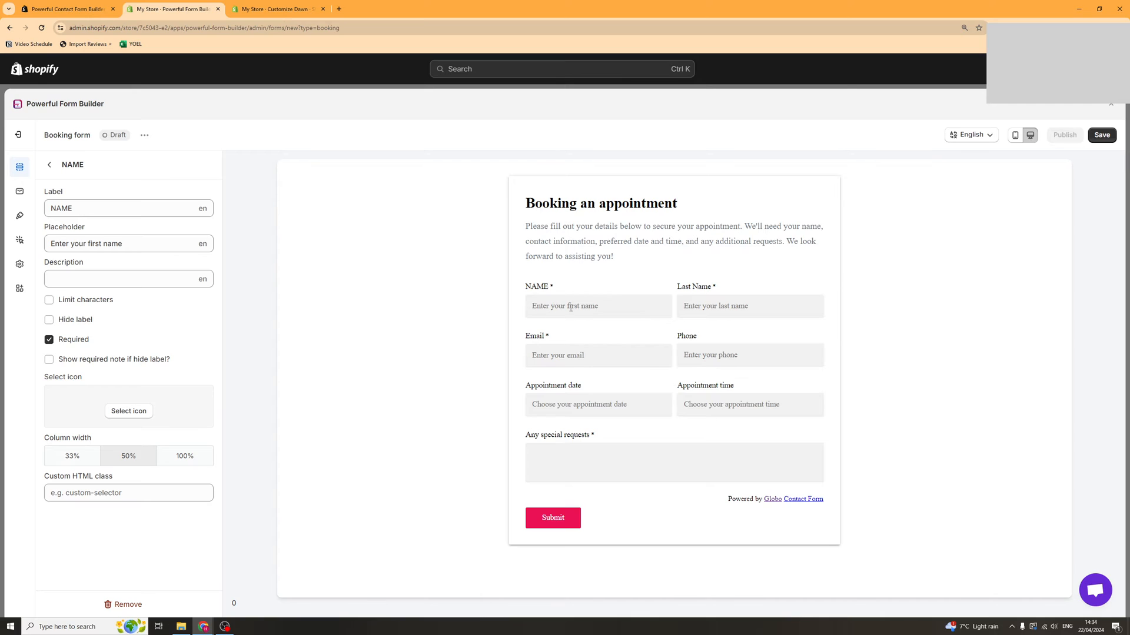
left_click(129, 279)
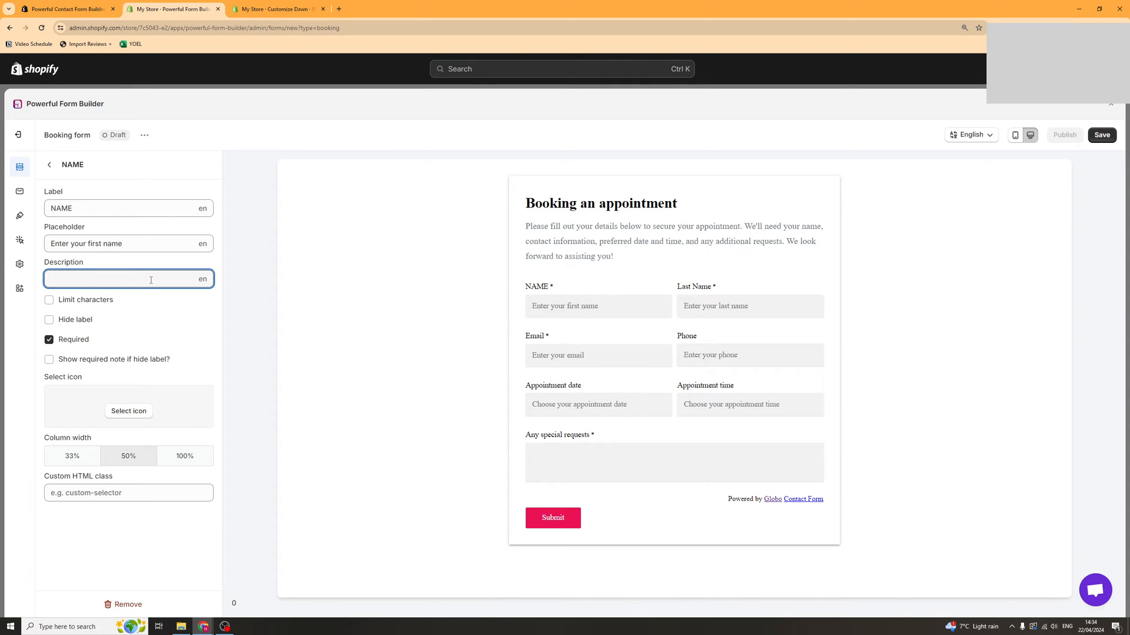
type("put you")
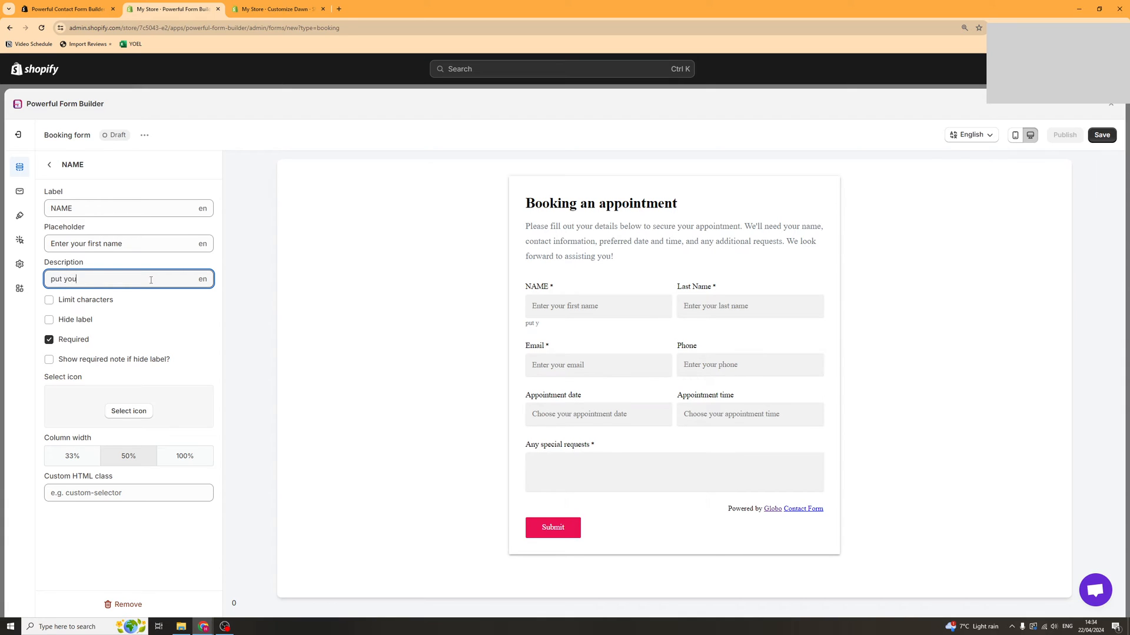
type("r name")
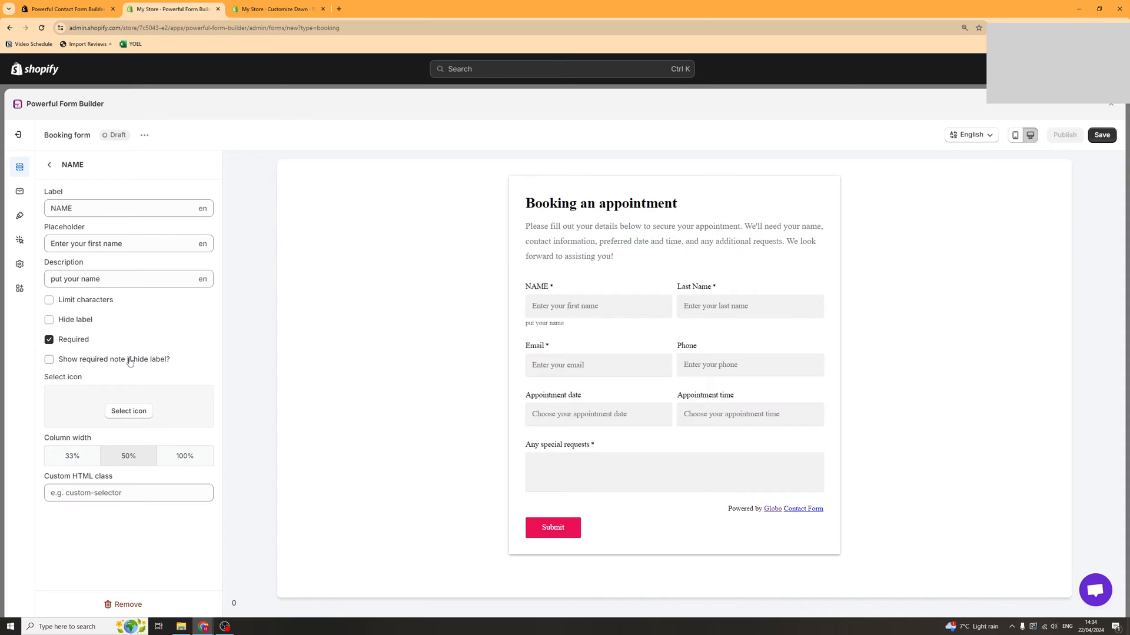
mouse_move(133, 413)
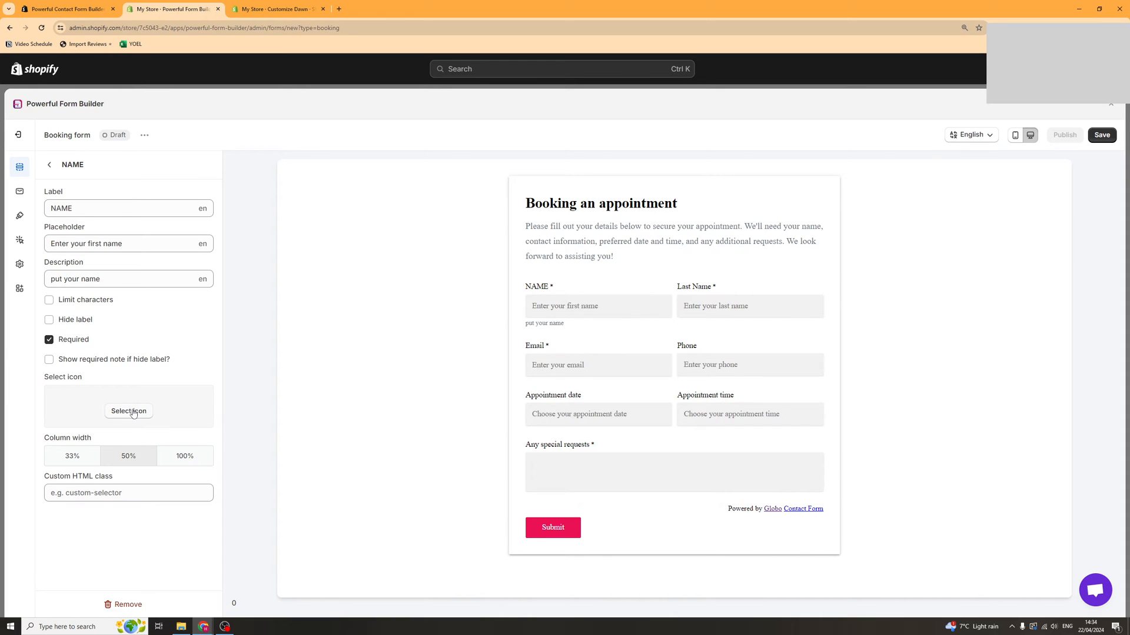
mouse_move(92, 461)
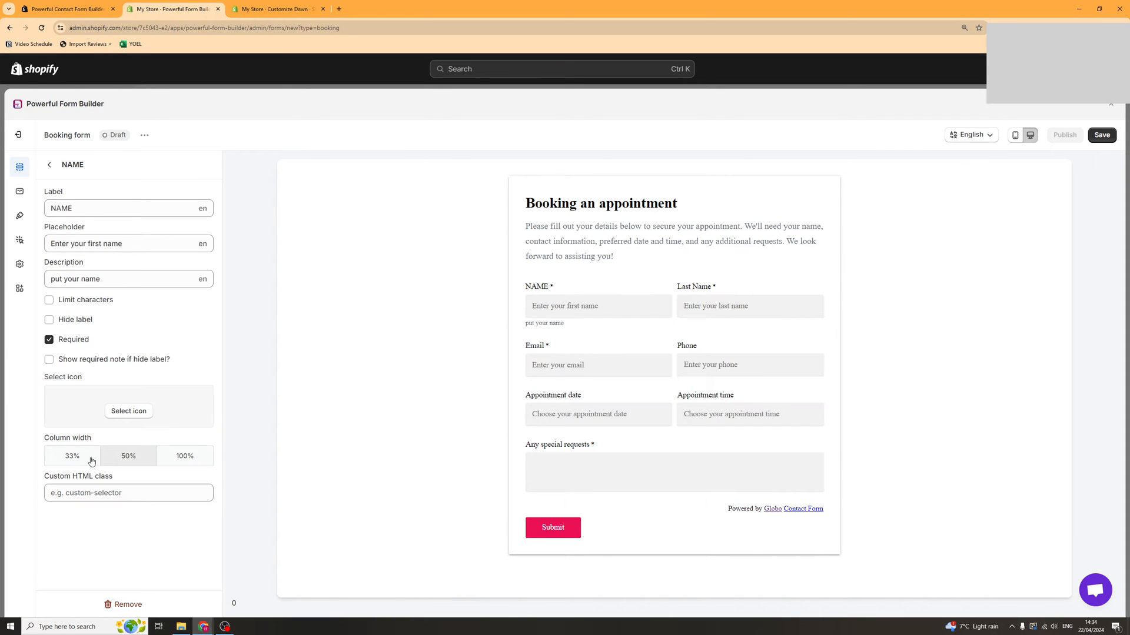
Try full and half column widths for NAME, keep 50%, and return to the element list.
left_click(184, 455)
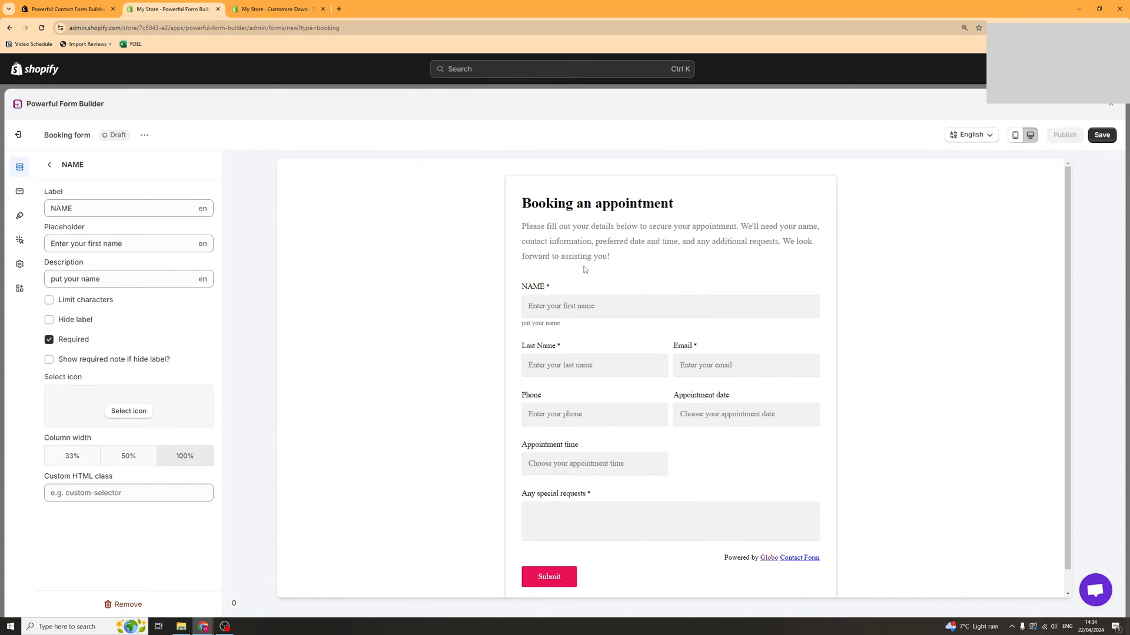
left_click(128, 455)
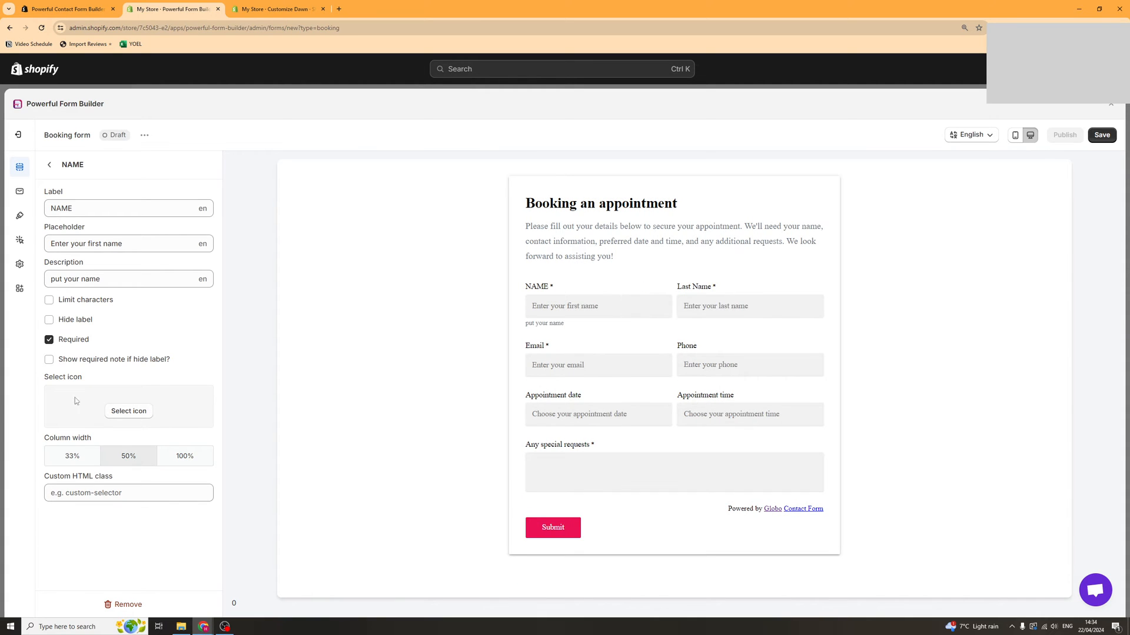
left_click(128, 493)
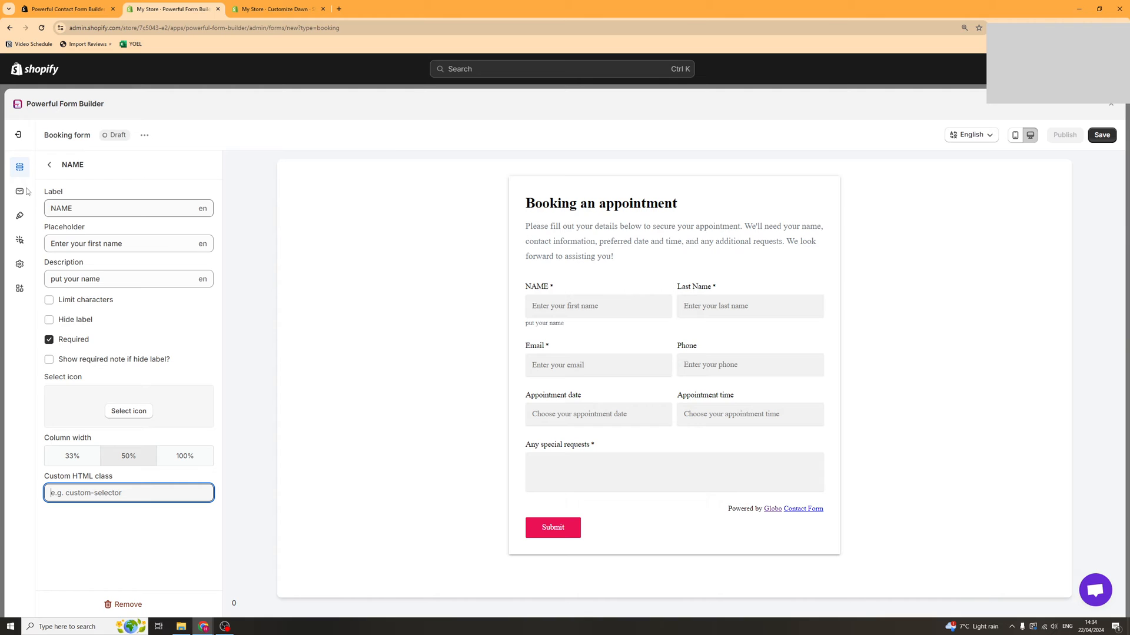
left_click(48, 165)
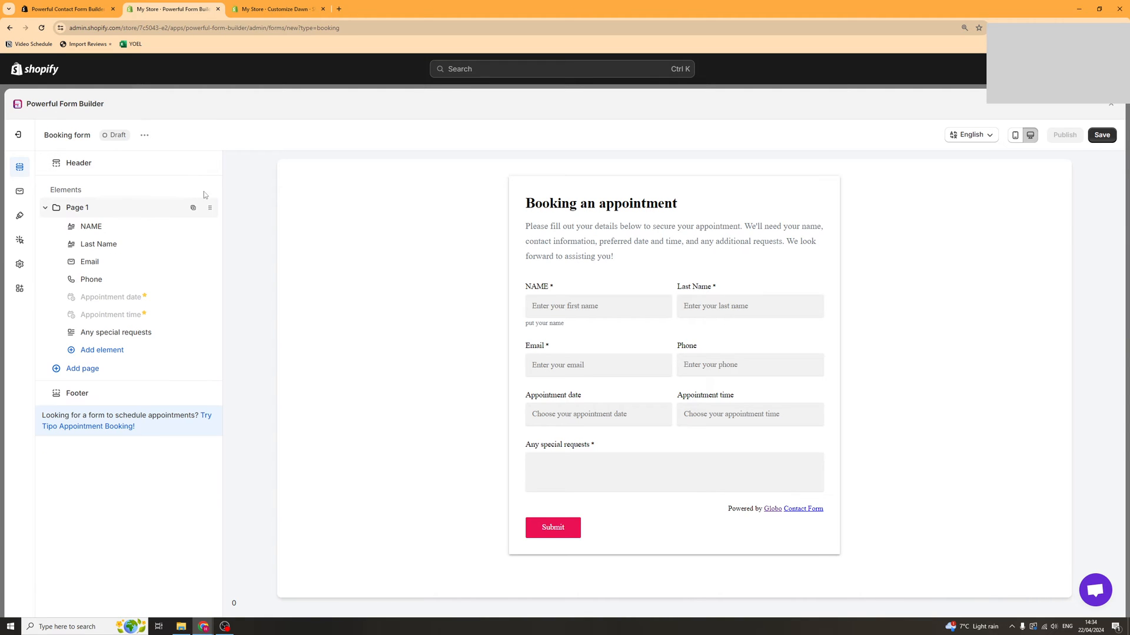
mouse_move(112, 219)
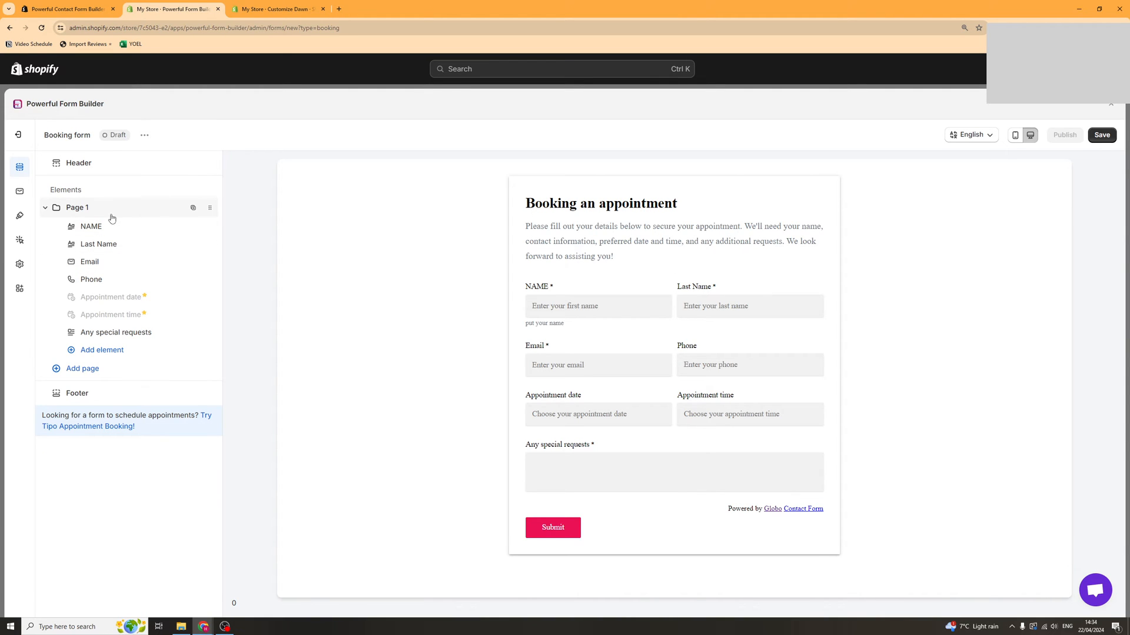
Review the Phone field's settings, then list the element types addable to Page 1.
left_click(98, 244)
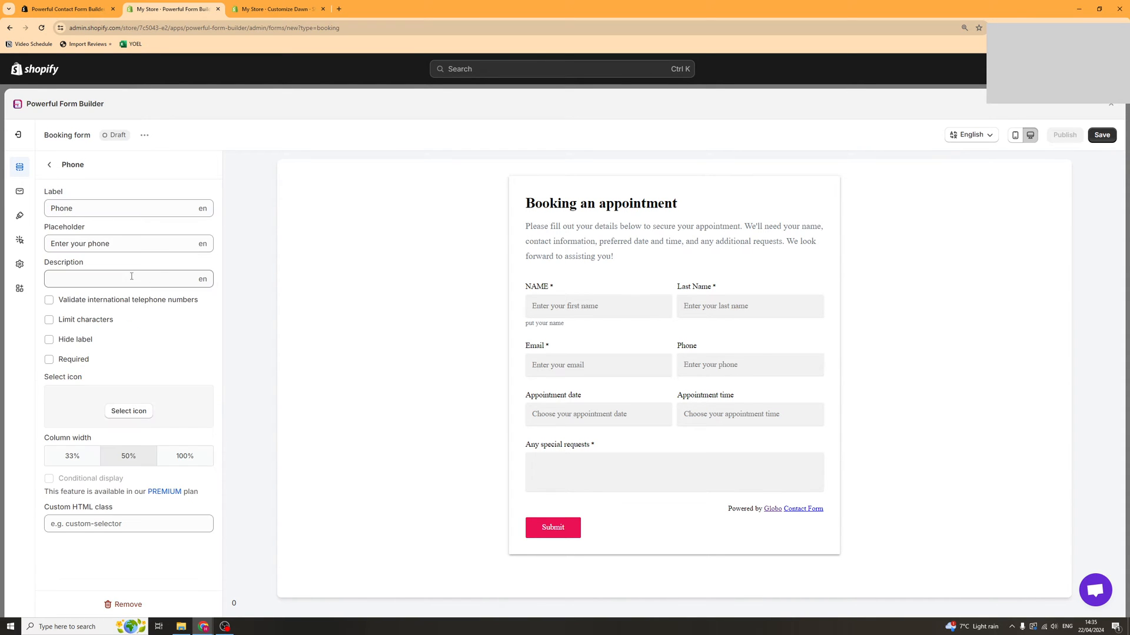
left_click(50, 165)
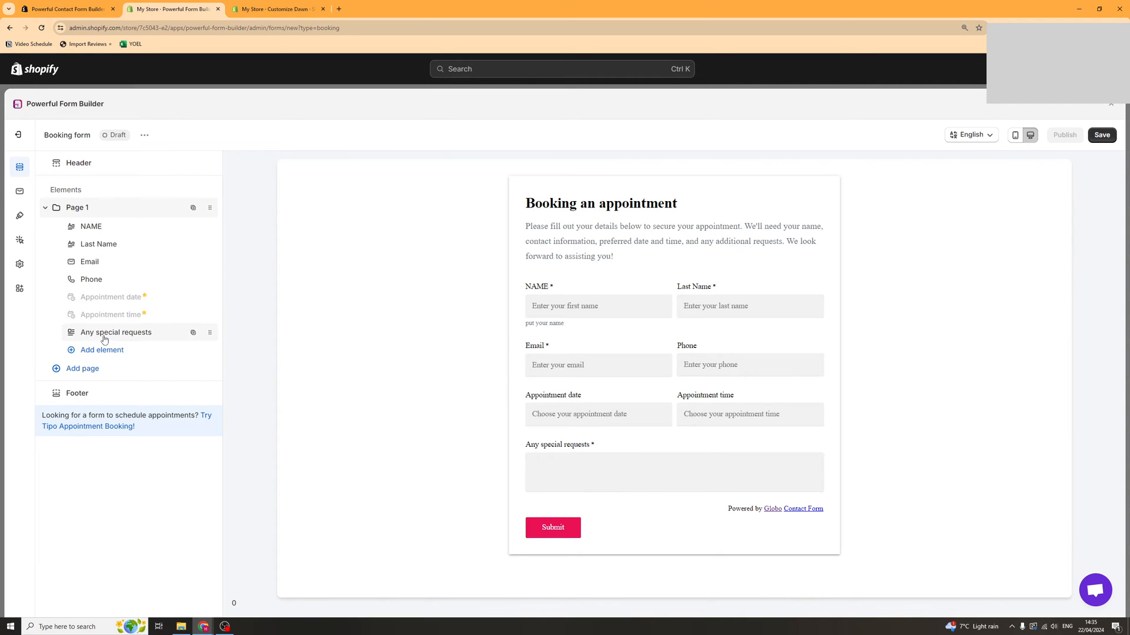
left_click(101, 349)
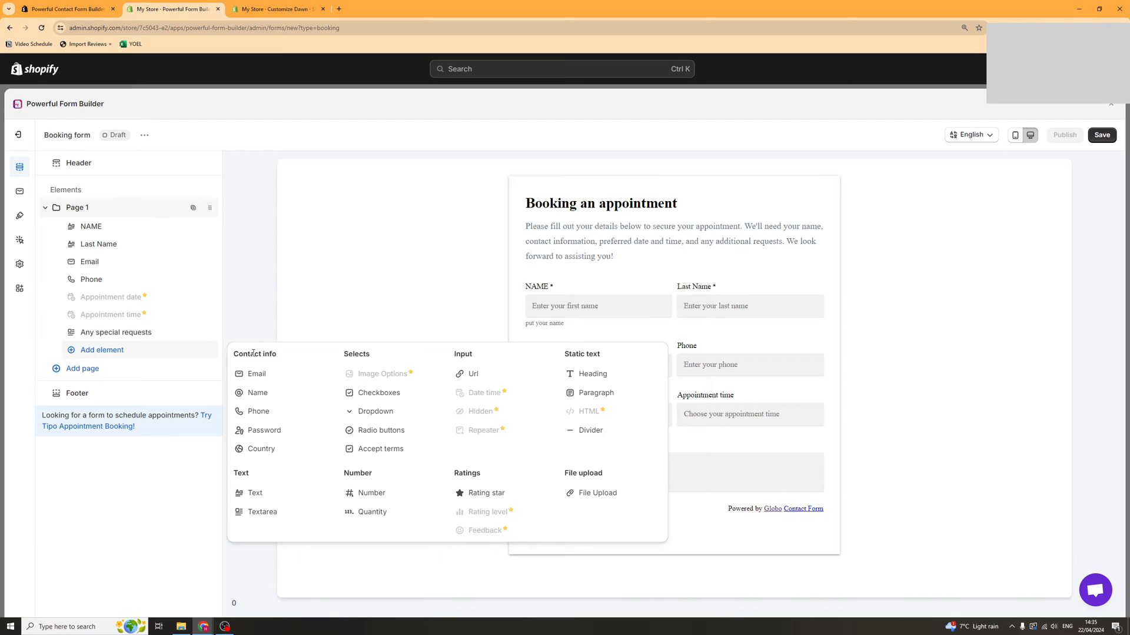
mouse_move(473, 373)
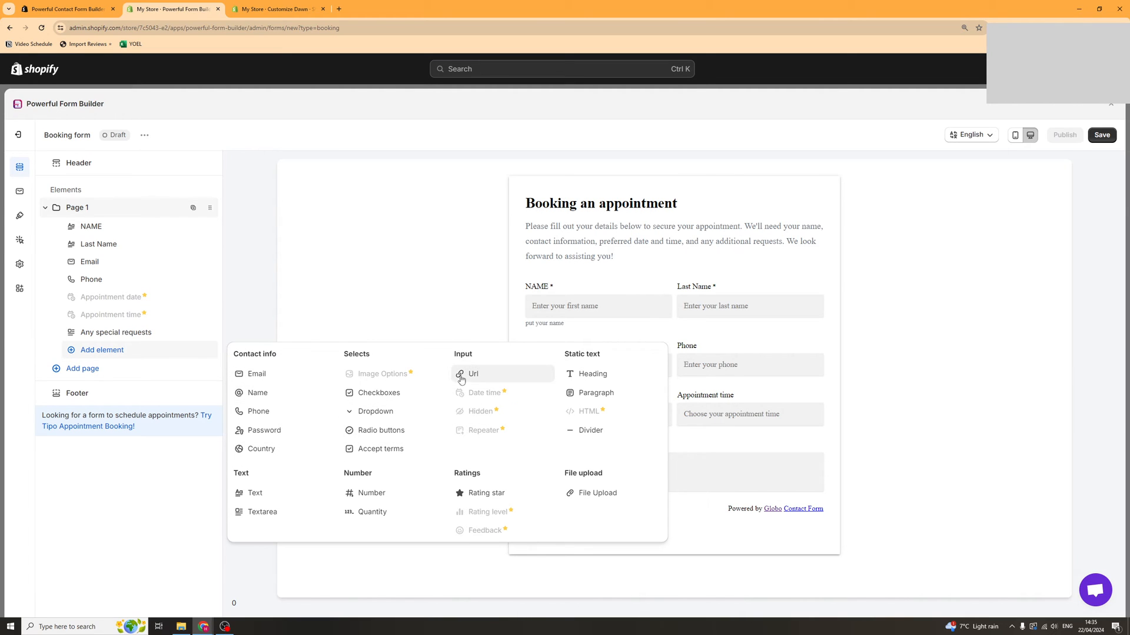
mouse_move(258, 373)
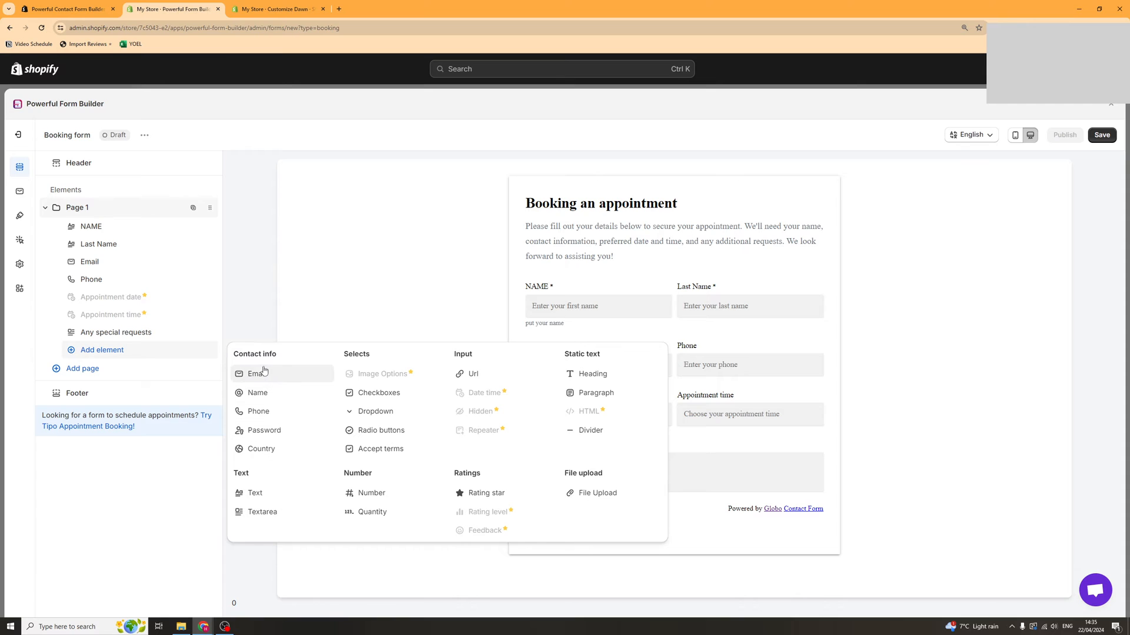
mouse_move(378, 393)
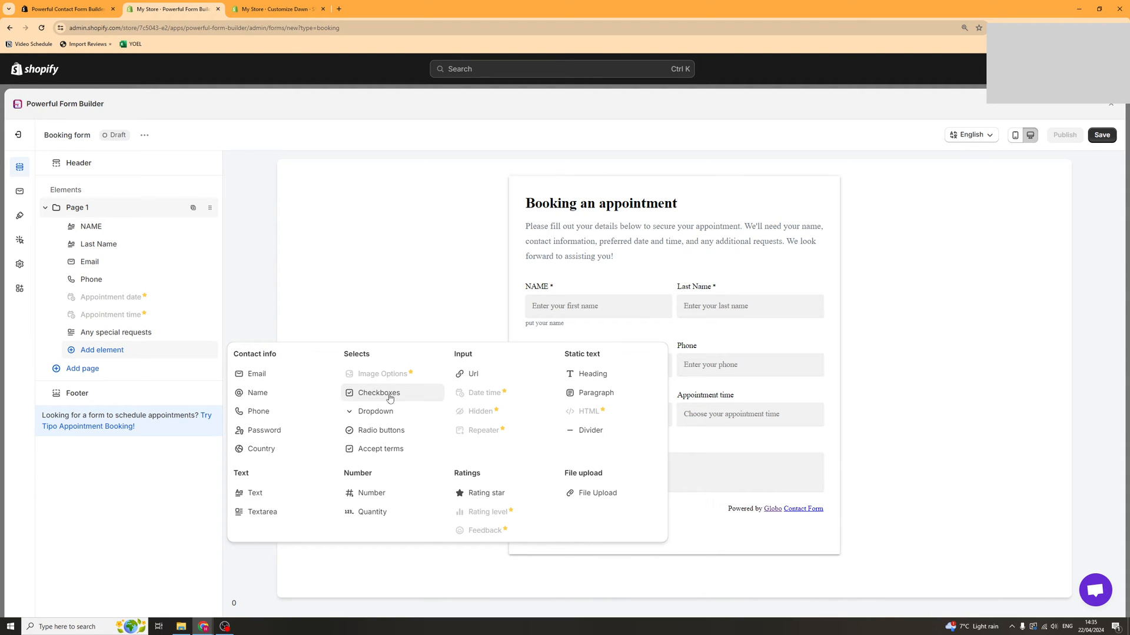
mouse_move(449, 399)
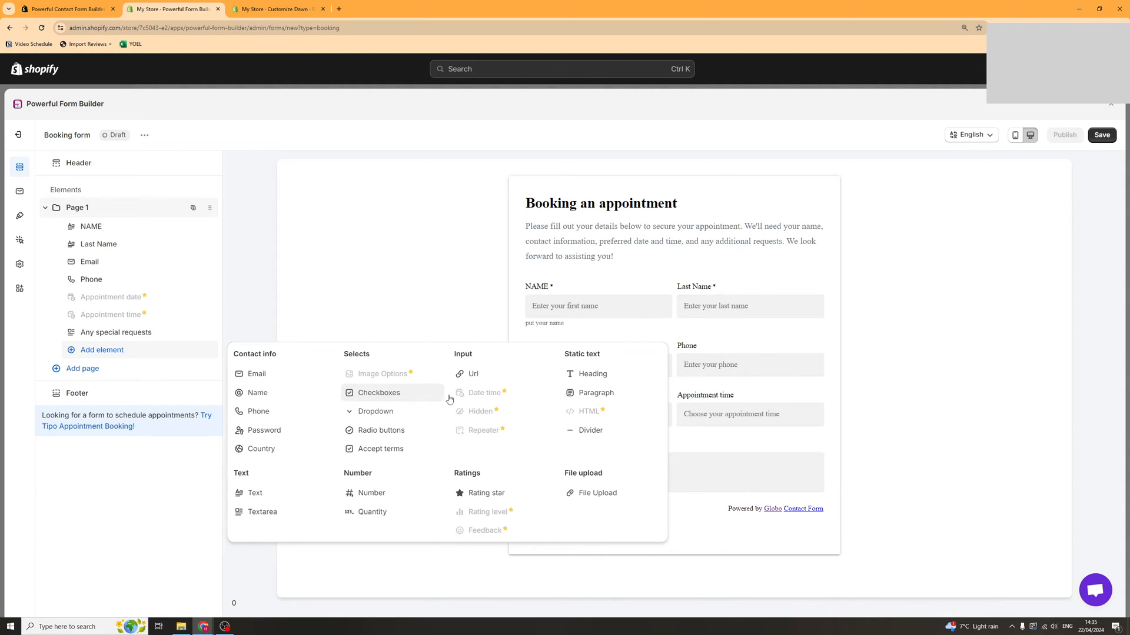
mouse_move(533, 530)
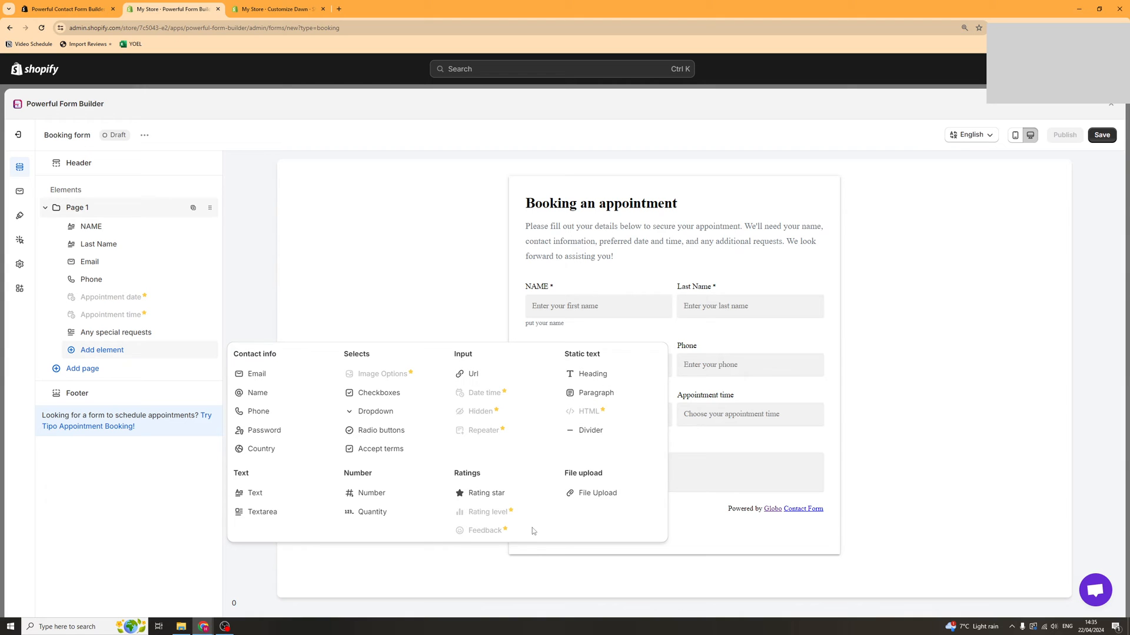
mouse_move(422, 383)
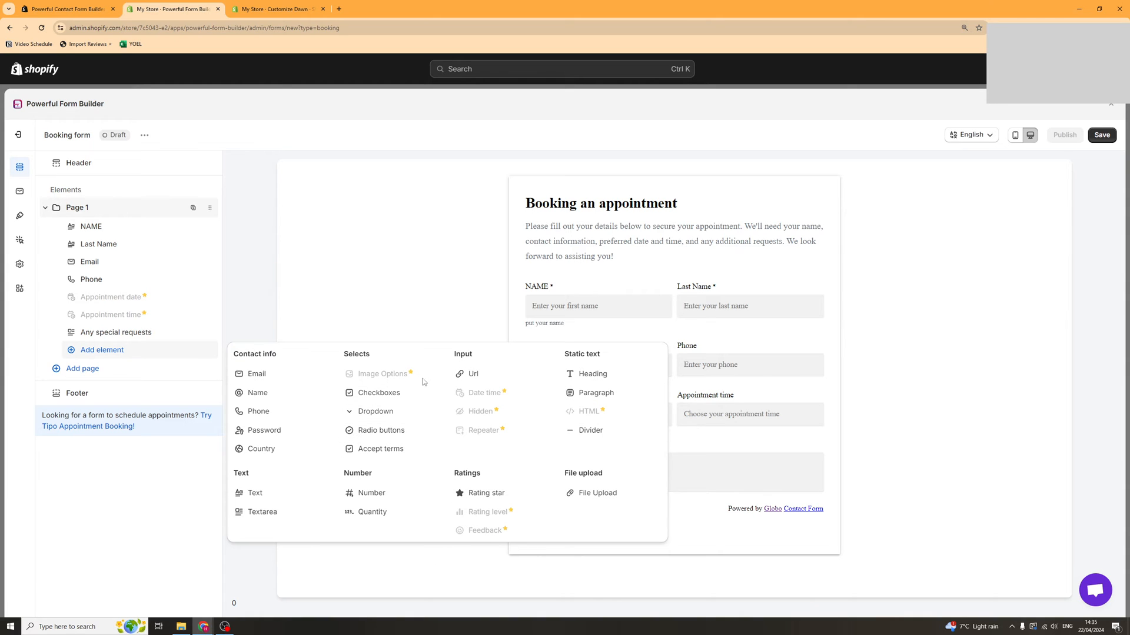
mouse_move(382, 373)
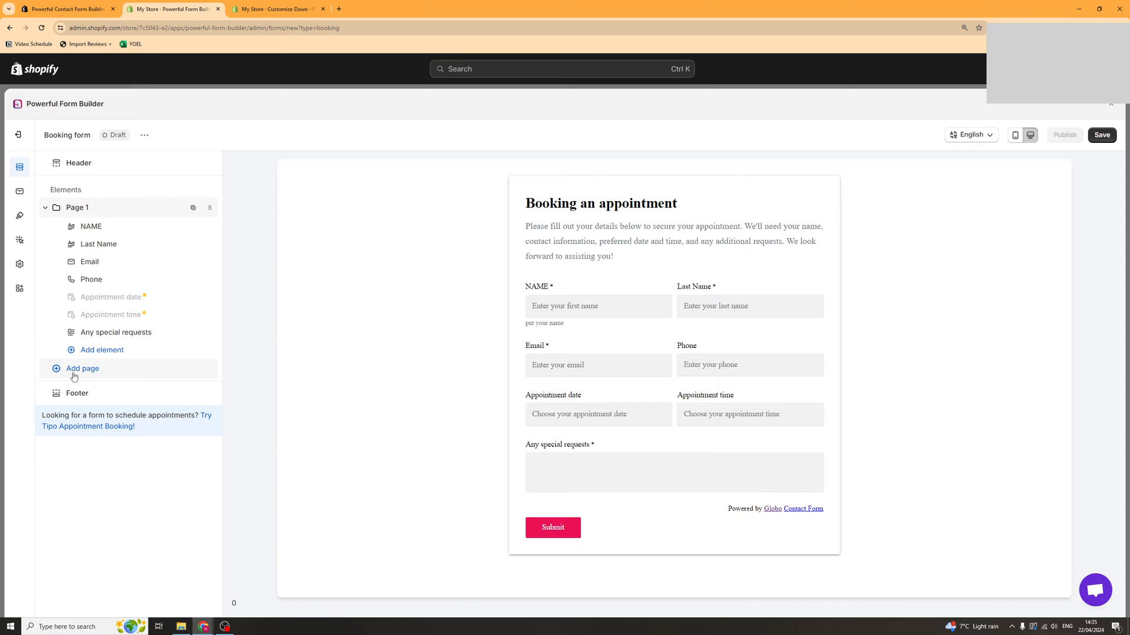
Add a second page to the booking form and place a Radio element on it.
left_click(82, 368)
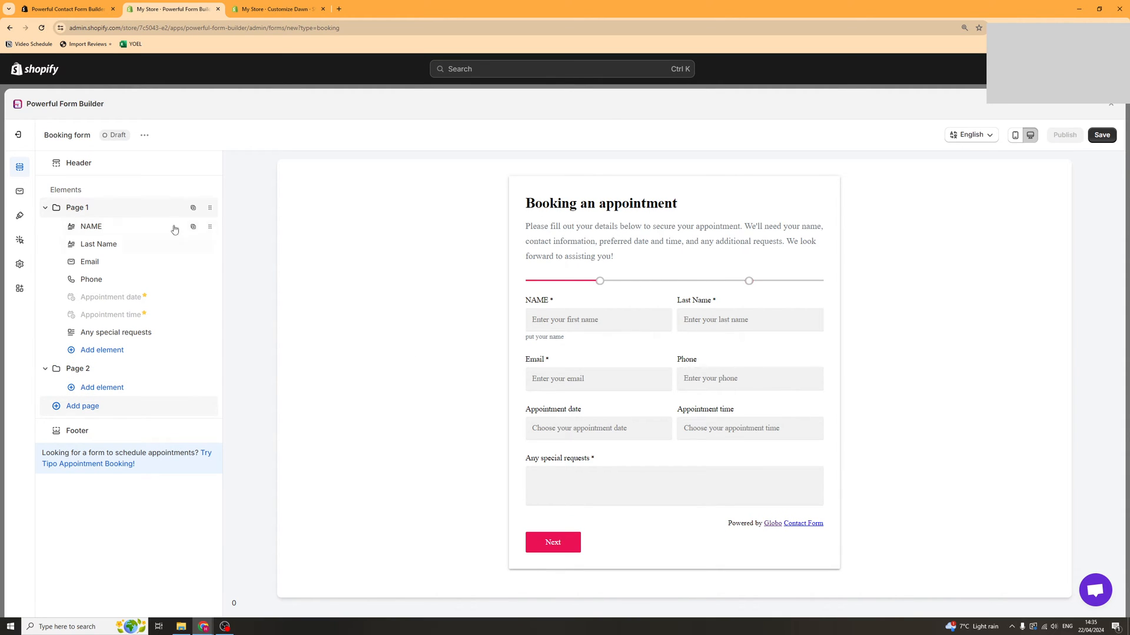
mouse_move(647, 271)
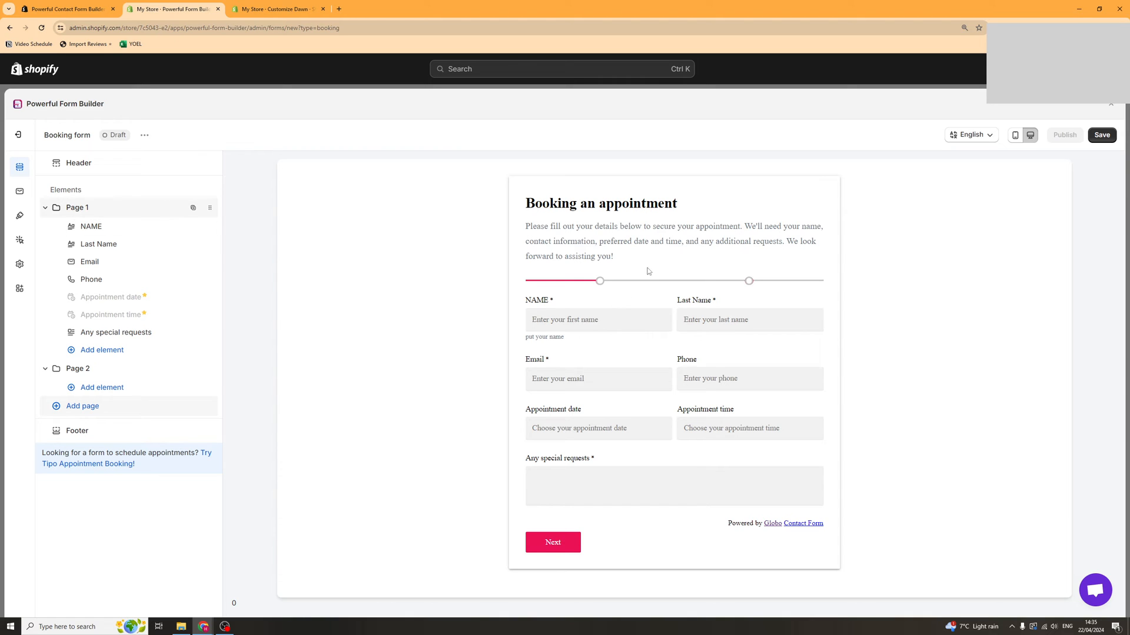
left_click(78, 368)
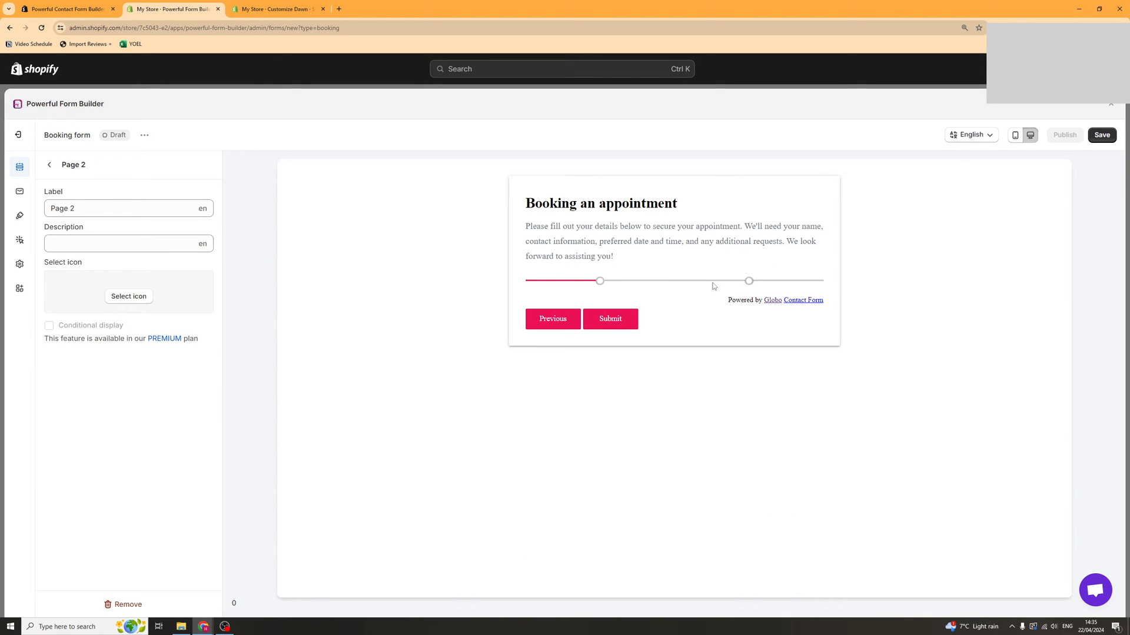
left_click(49, 165)
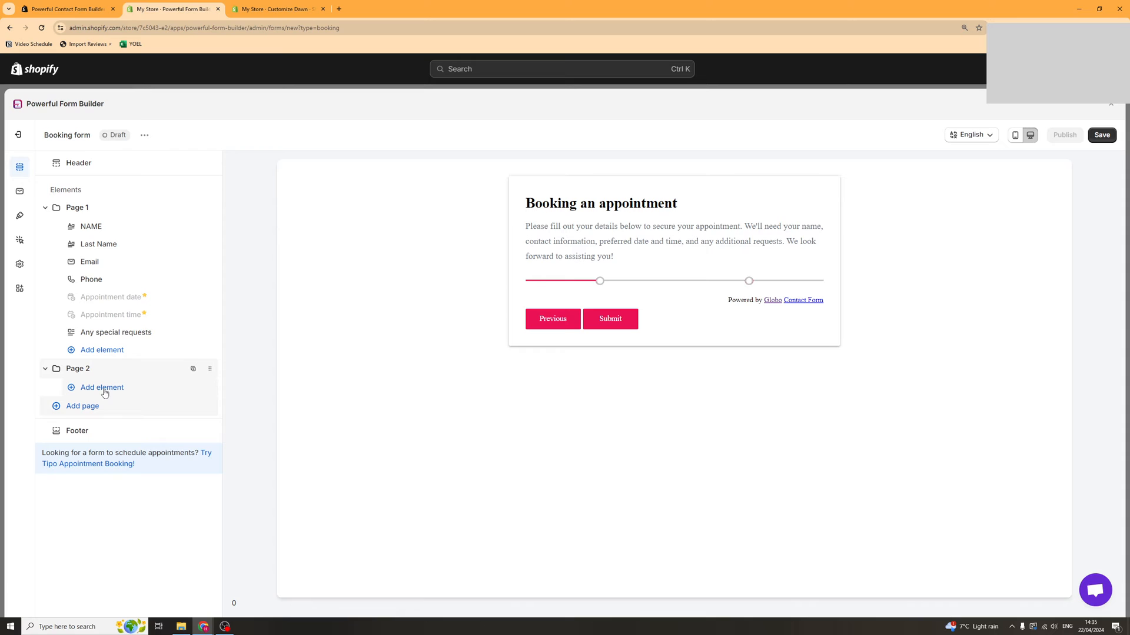
left_click(101, 387)
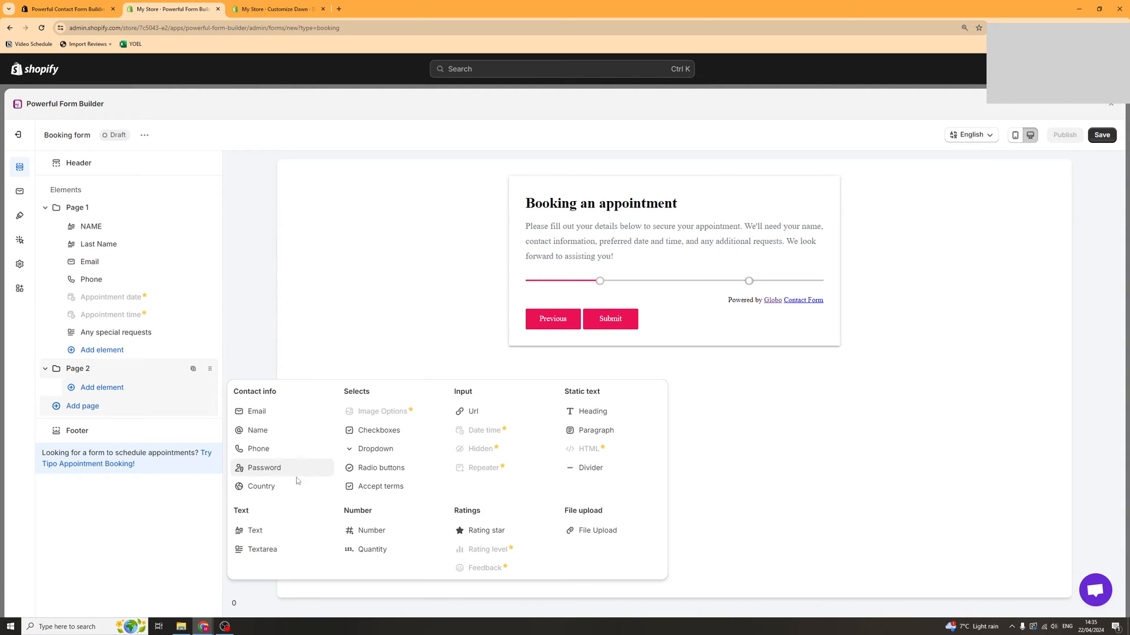
left_click(380, 467)
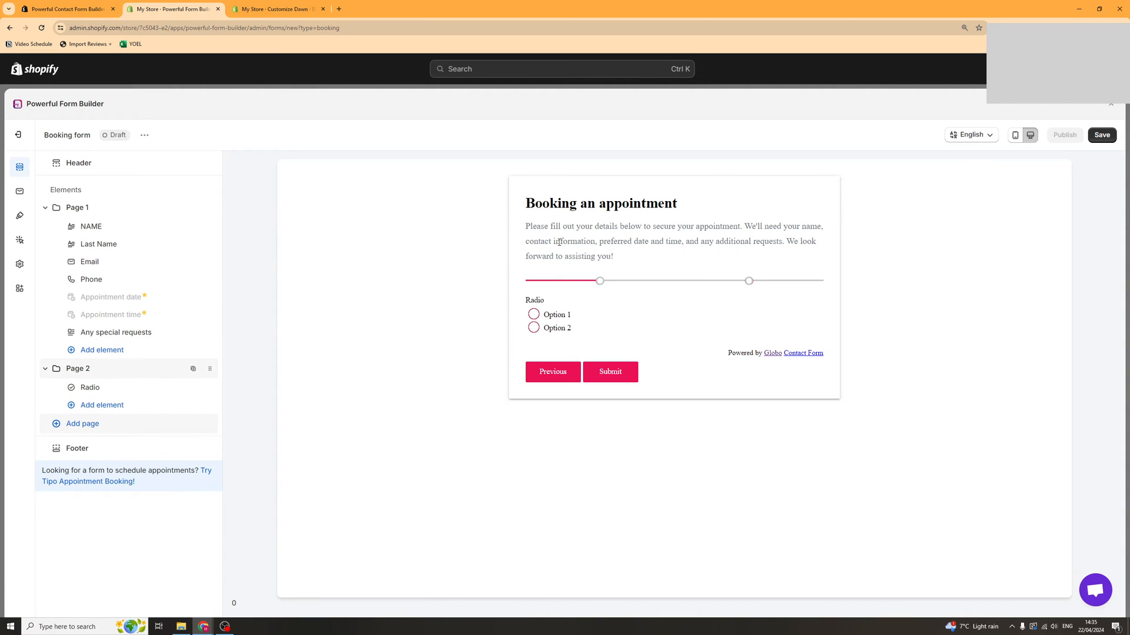
left_click(552, 371)
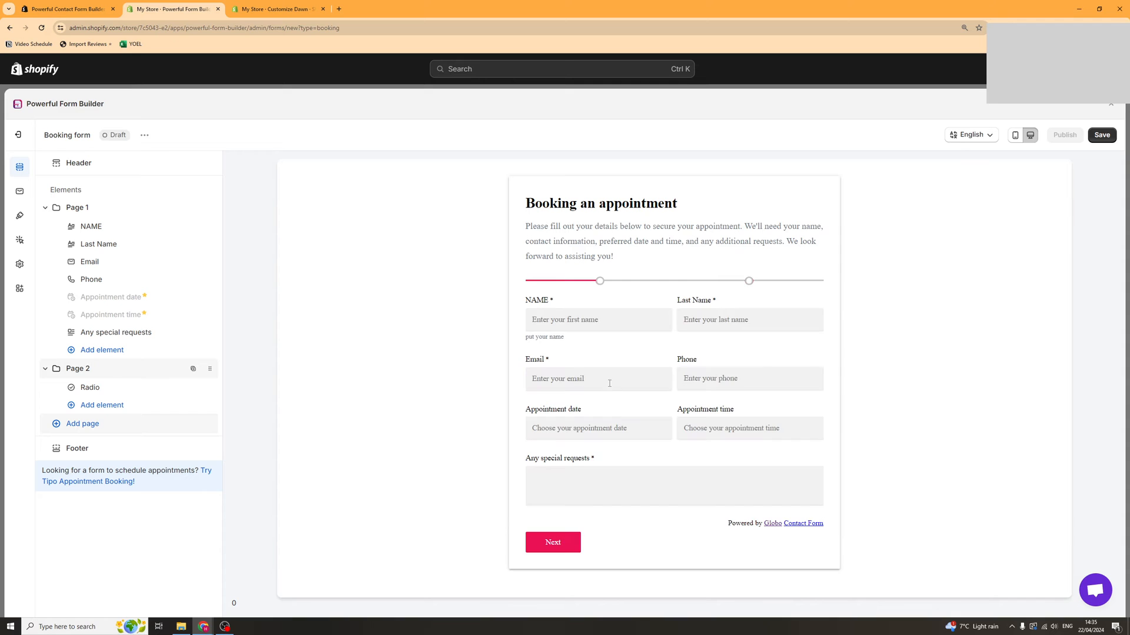
Review Page 2's settings and the form languages, then go to the Mail notification settings.
left_click(553, 541)
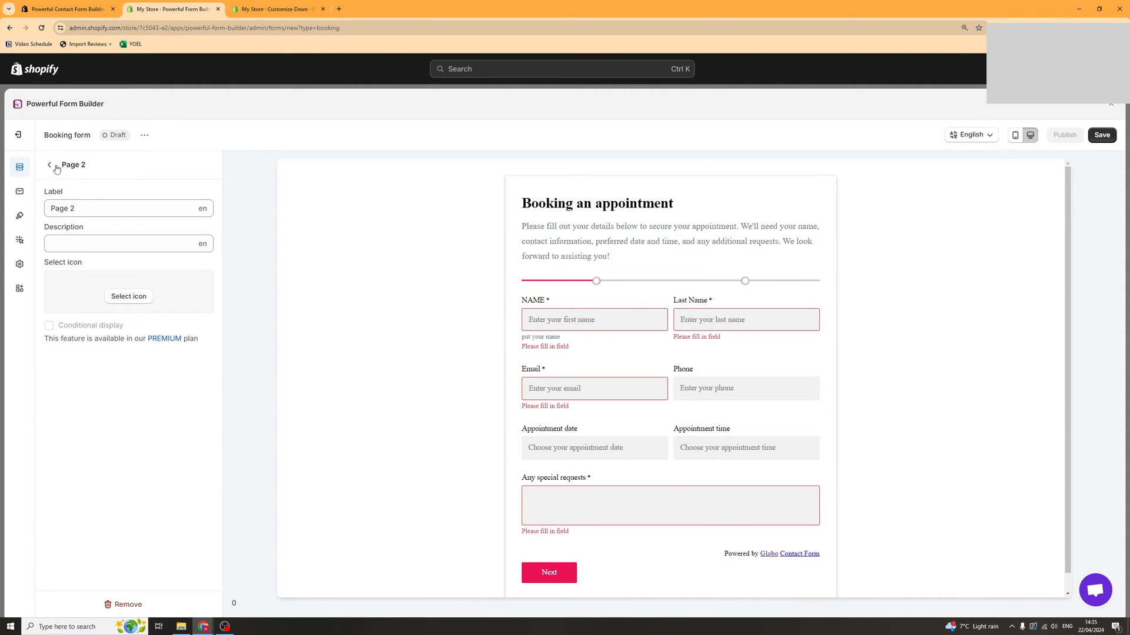
mouse_move(585, 566)
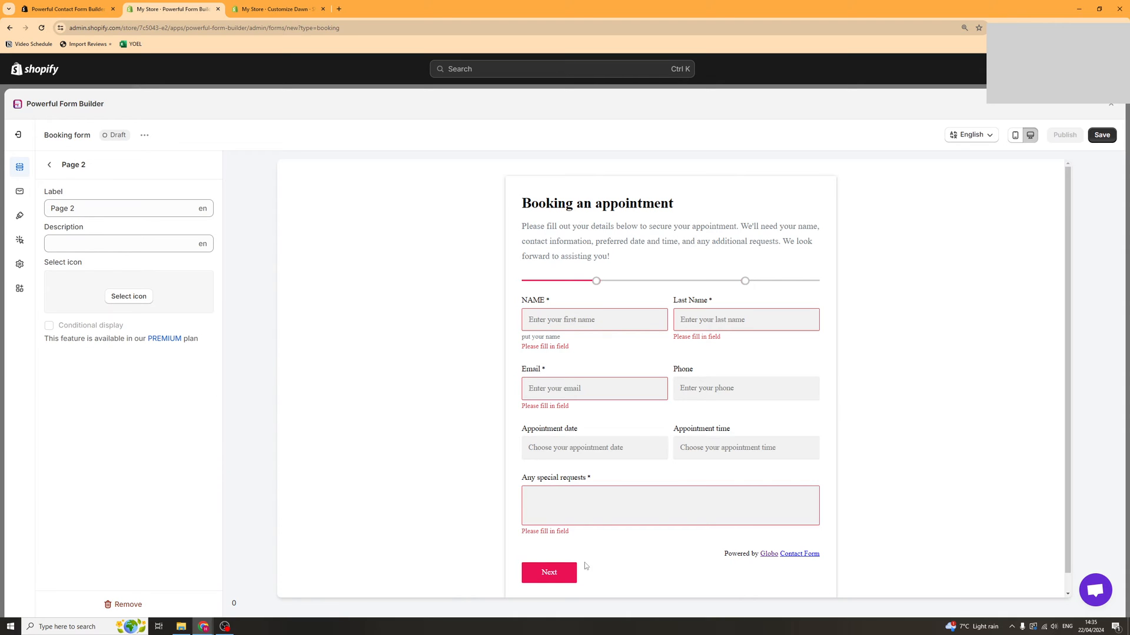
left_click(49, 165)
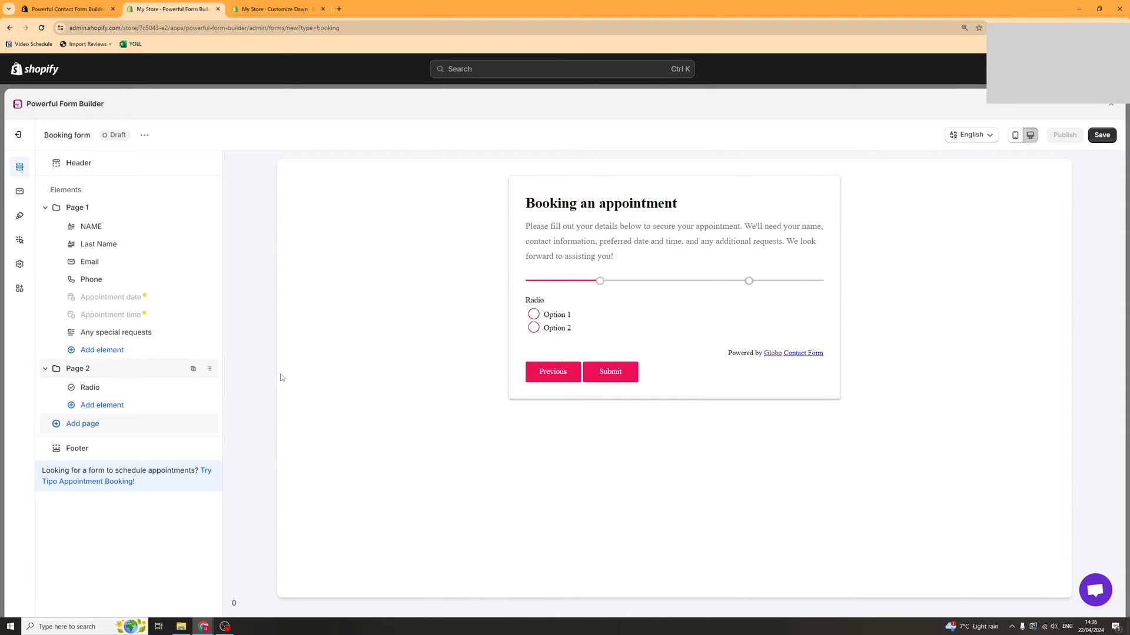
left_click(1014, 135)
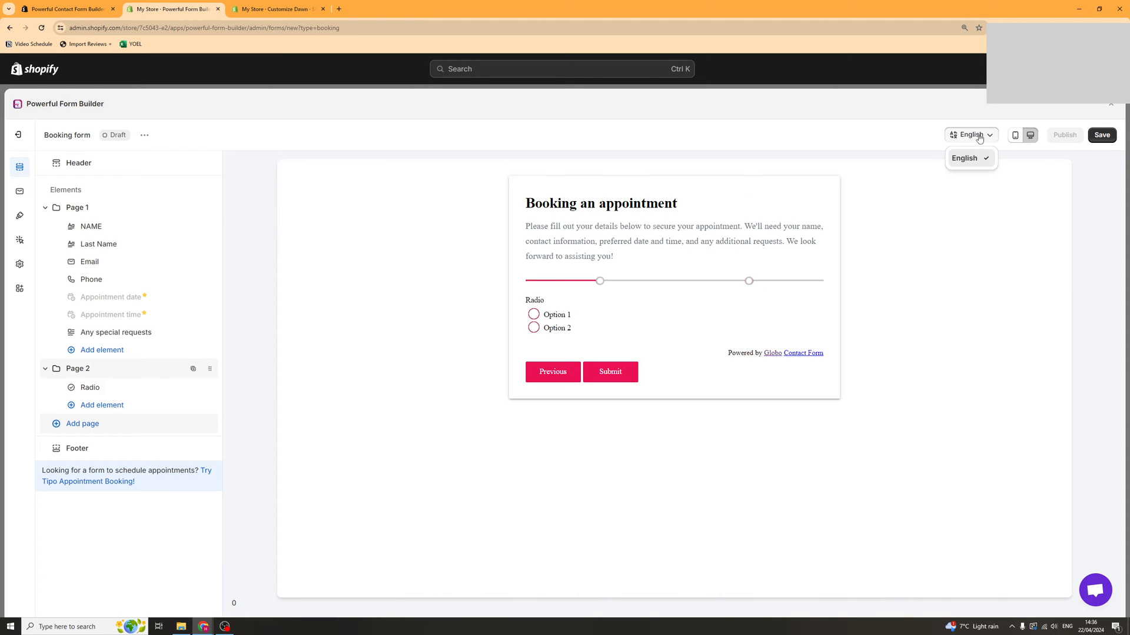
mouse_move(15, 192)
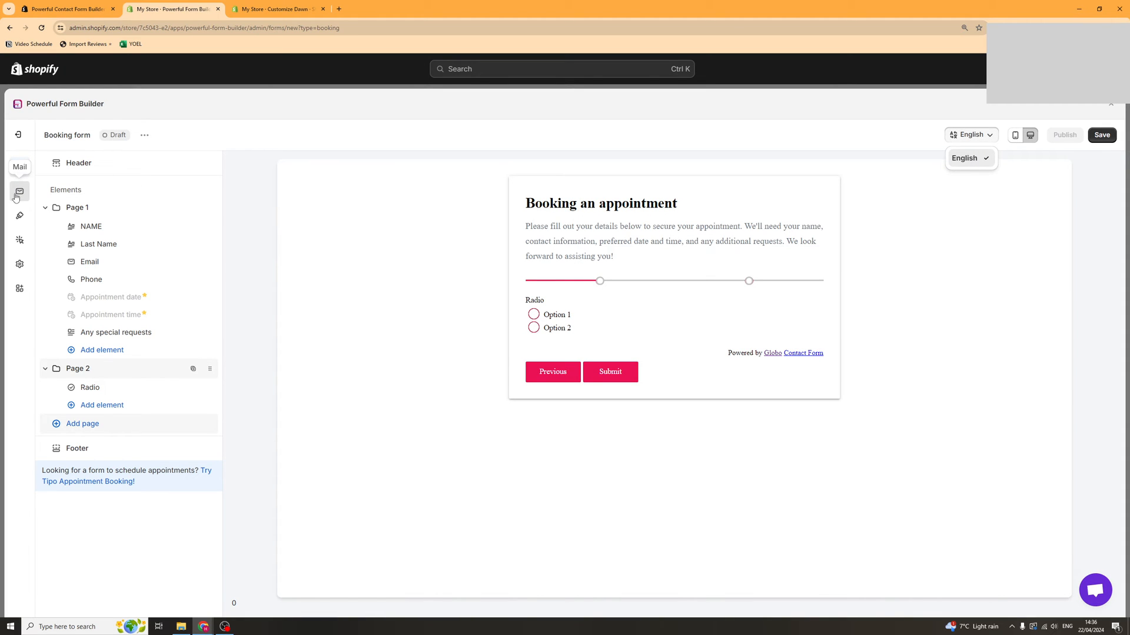
left_click(20, 191)
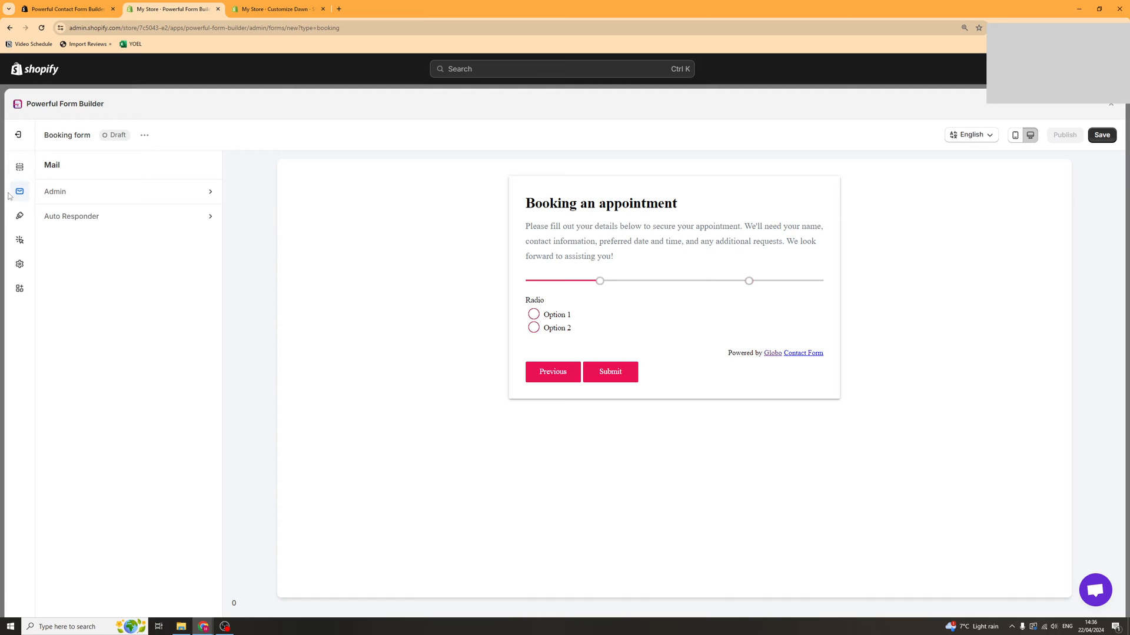
left_click(56, 190)
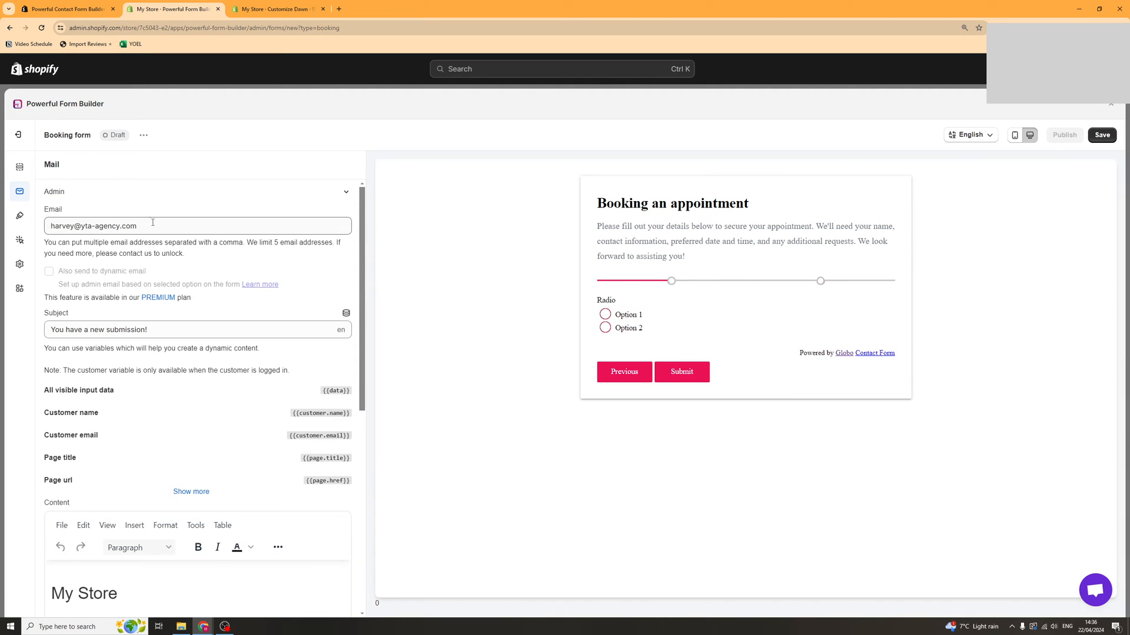
scroll("down", 3)
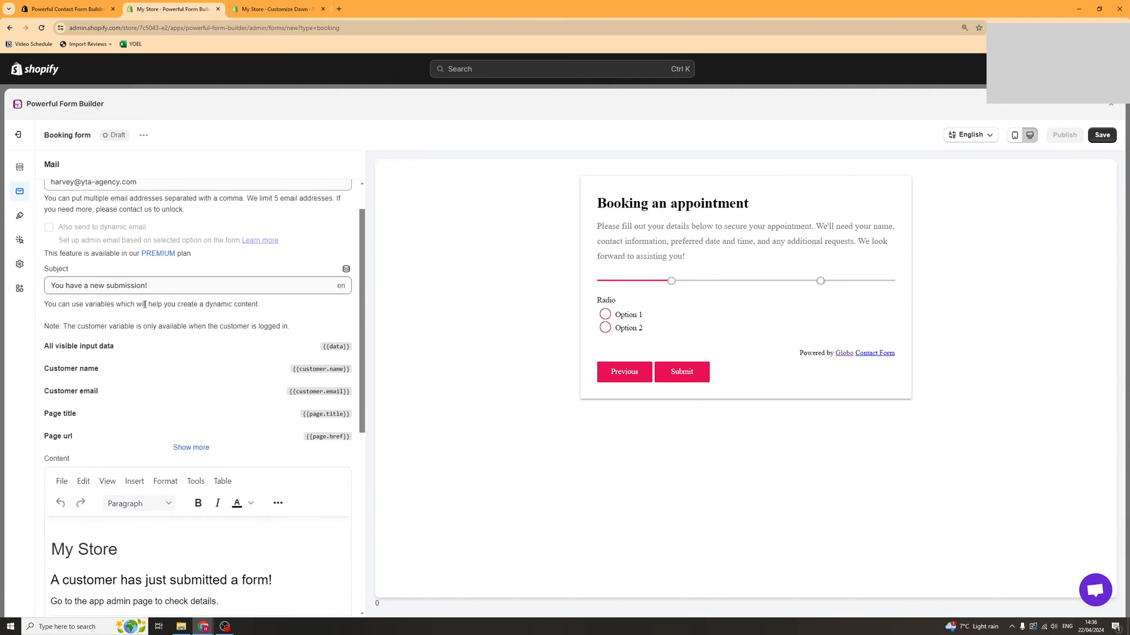
left_click(194, 285)
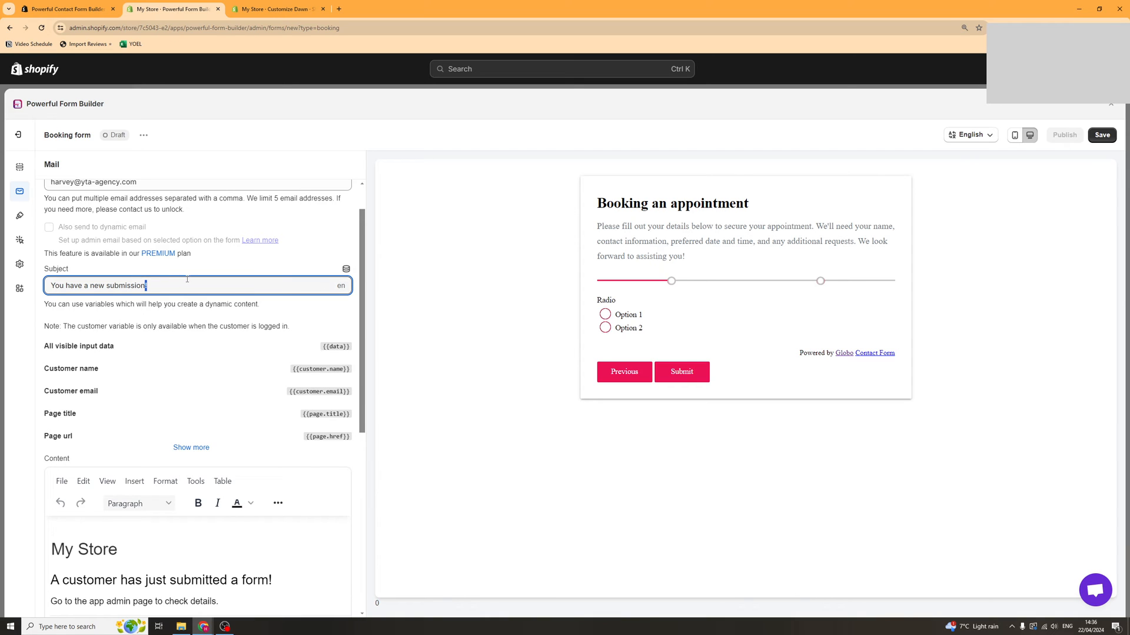
scroll("down", 3)
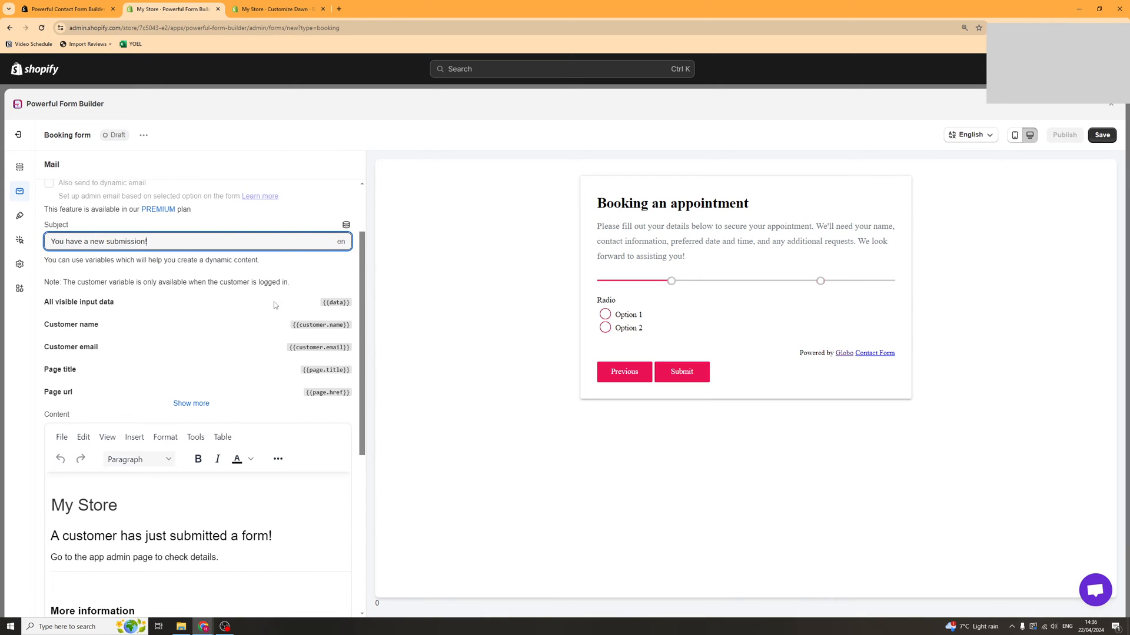
left_click(335, 302)
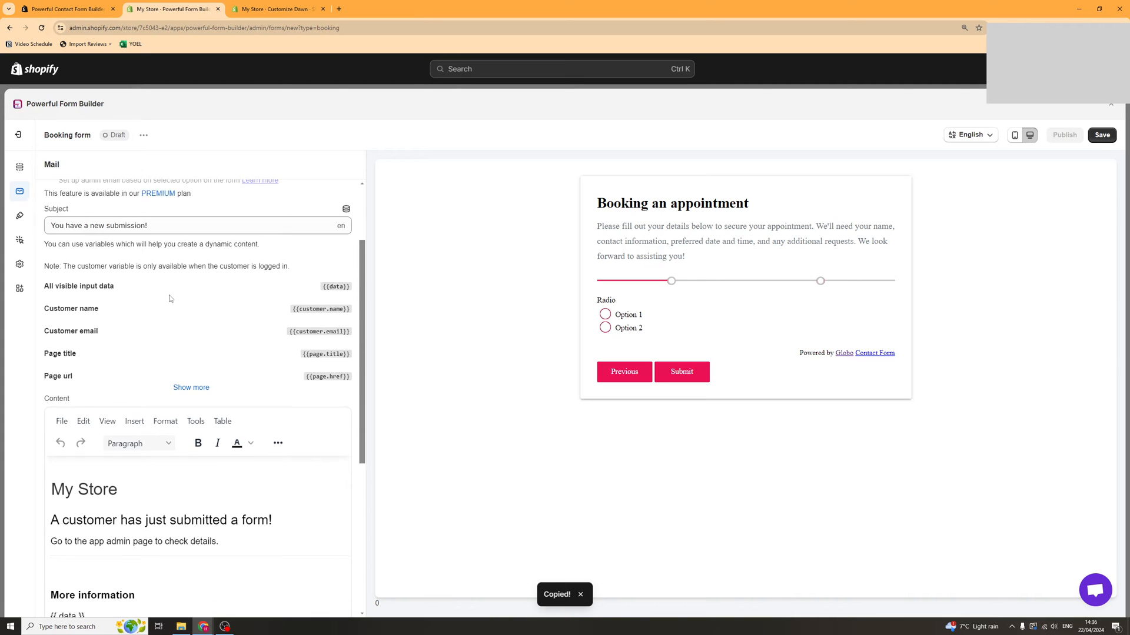
scroll("down", 3)
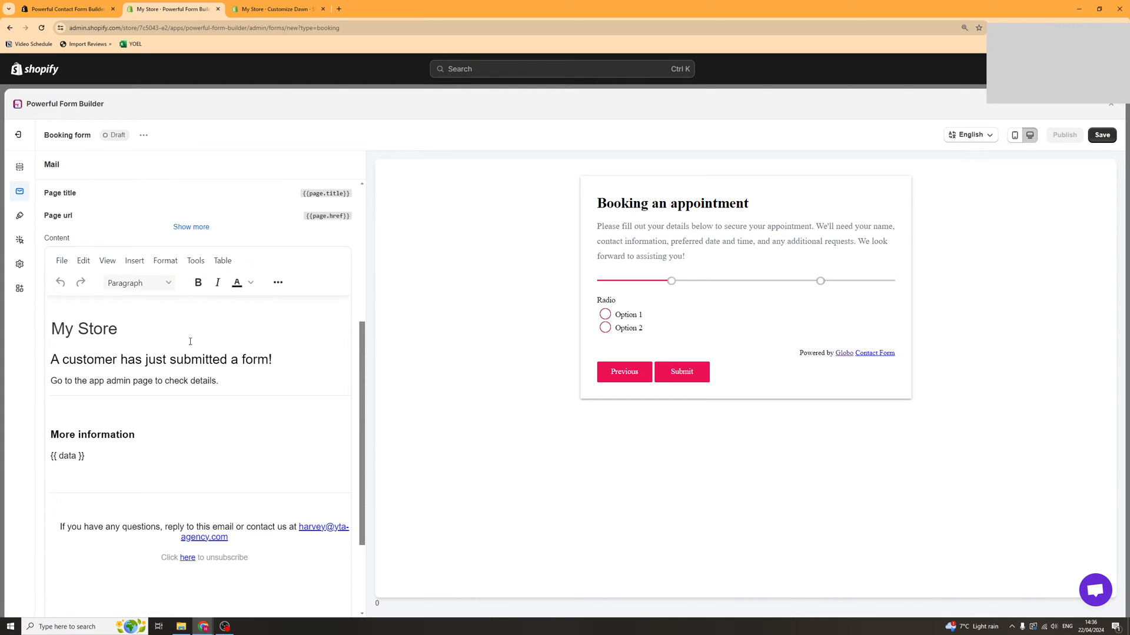
scroll("up", 3)
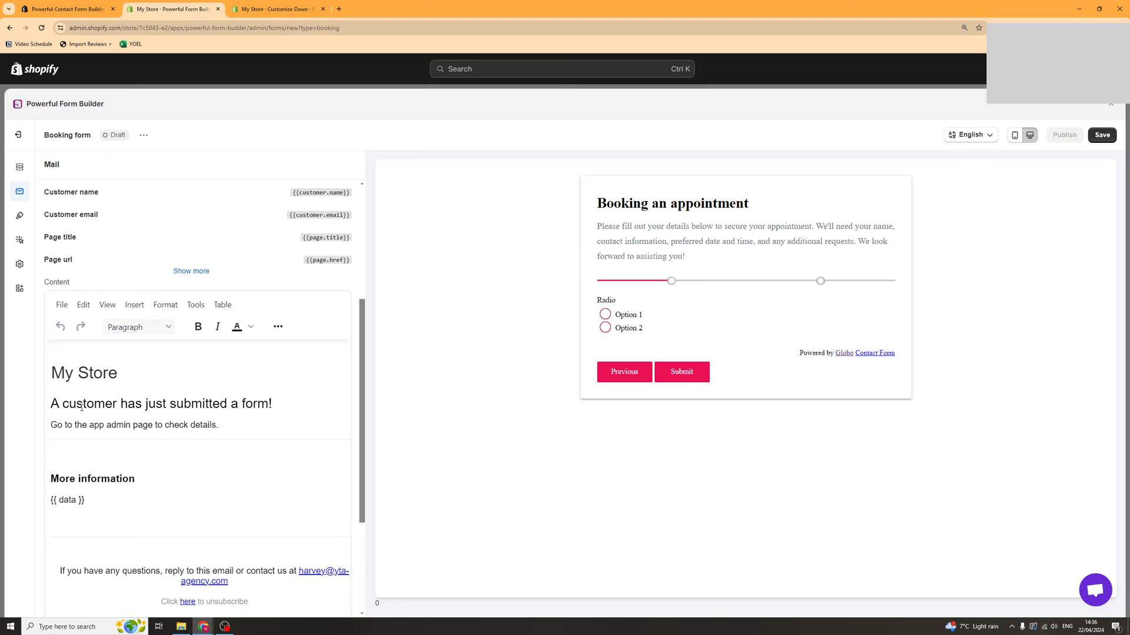
scroll("up", 3)
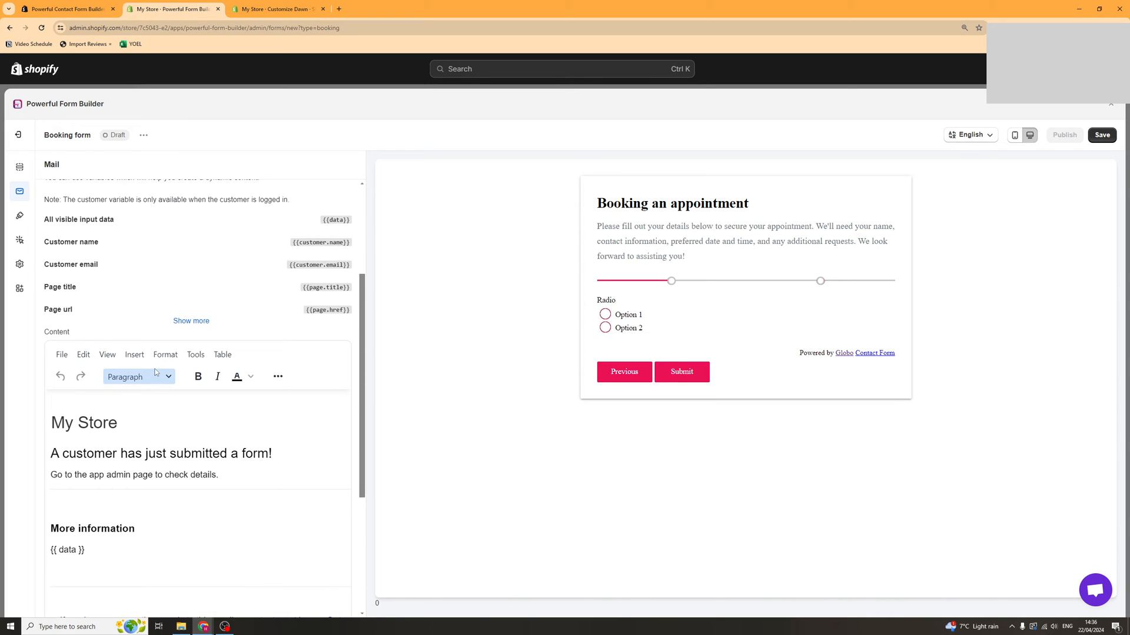
scroll("down", 3)
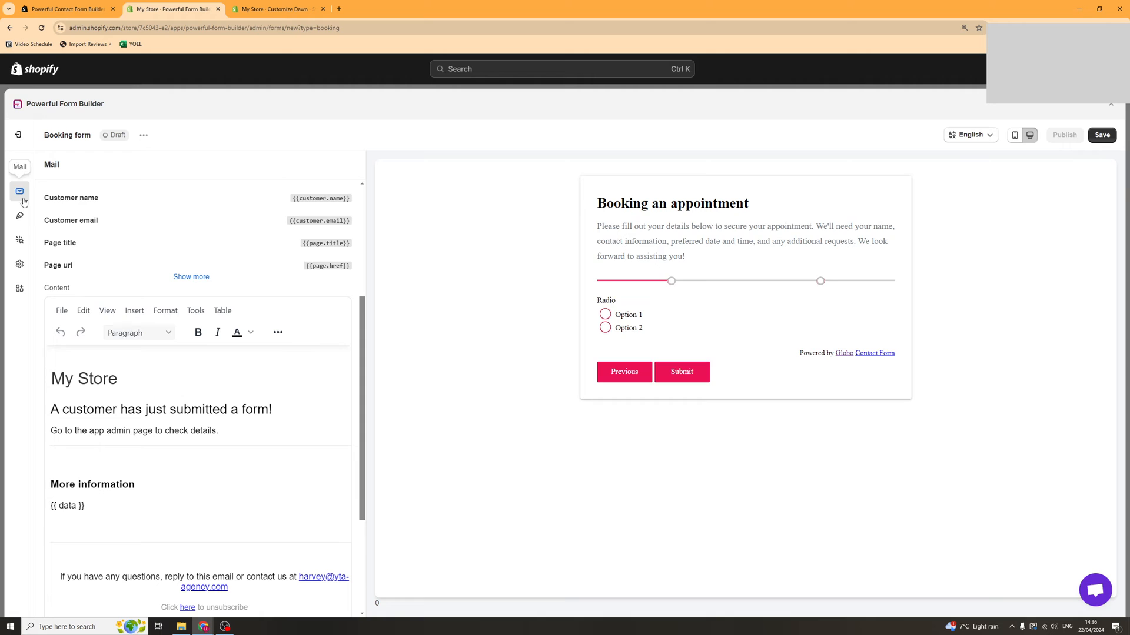
left_click(20, 191)
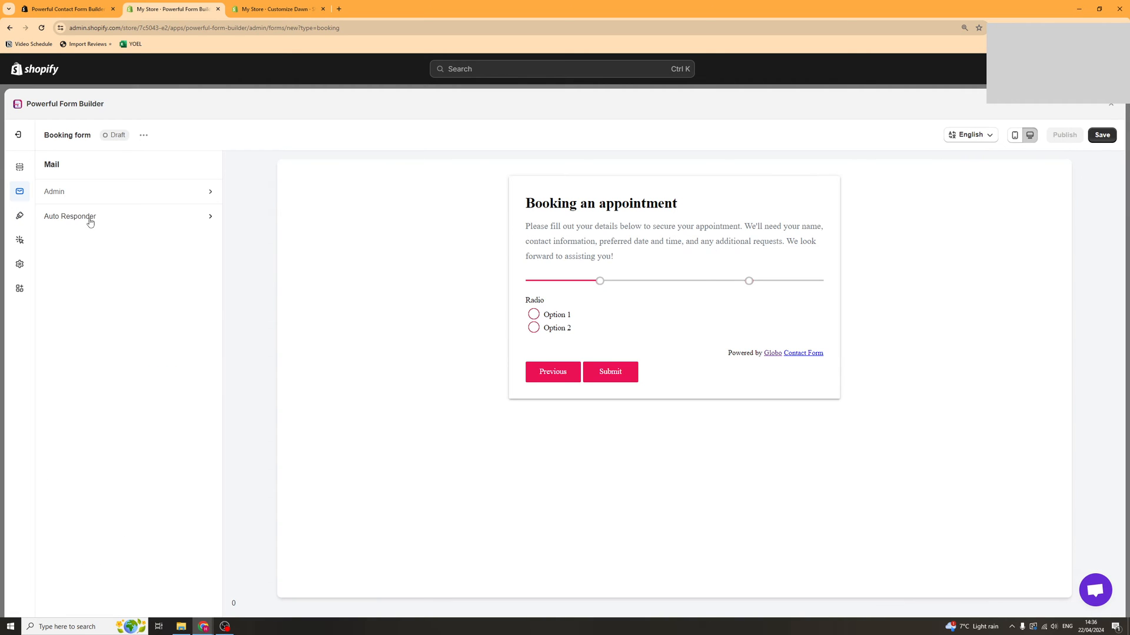
Set the Auto Responder subject to 'Thanks for submitting! {{text}}' and expand the field variable list.
left_click(69, 217)
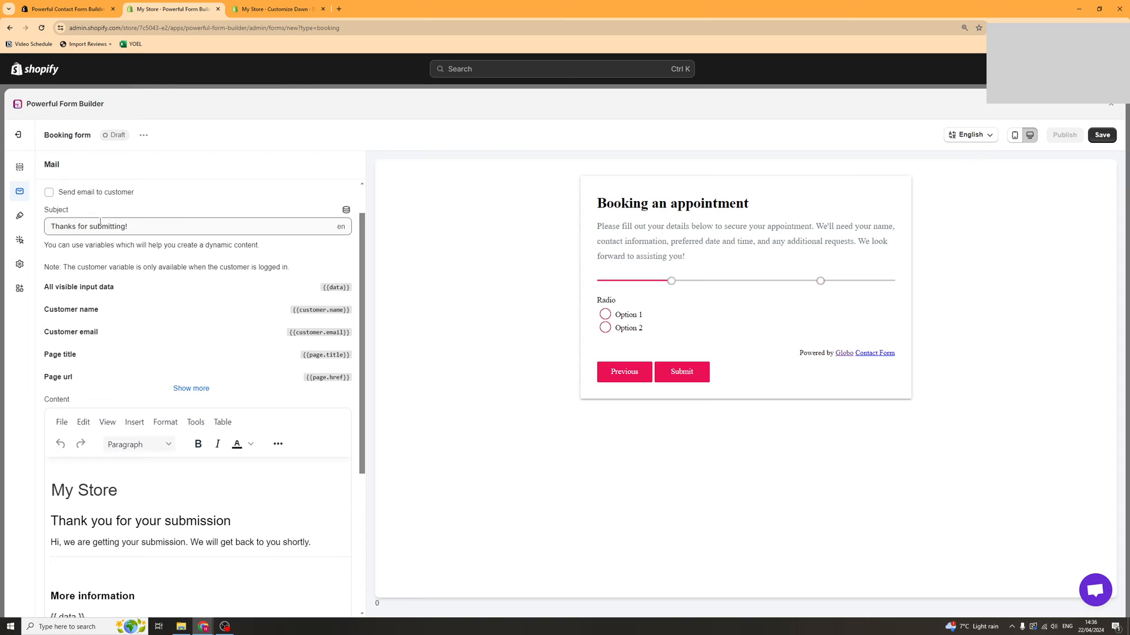
left_click(346, 209)
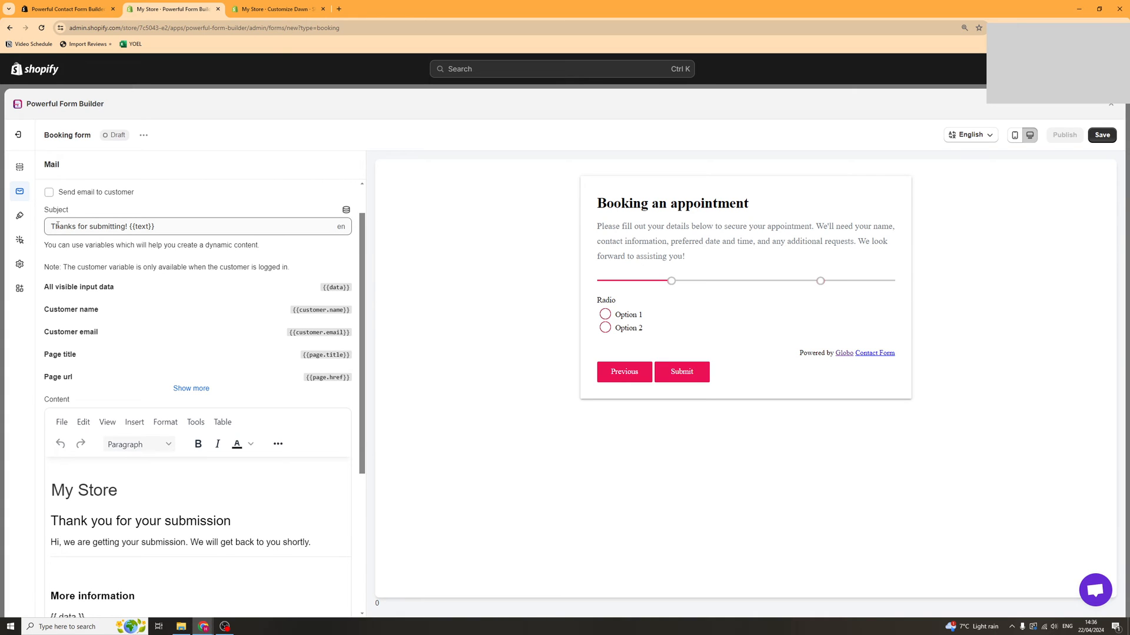
mouse_move(147, 226)
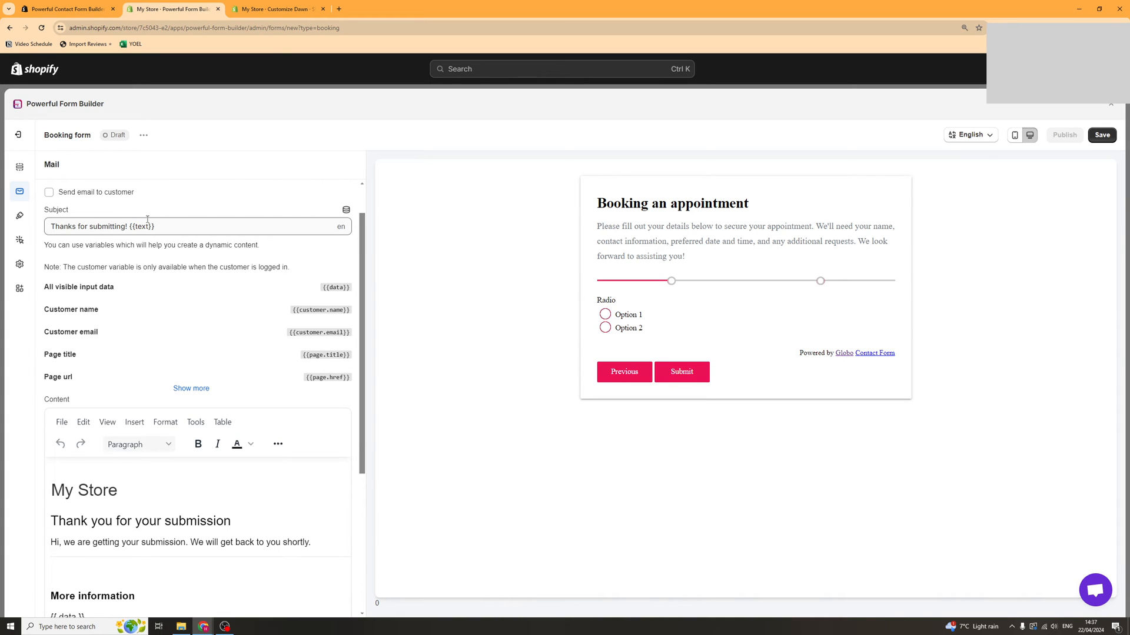
left_click(346, 209)
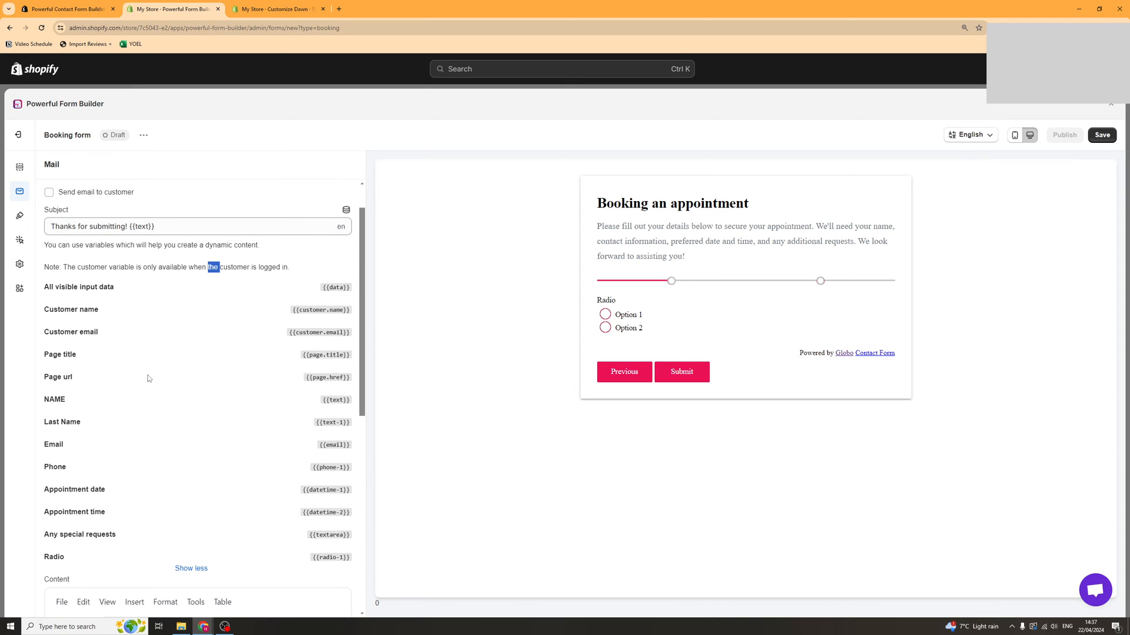
mouse_move(335, 400)
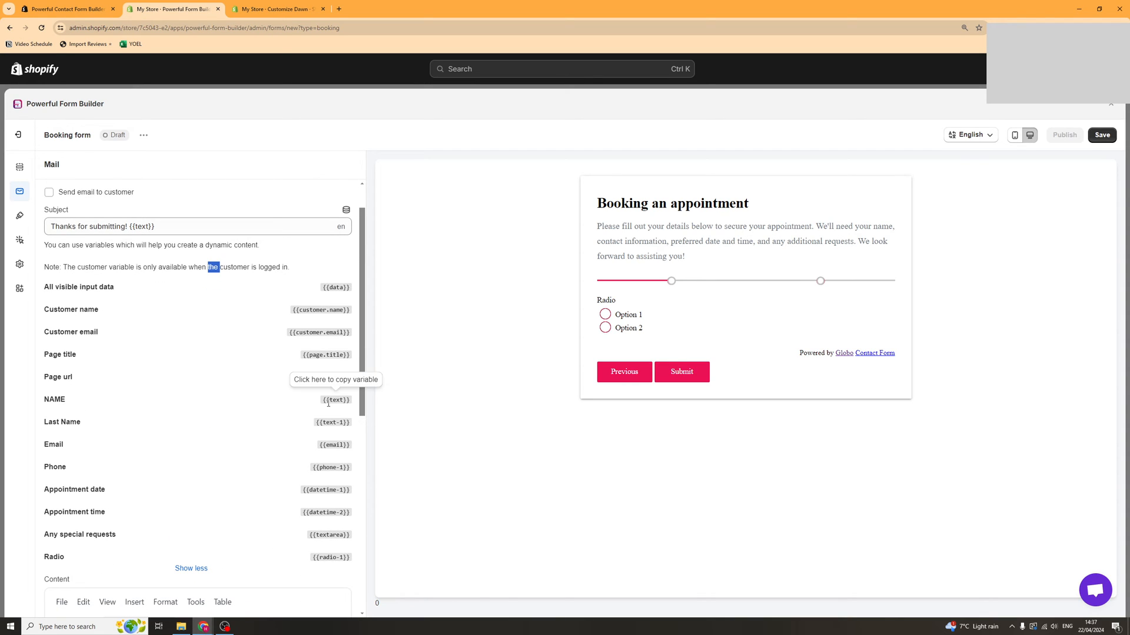
Change the 'My Store' heading in the auto-reply email body from Heading 1 to Heading 4.
scroll("down", 3)
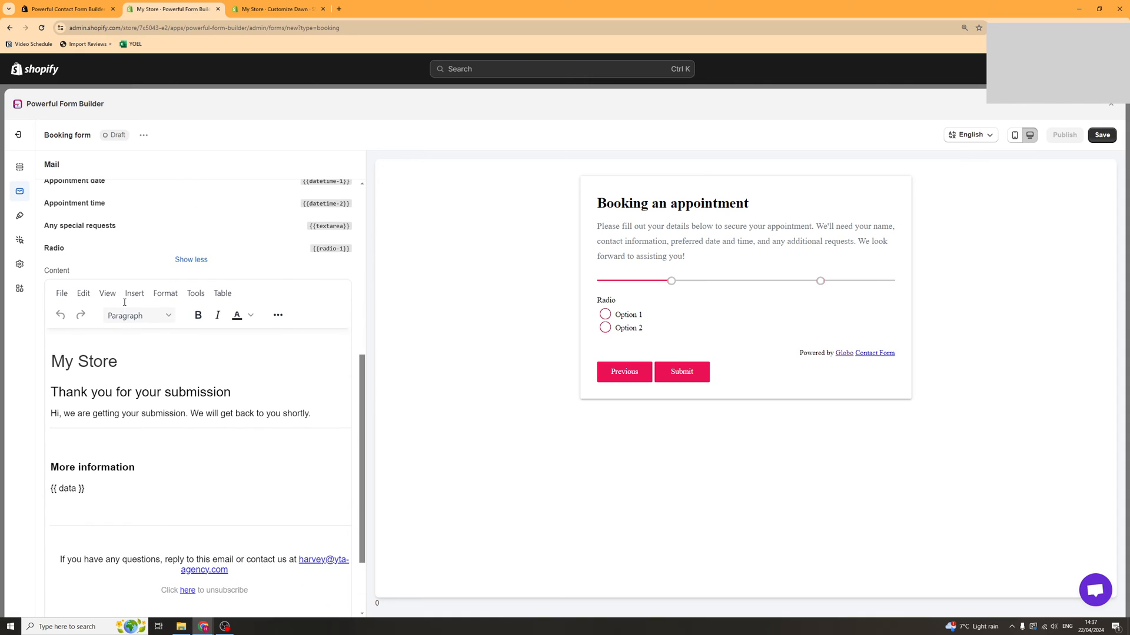
scroll("down", 3)
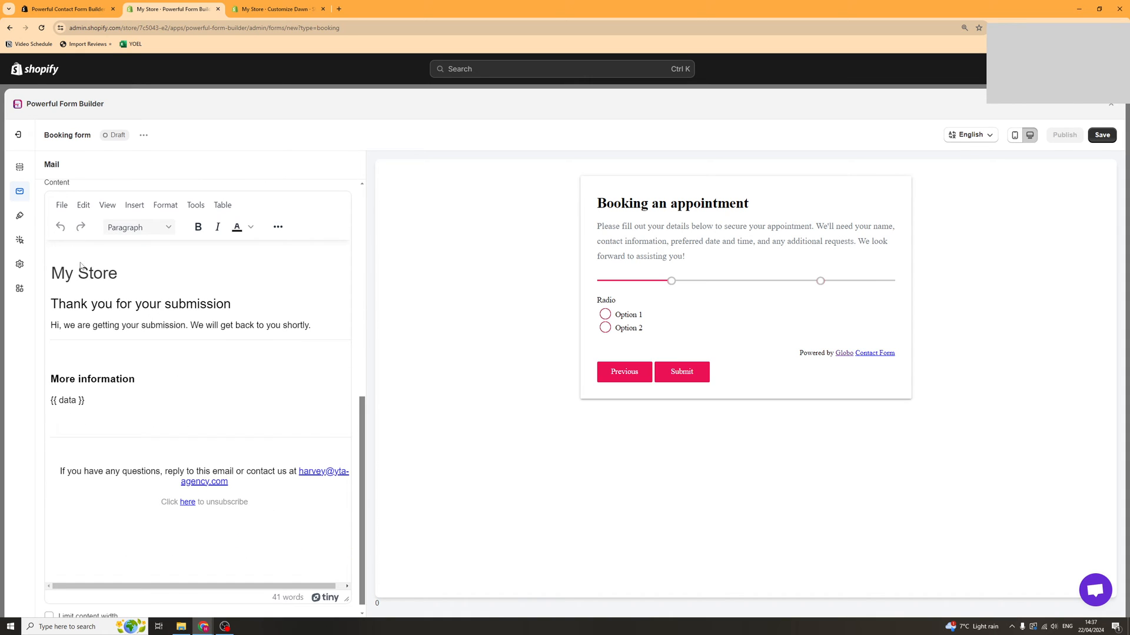
left_click(85, 273)
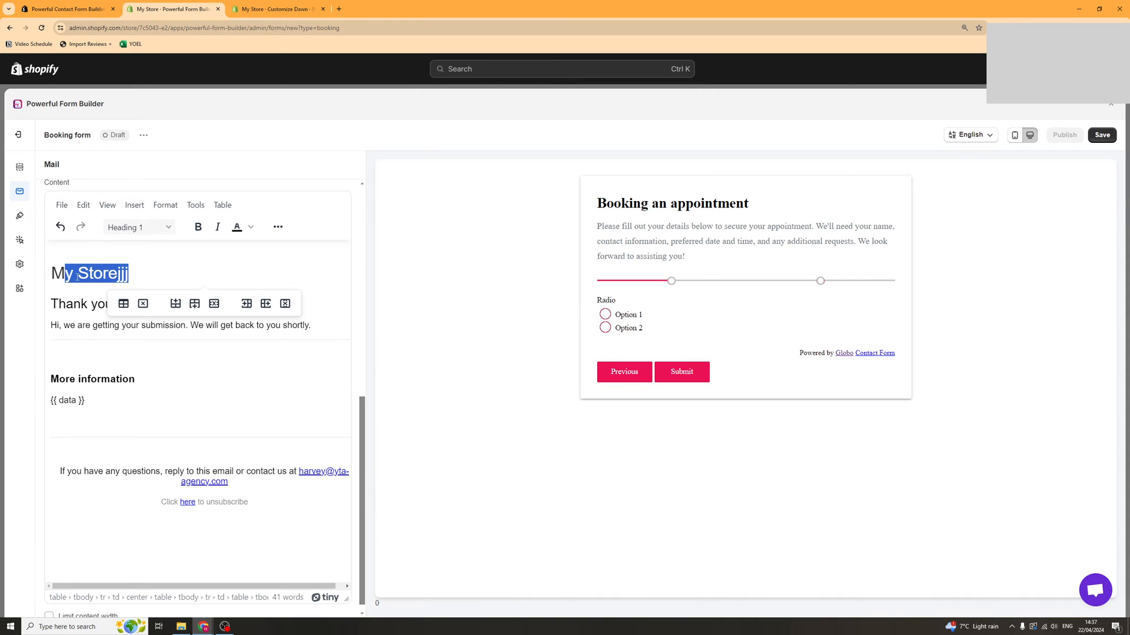
left_click(139, 227)
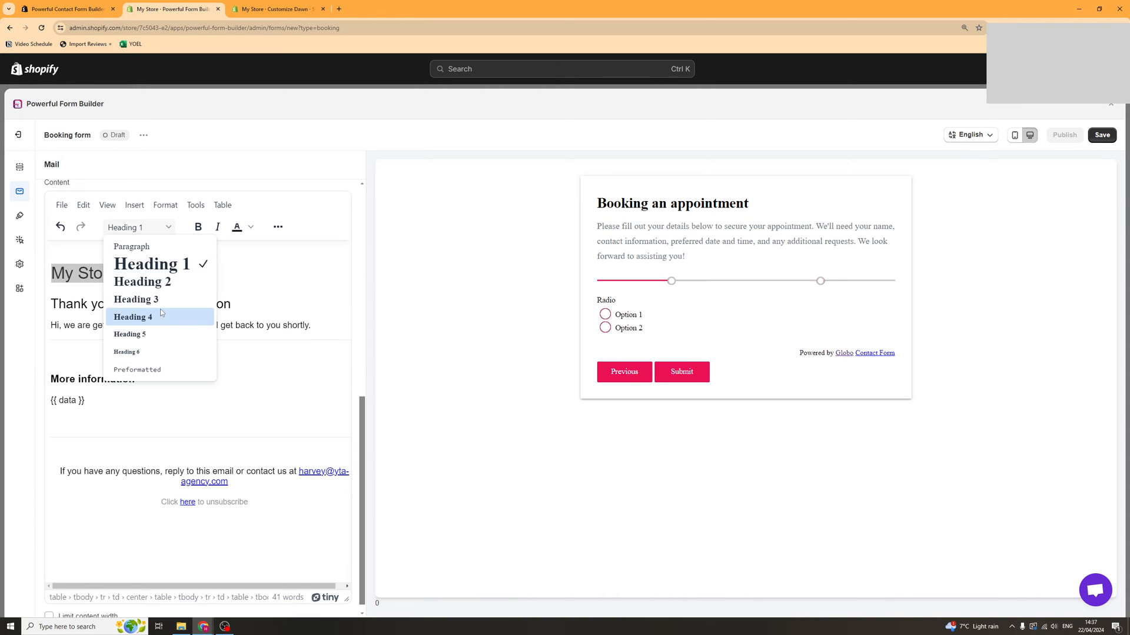
left_click(143, 282)
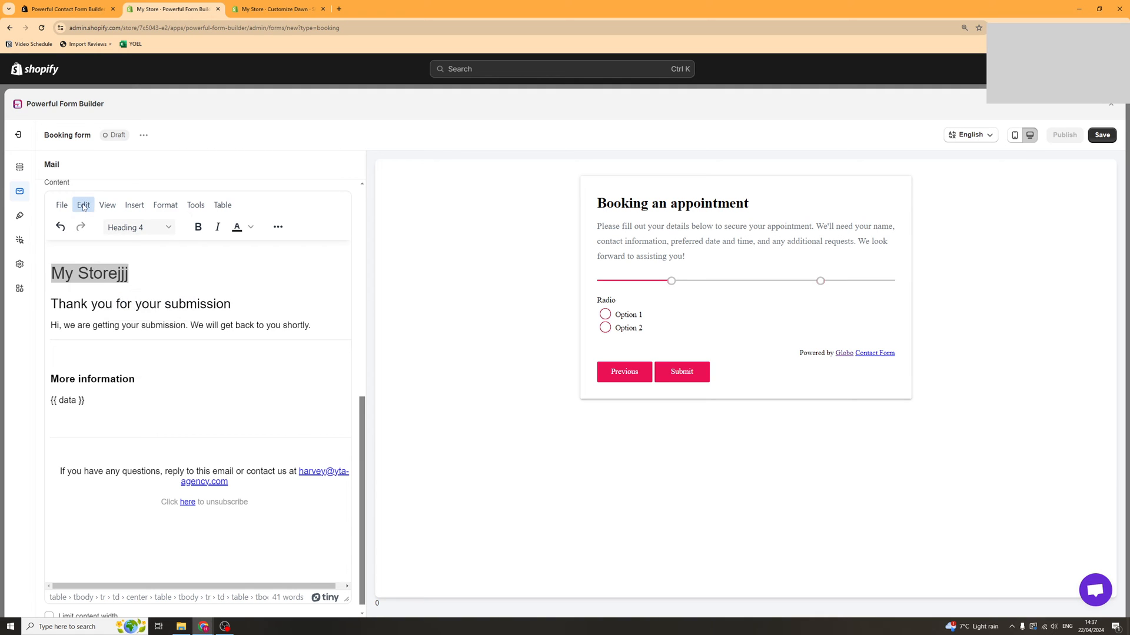
Browse the email editor's Edit, Insert and Tools menus without changing anything.
left_click(133, 205)
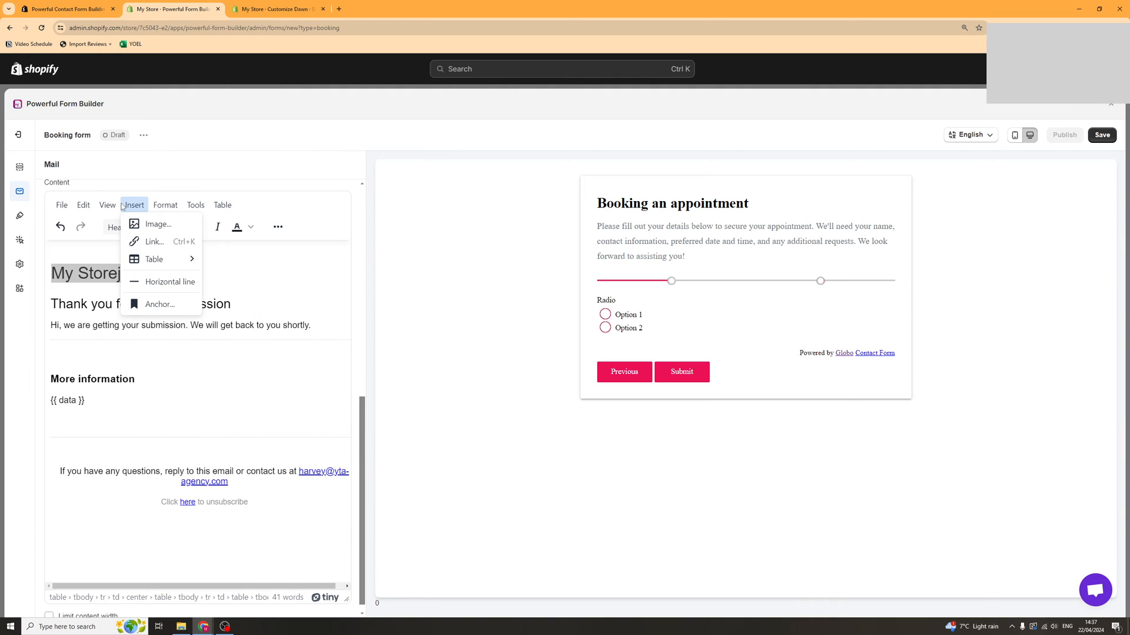
left_click(196, 205)
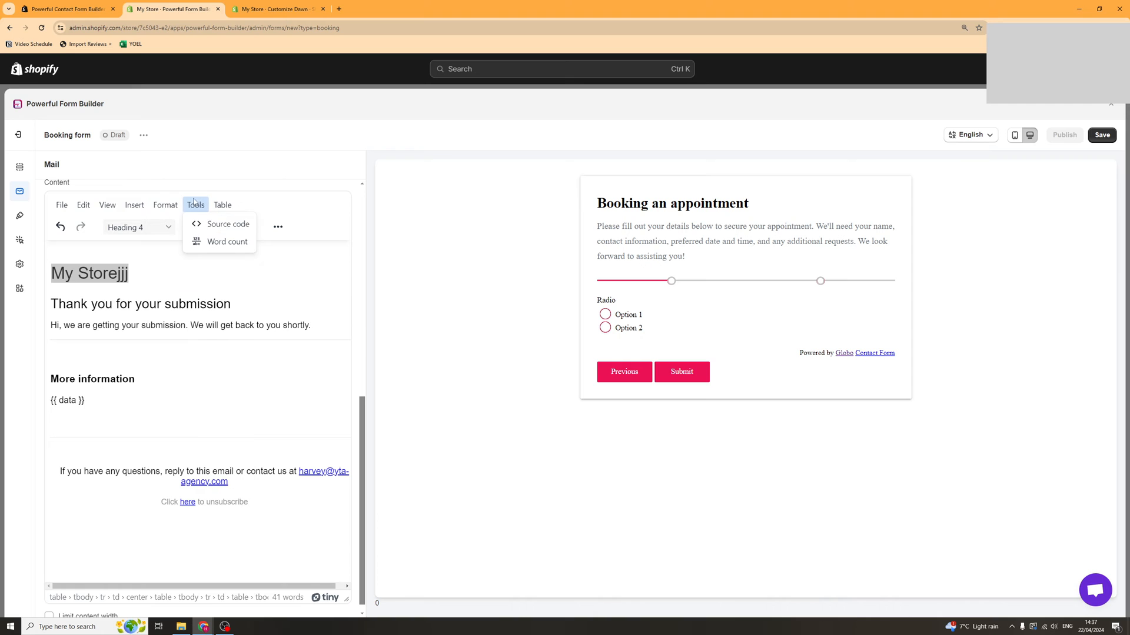
left_click(222, 205)
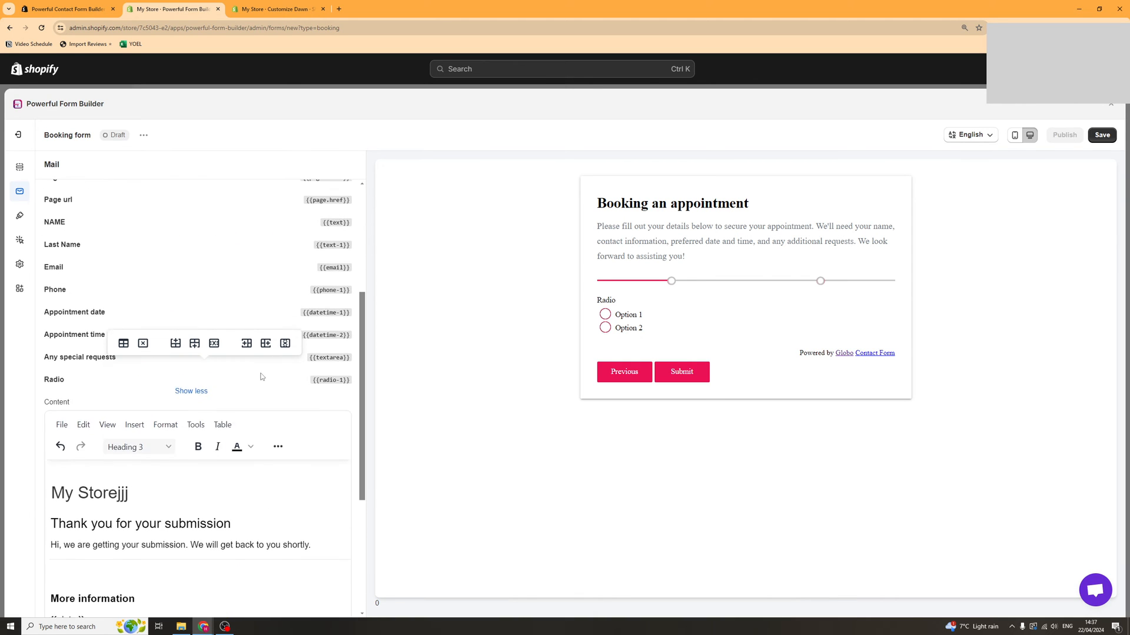
scroll("down", 3)
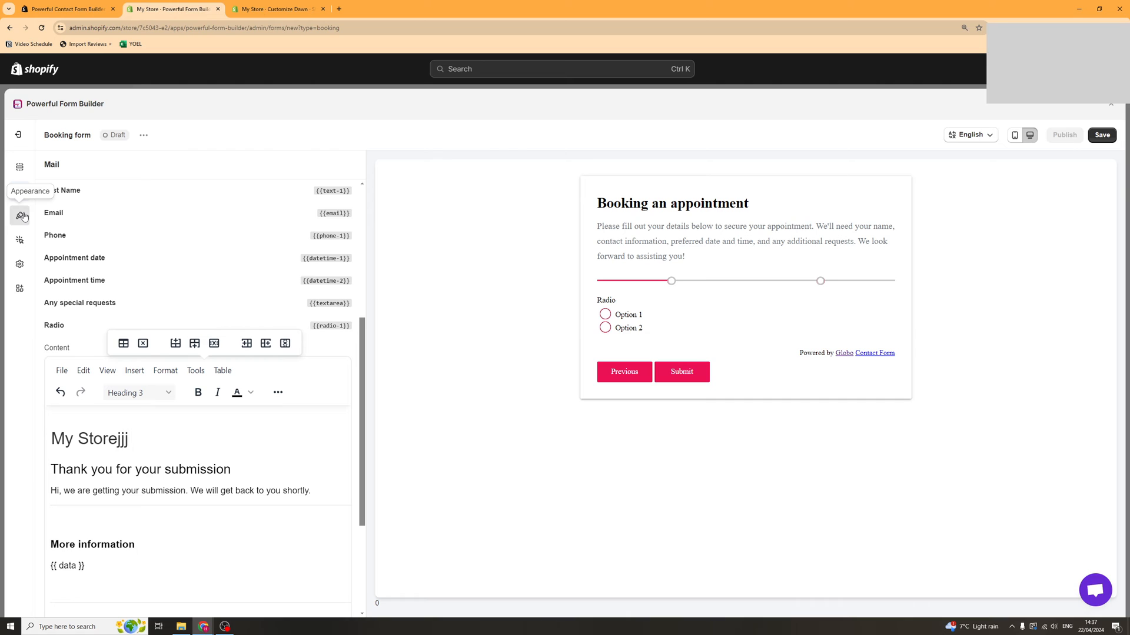
left_click(20, 214)
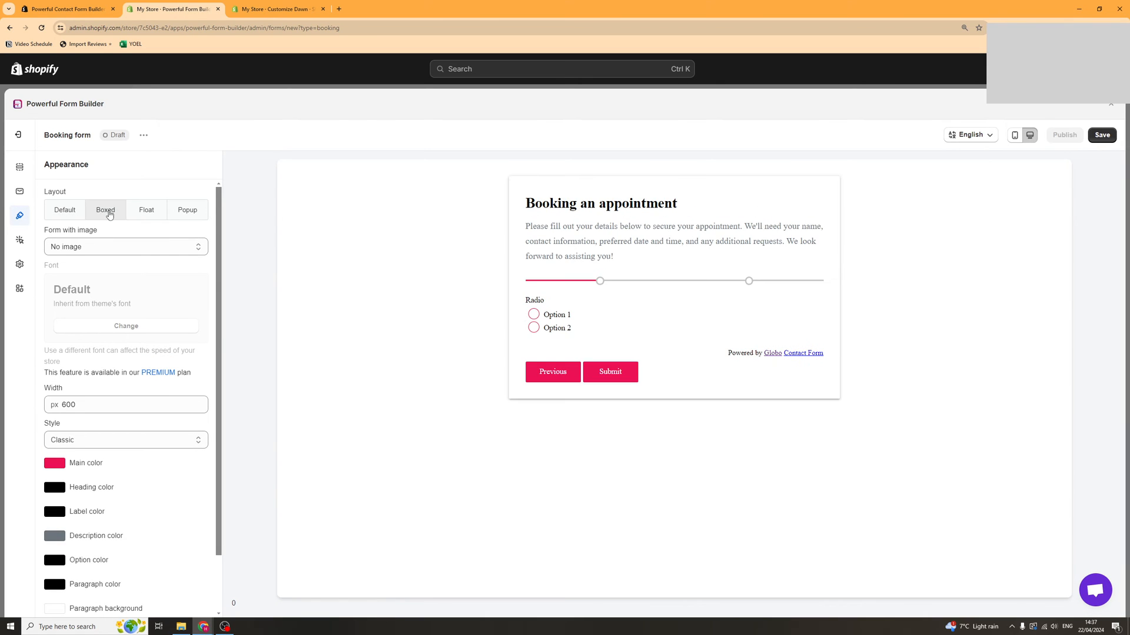
left_click(187, 210)
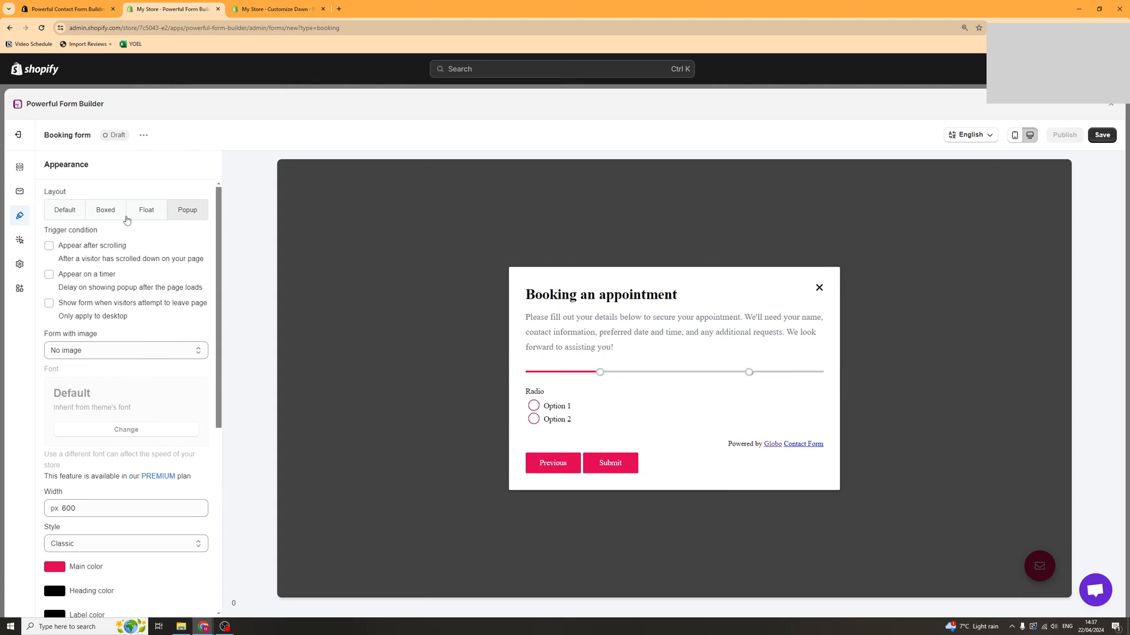
left_click(63, 210)
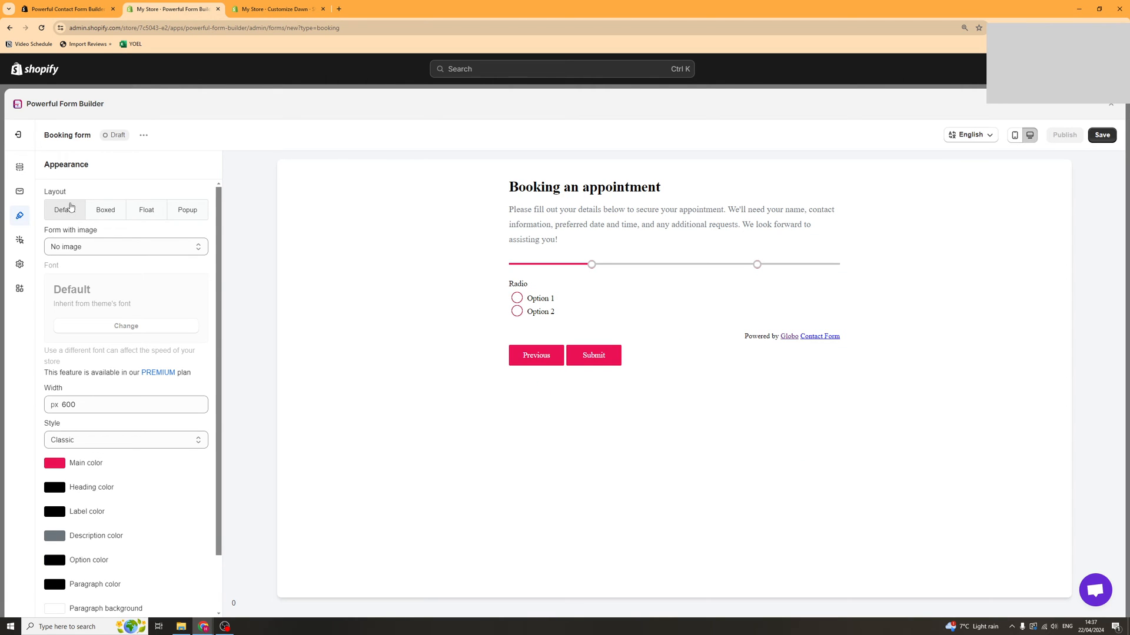
left_click(105, 209)
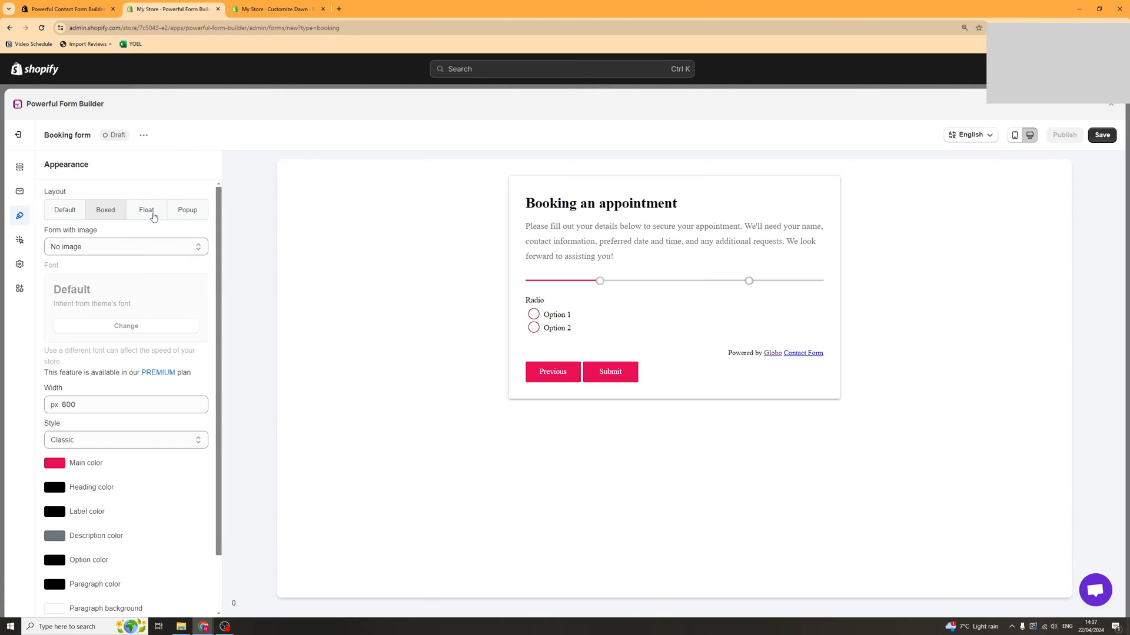
left_click(187, 210)
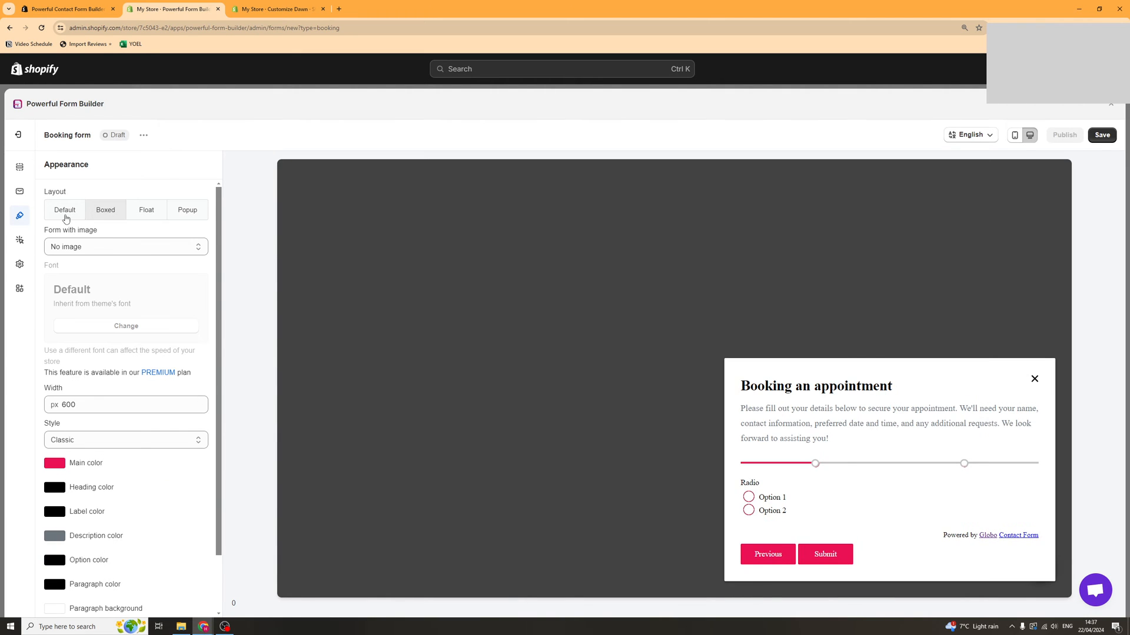
left_click(64, 210)
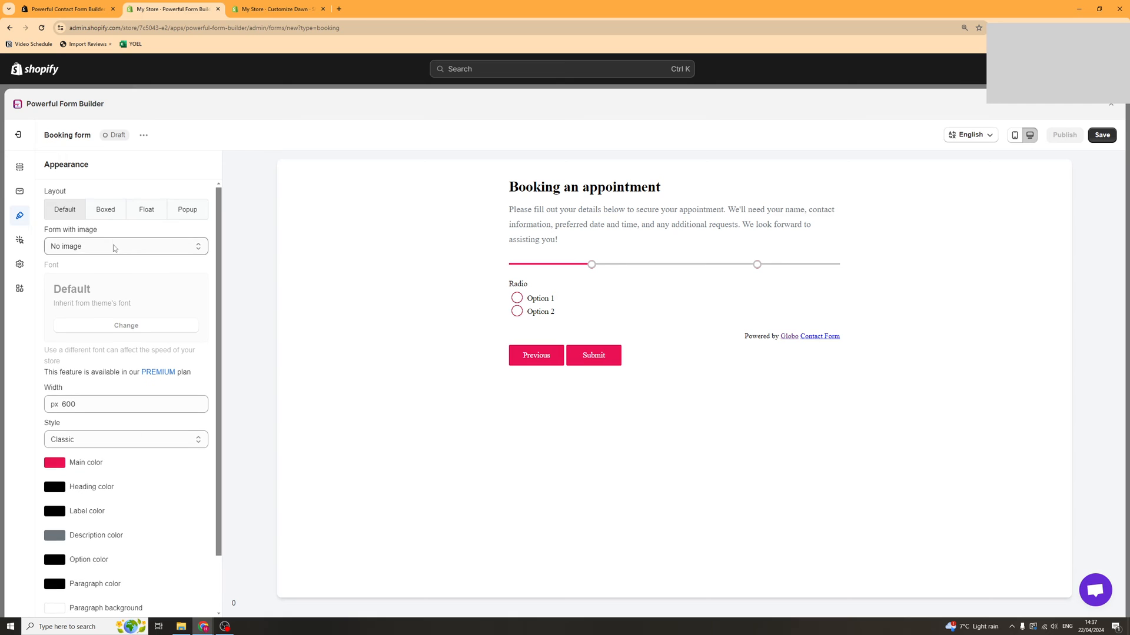
left_click(104, 209)
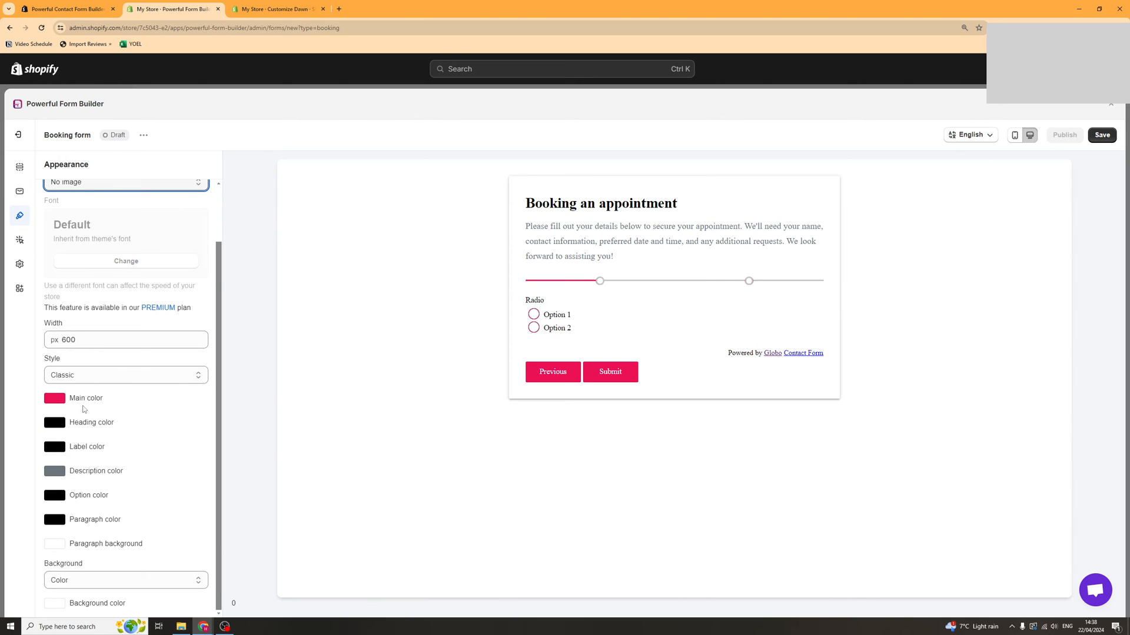
mouse_move(43, 227)
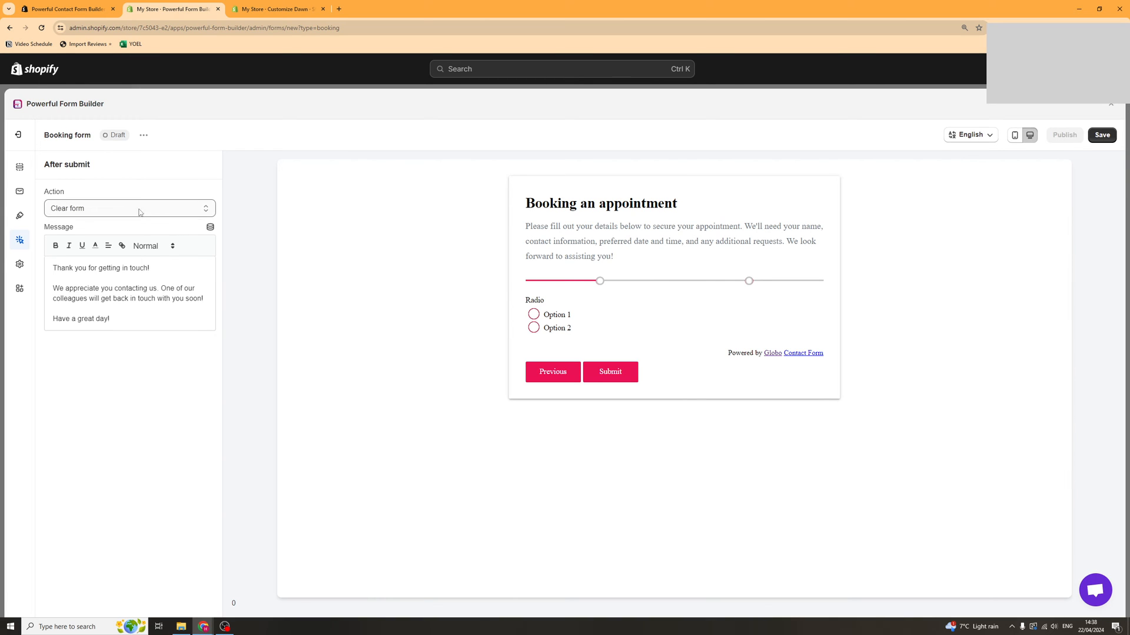
mouse_move(88, 213)
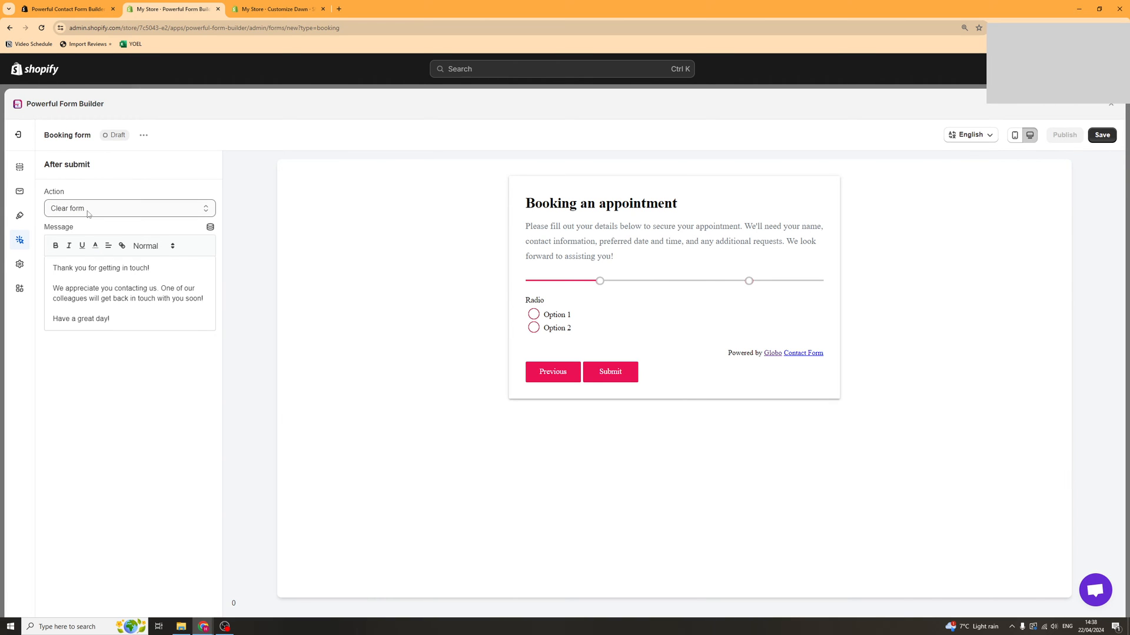
mouse_move(96, 248)
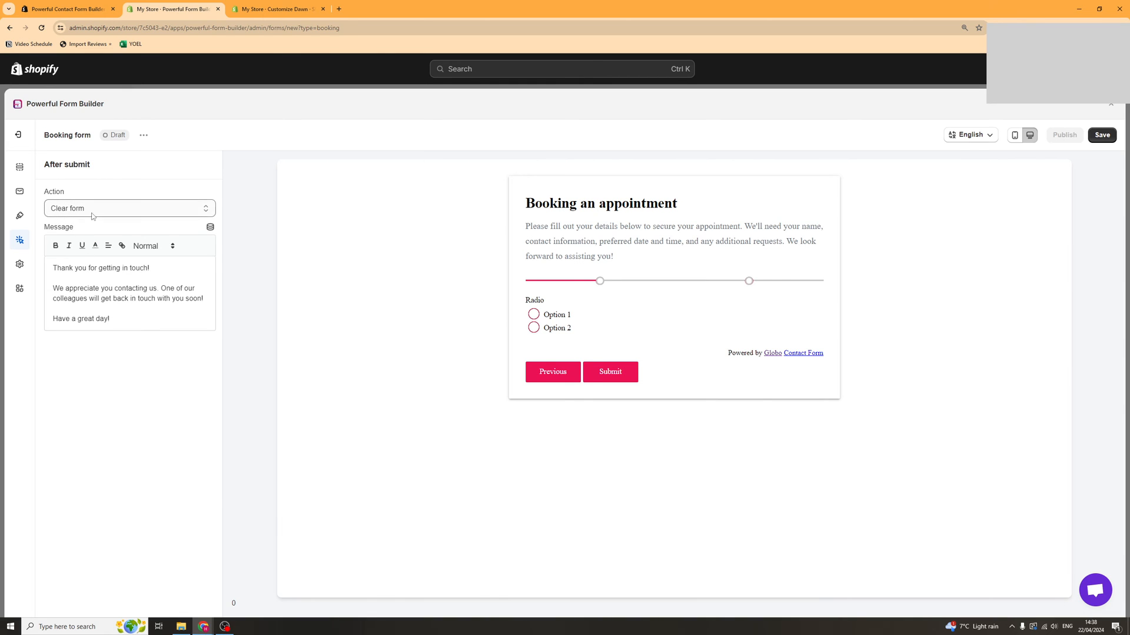
Set the after-submit action to Hide form, then view the form's settings and error messages.
left_click(130, 208)
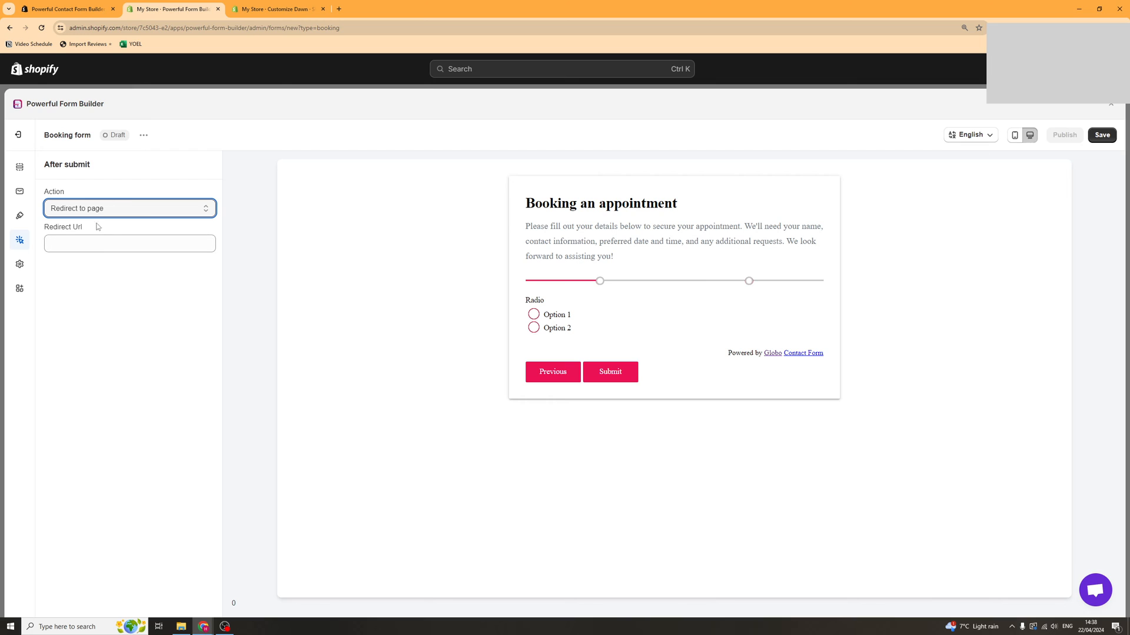
left_click(129, 208)
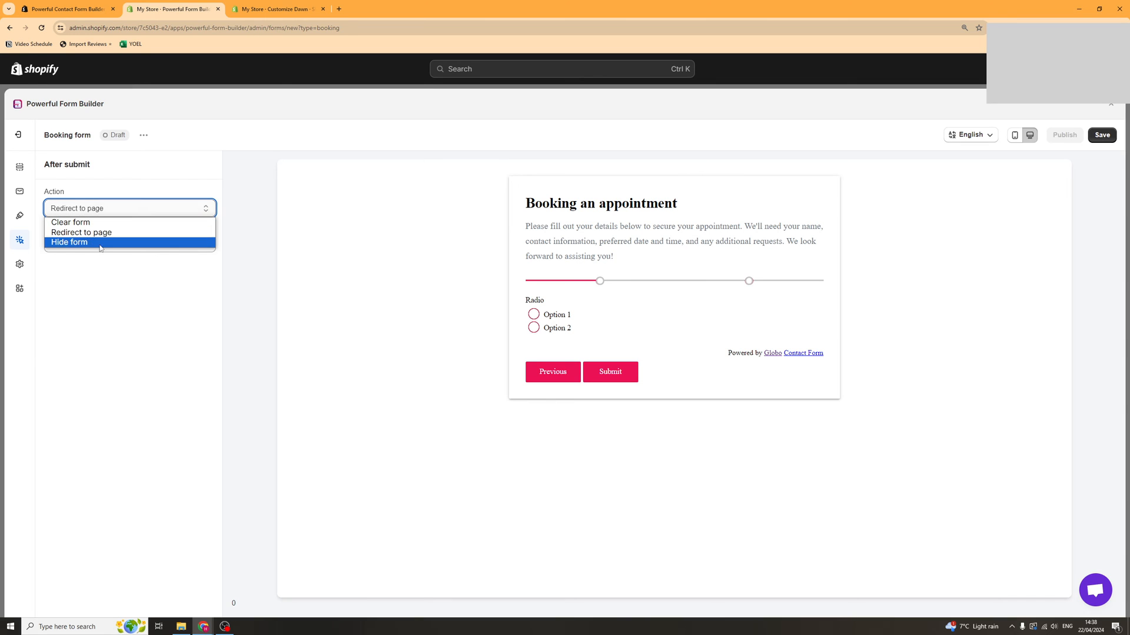
left_click(69, 243)
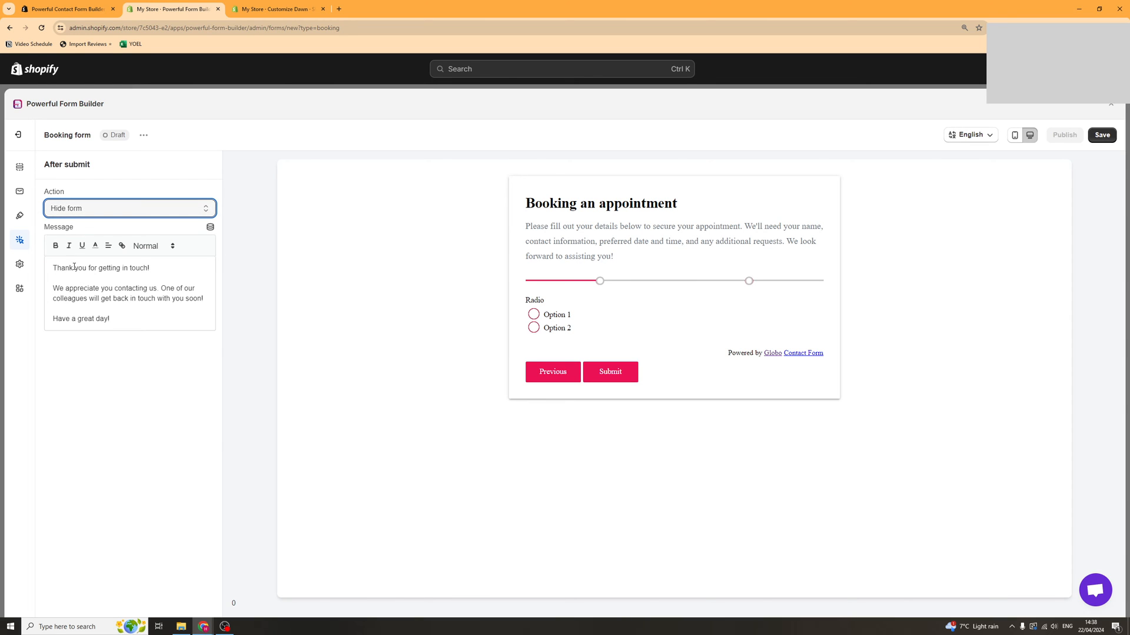
mouse_move(40, 295)
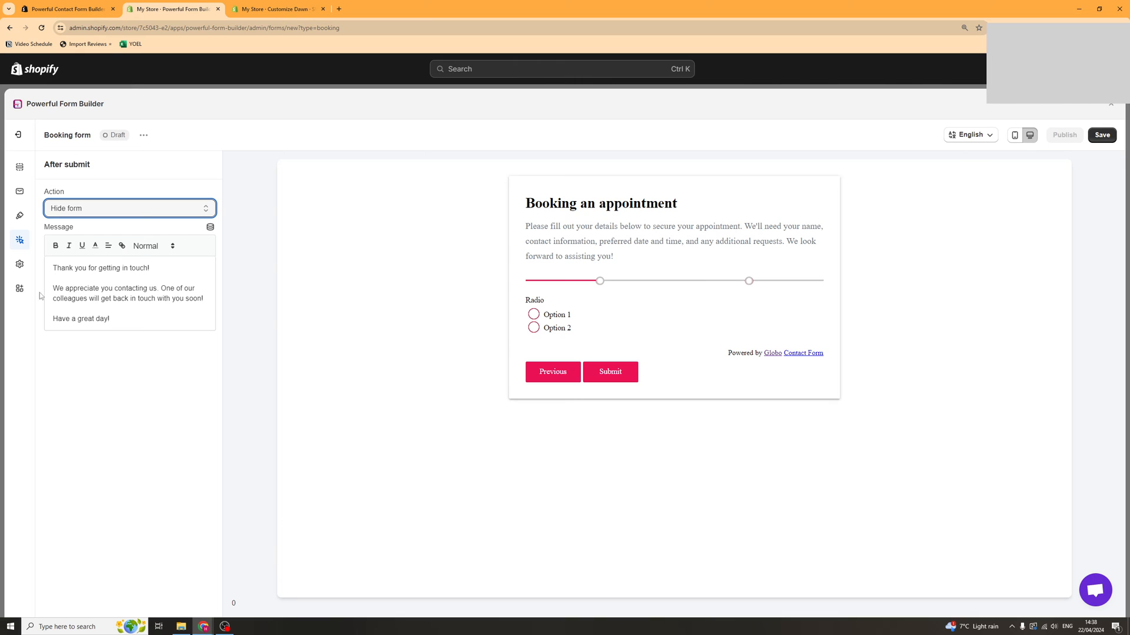
left_click(20, 264)
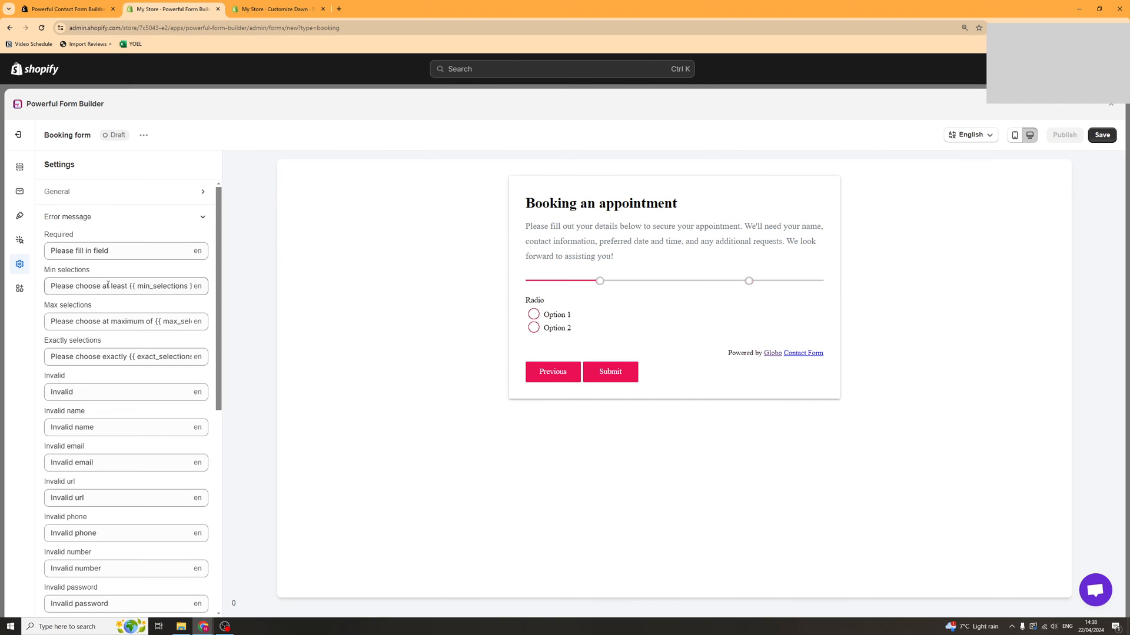
scroll("down", 3)
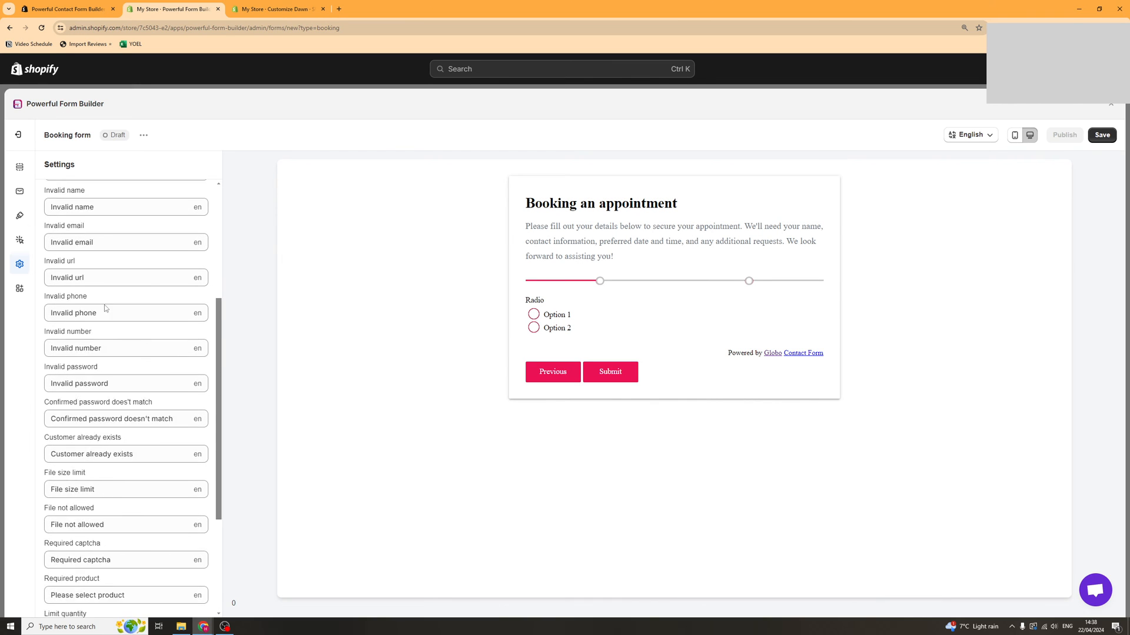
scroll("down", 3)
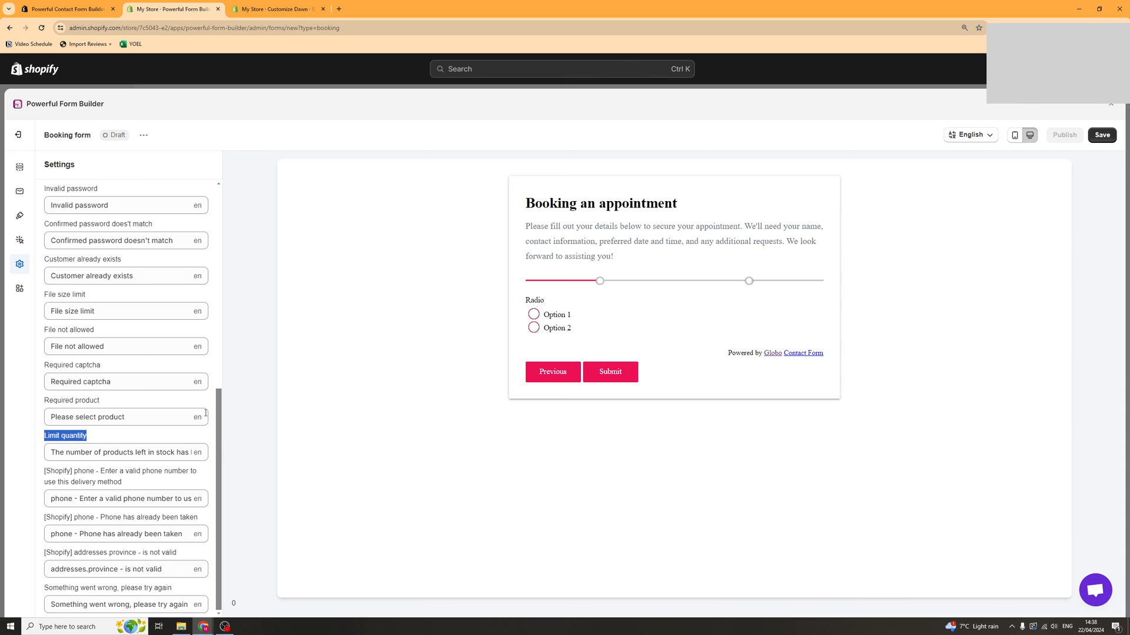
scroll("up", 3)
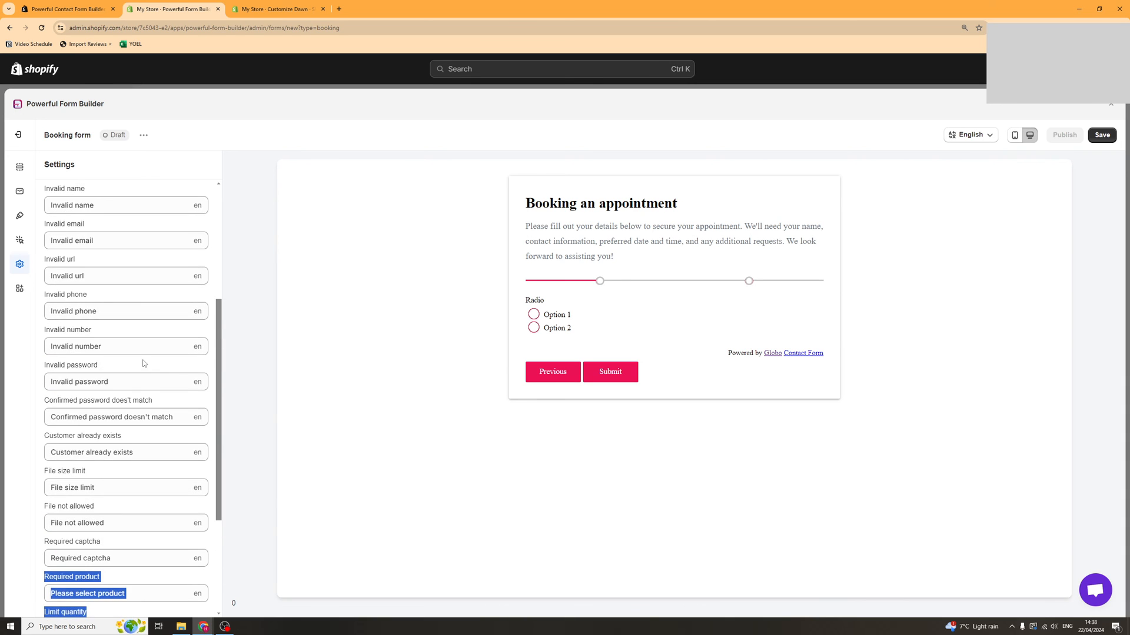
Enable Google reCaptcha spam protection in the form's Integration panel.
left_click(20, 288)
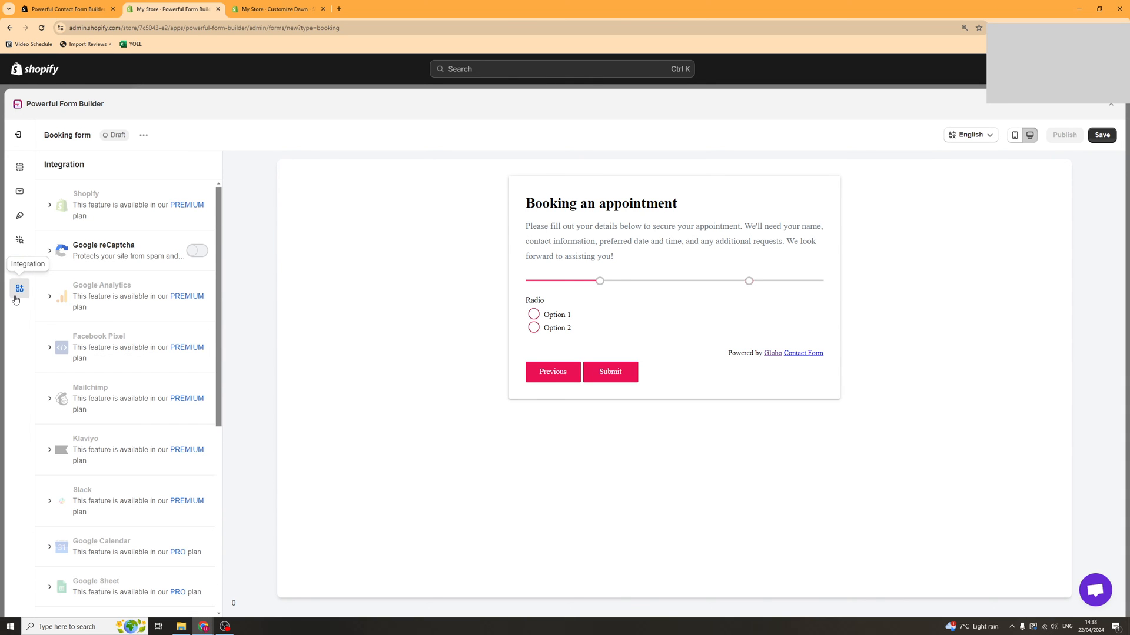
mouse_move(134, 239)
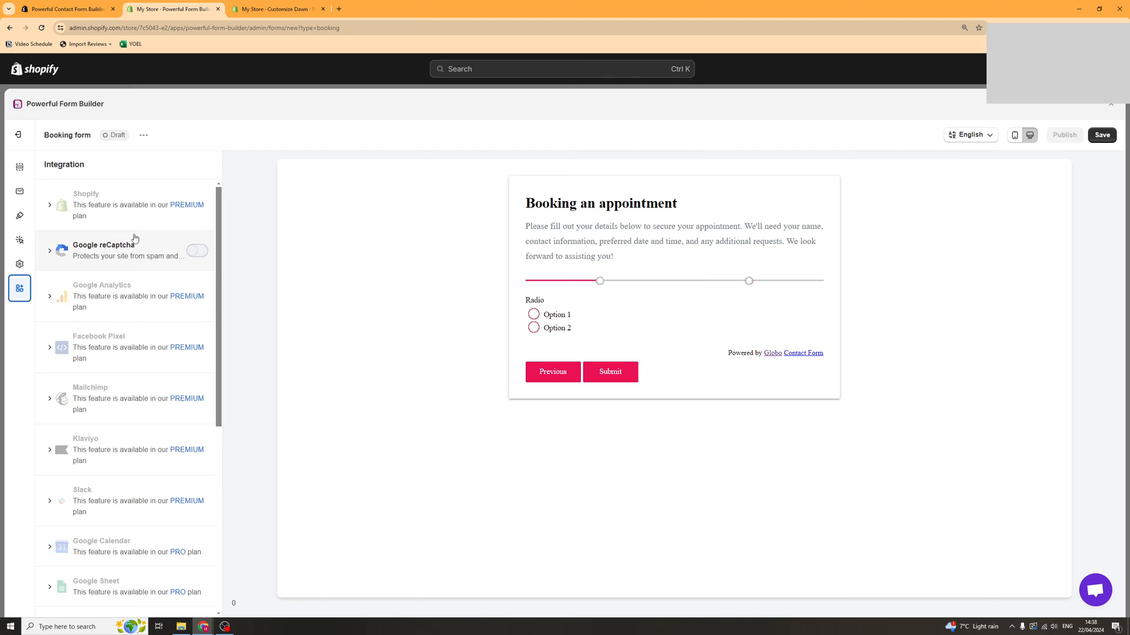
scroll("down", 3)
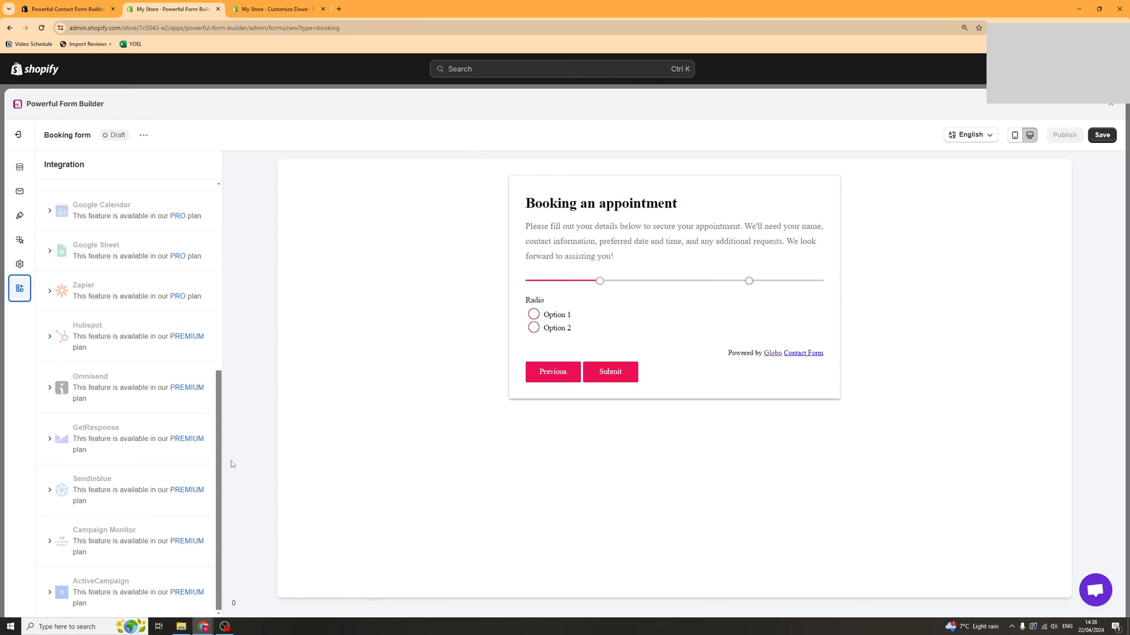
scroll("up", 3)
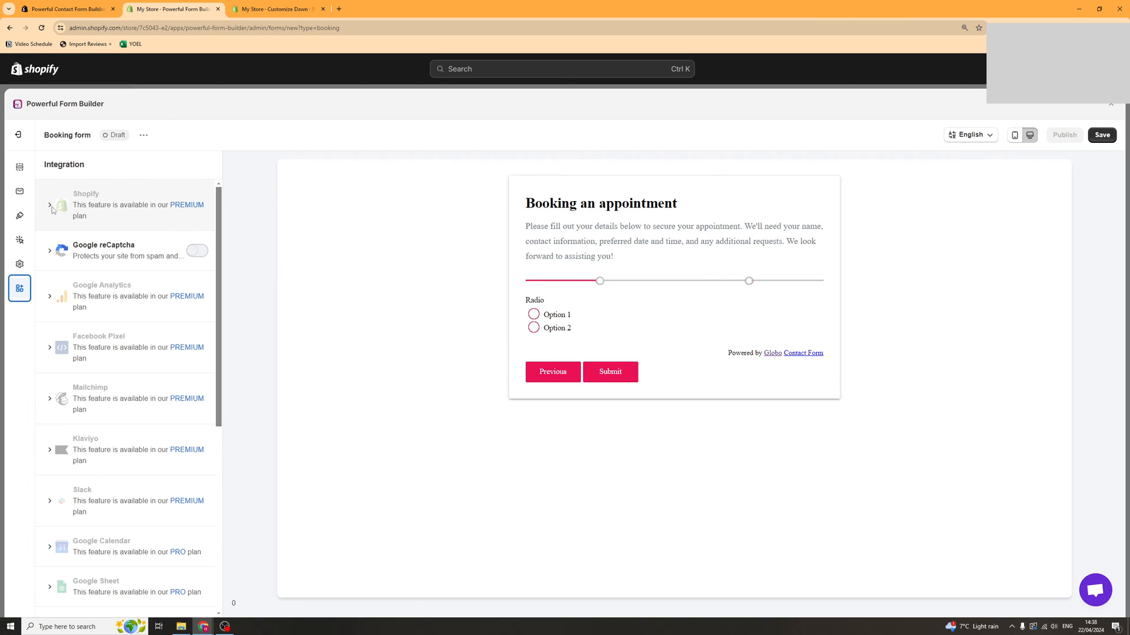
mouse_move(187, 205)
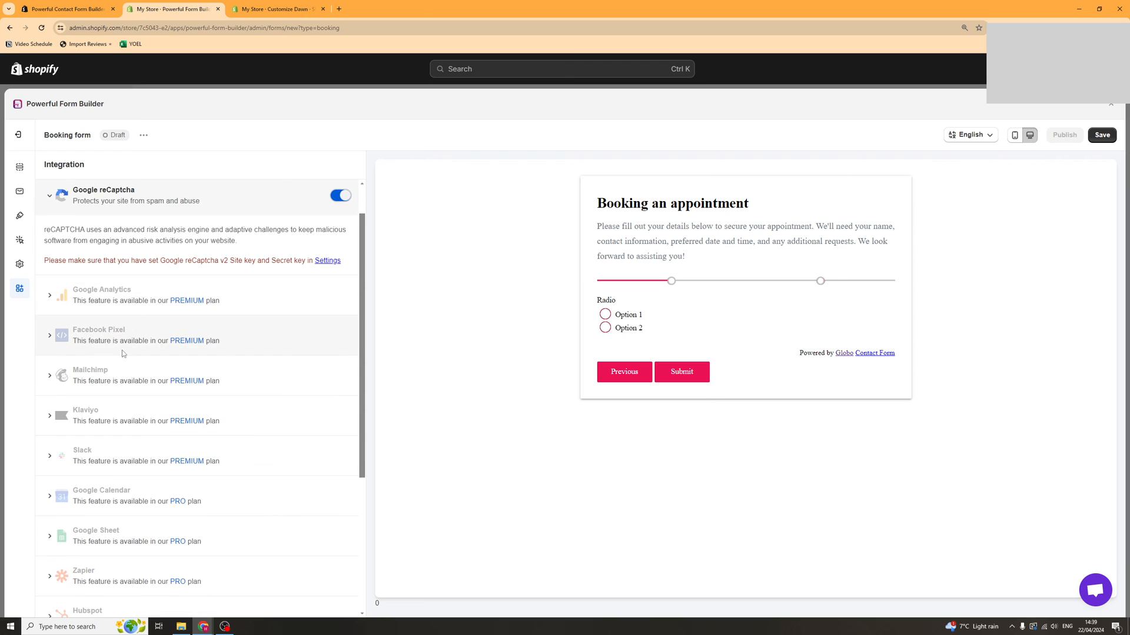
scroll("down", 3)
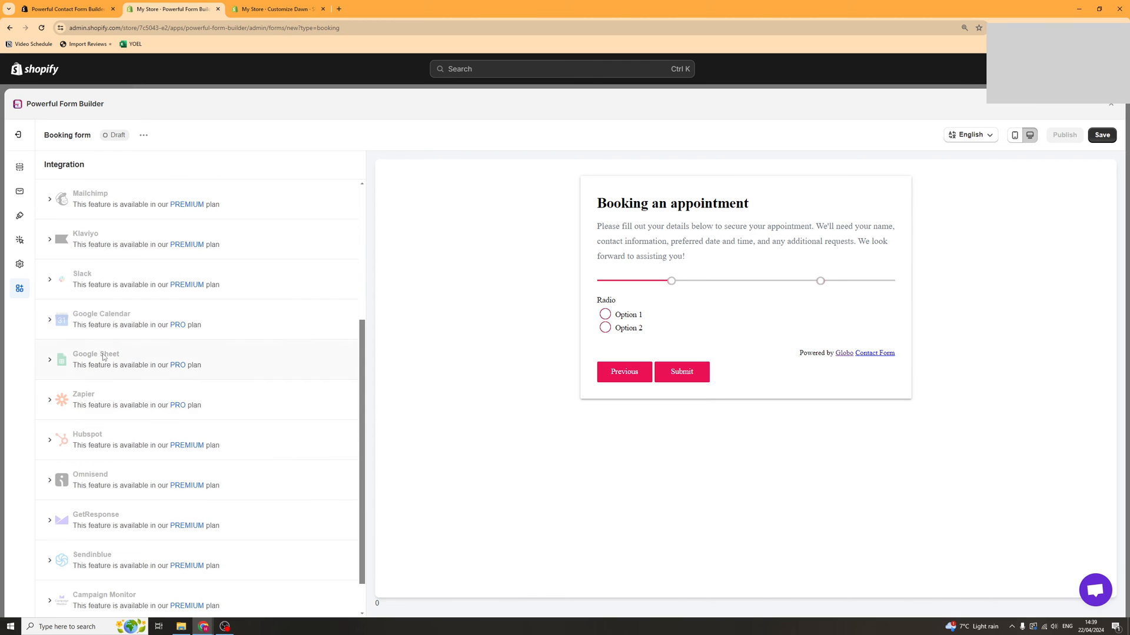
double_click(96, 354)
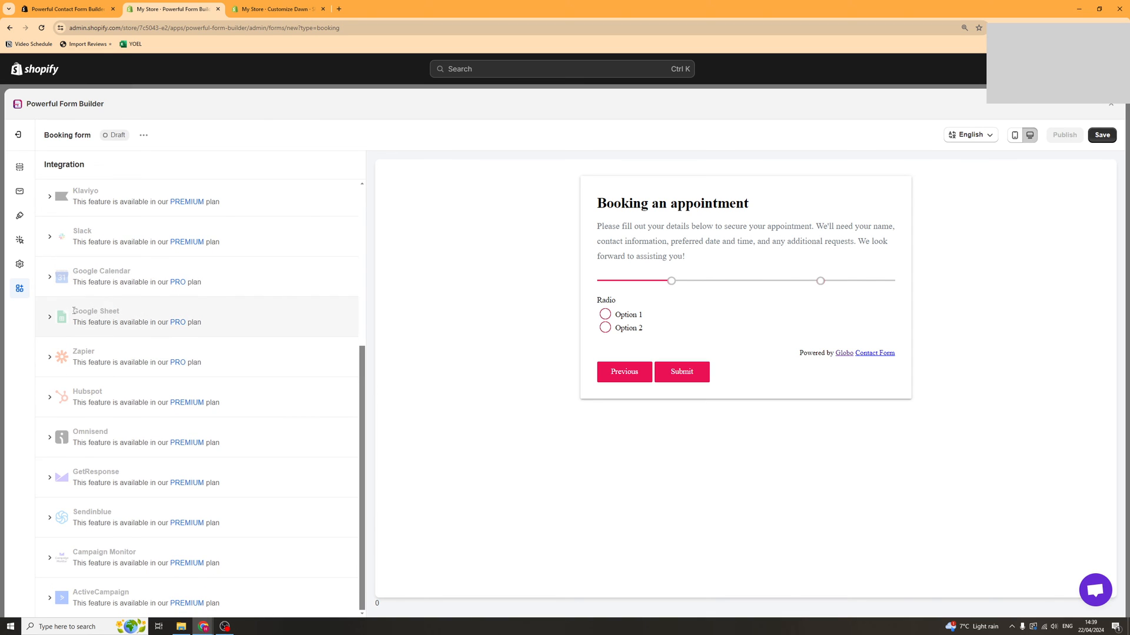
mouse_move(99, 617)
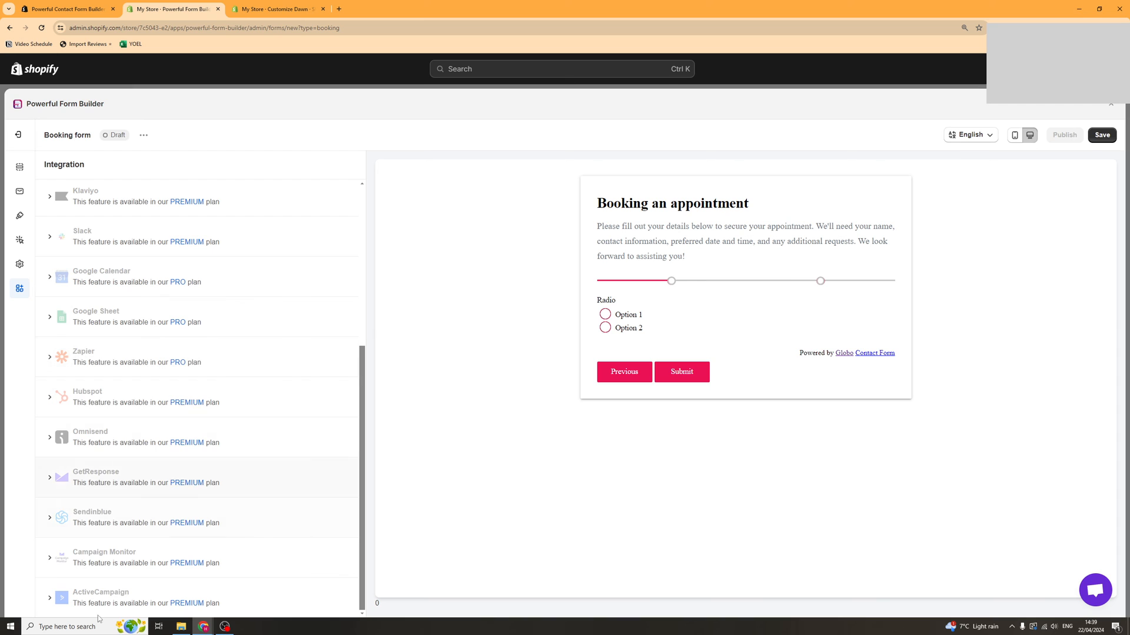
Review the remaining paid-plan integrations and save the booking form.
scroll("up", 3)
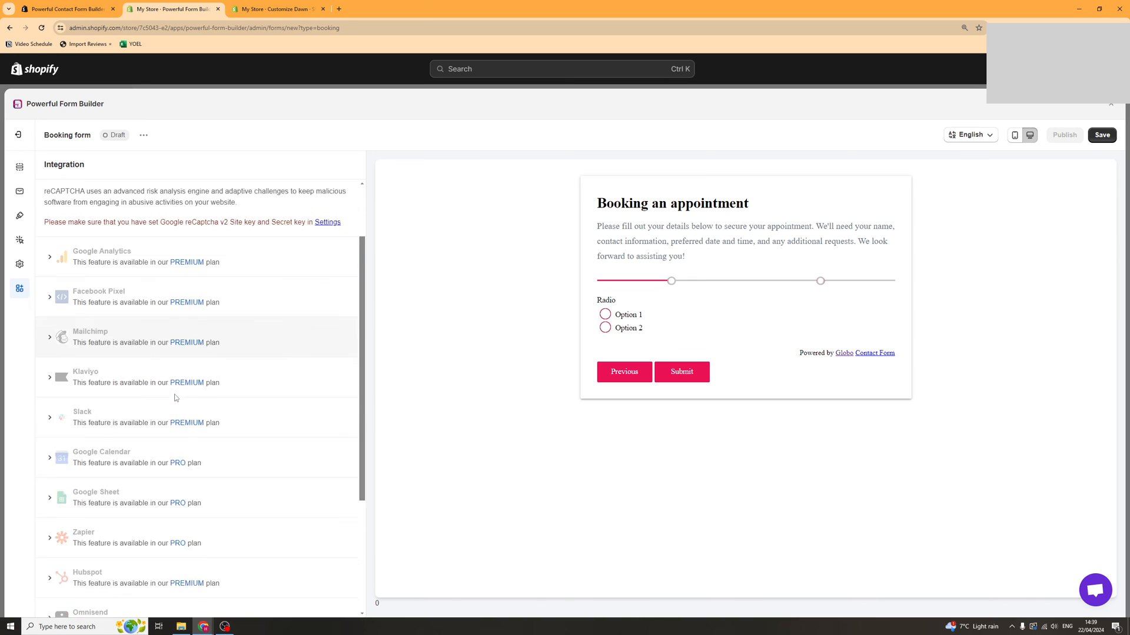
scroll("down", 3)
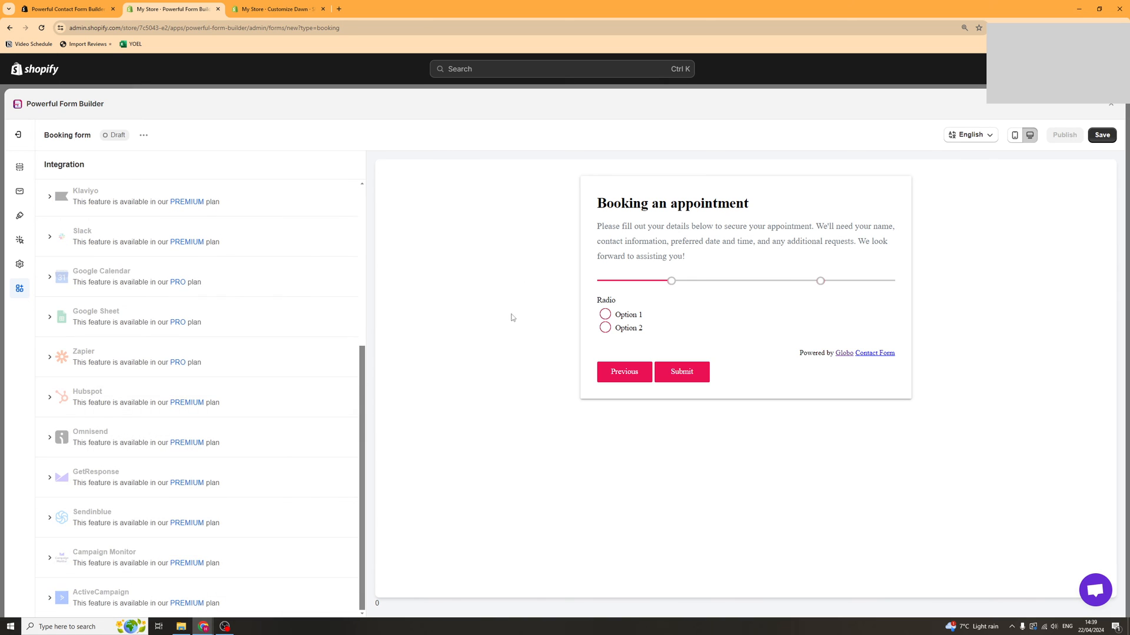
mouse_move(189, 408)
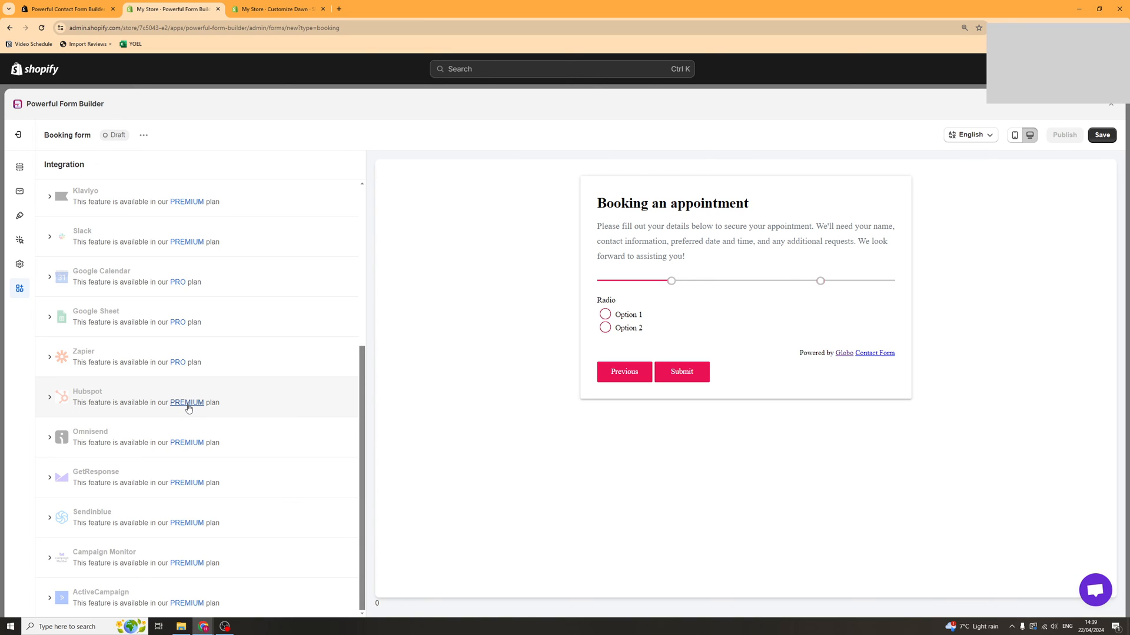
left_click(1100, 134)
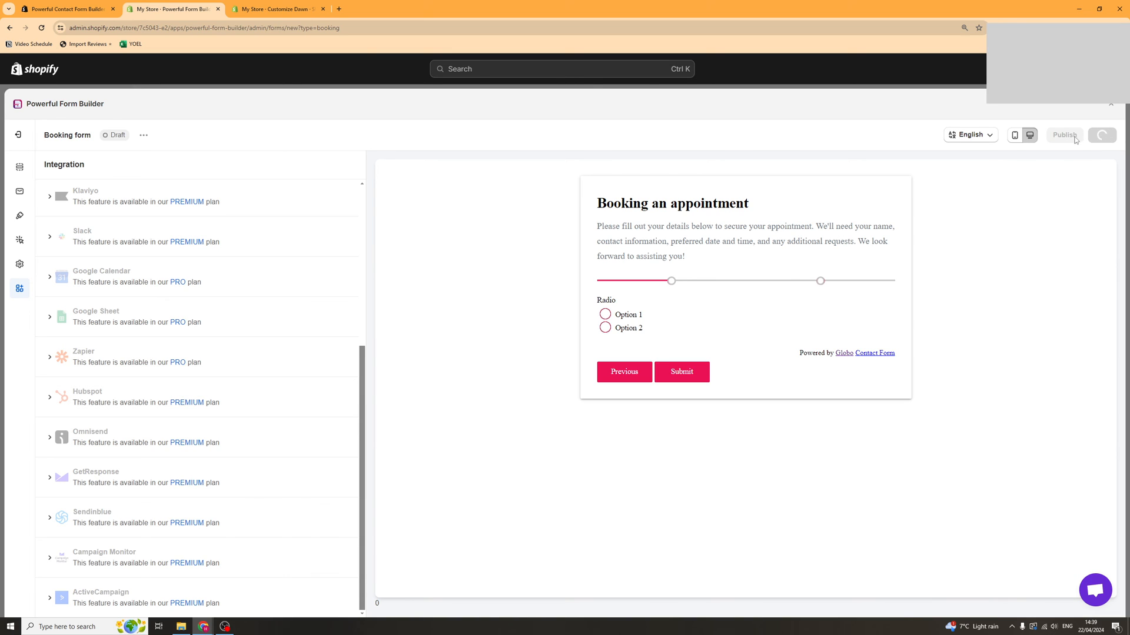
Publish the booking form and copy its custom-location embed shortcode.
left_click(1064, 135)
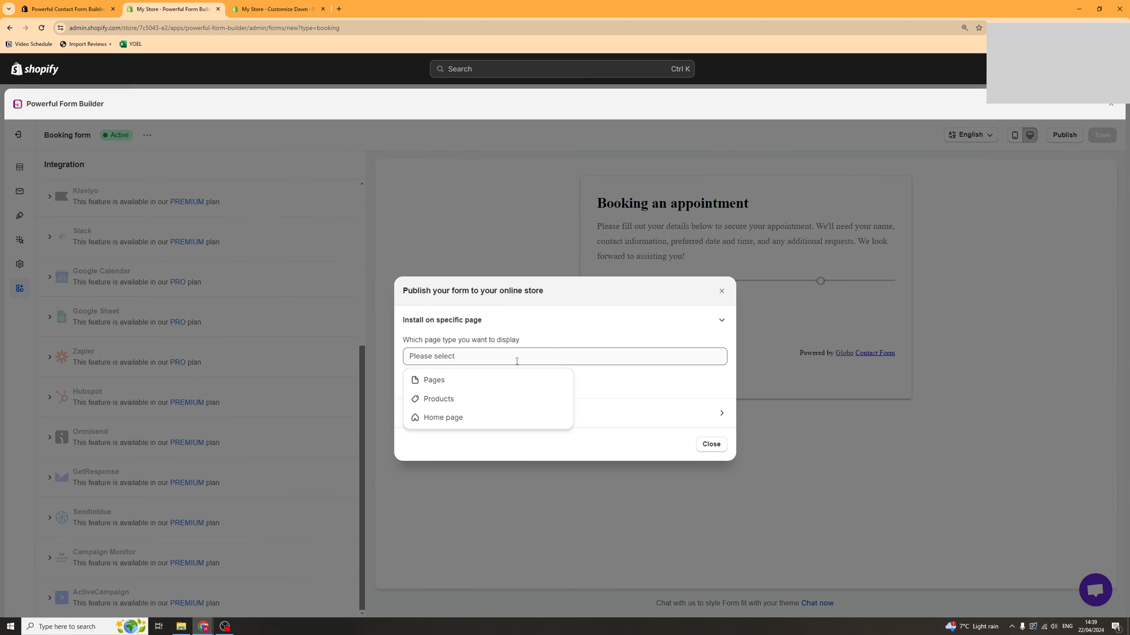
mouse_move(527, 301)
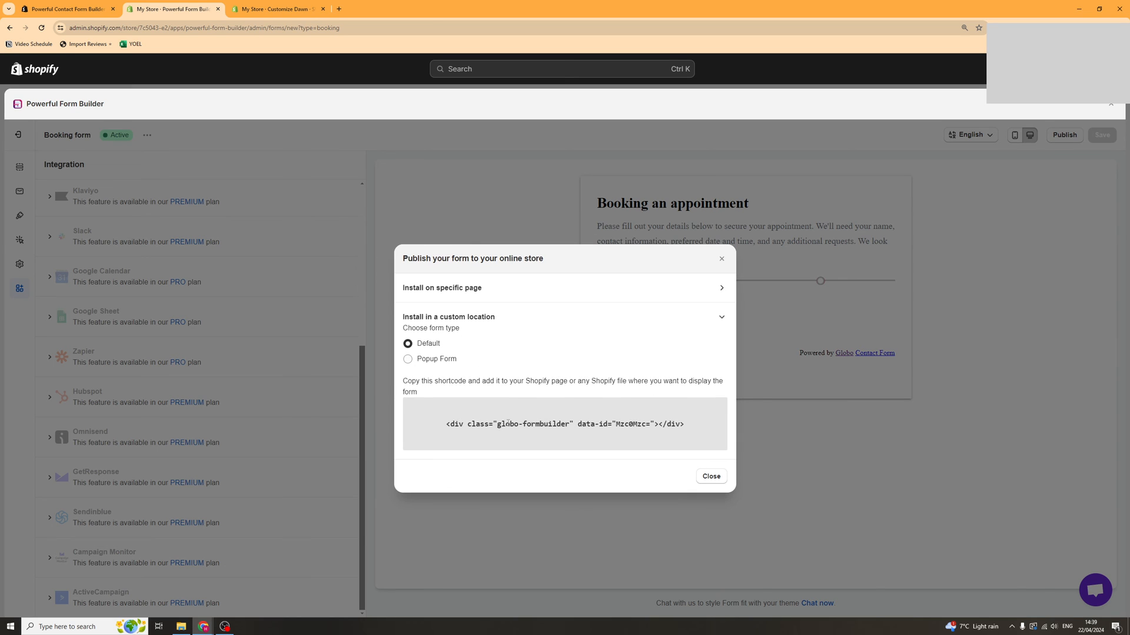
right_click(564, 424)
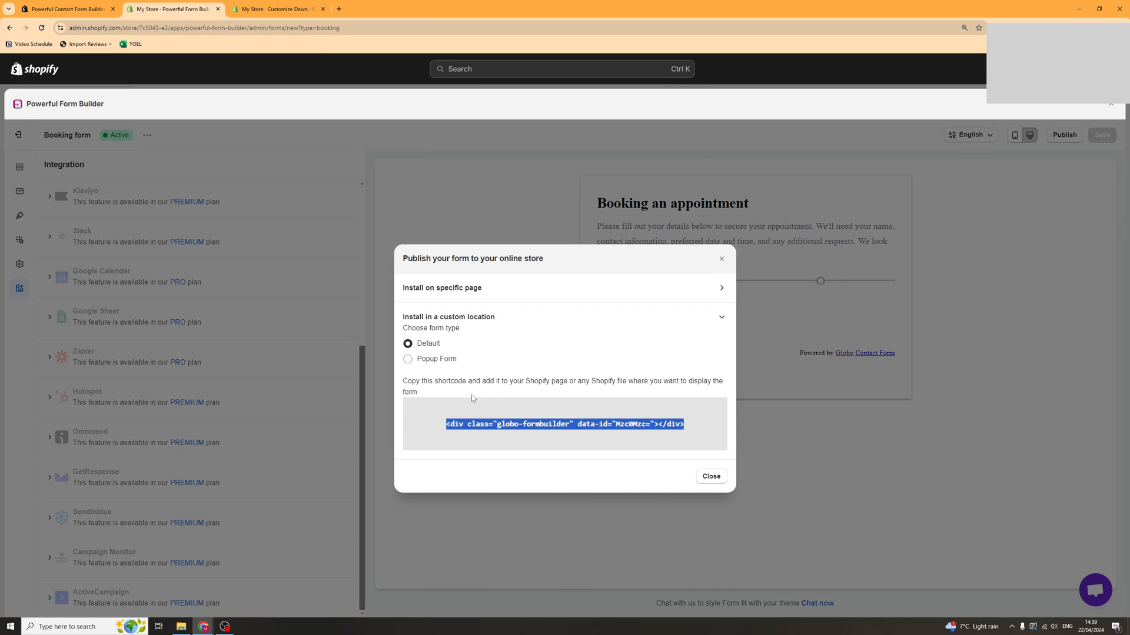
left_click(710, 477)
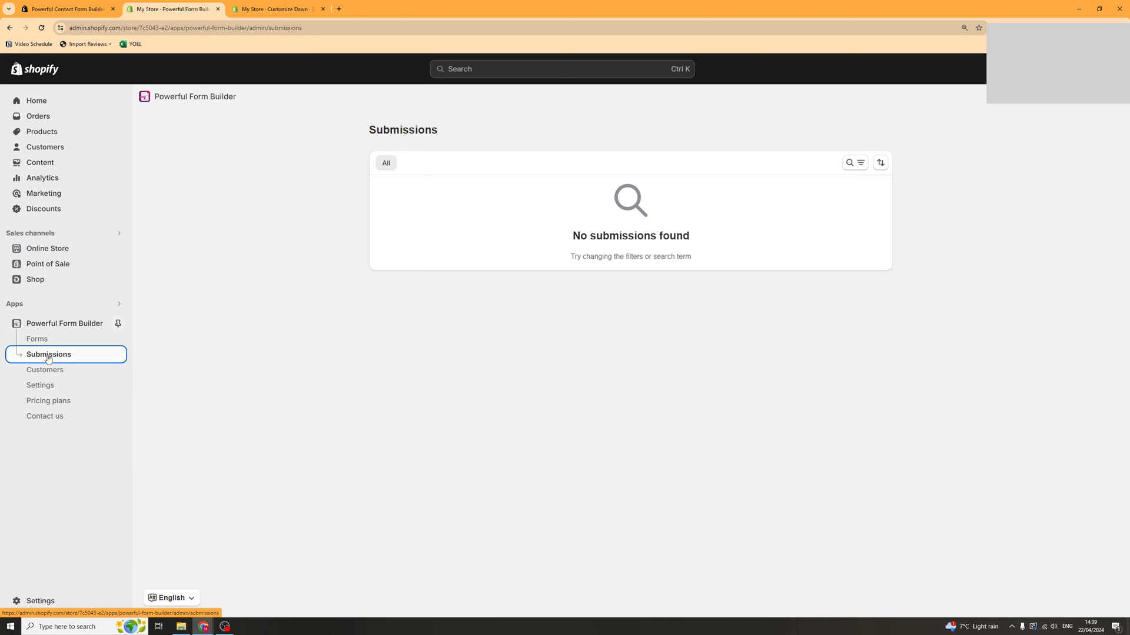
mouse_move(426, 193)
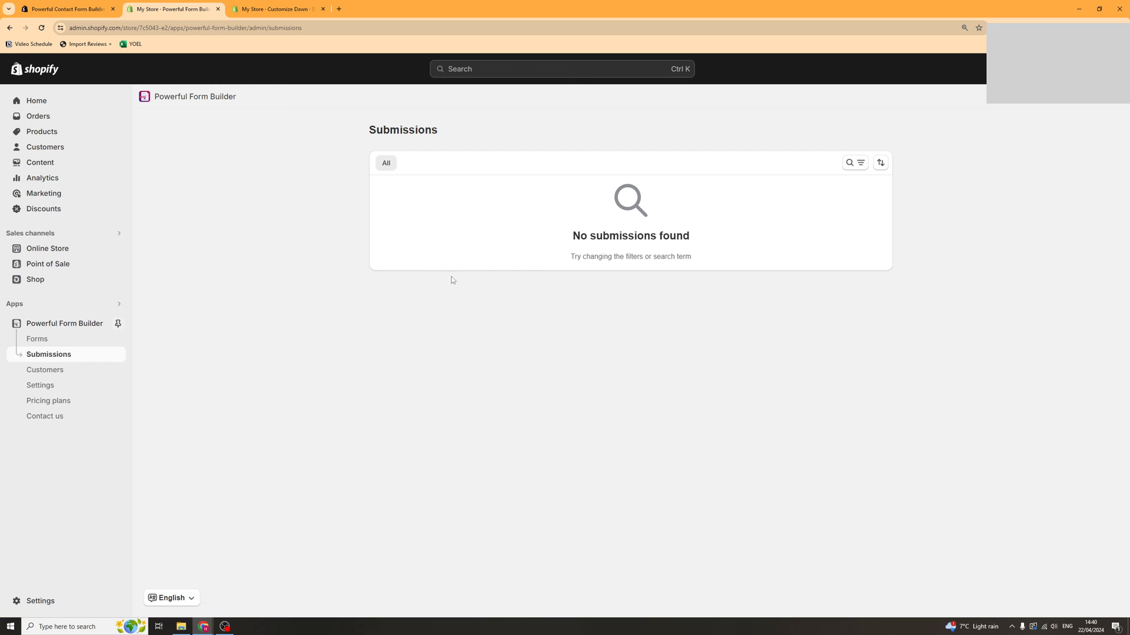
Review the app's Customers page (skipping sync setup) and Settings, then go to Pricing plans.
left_click(45, 369)
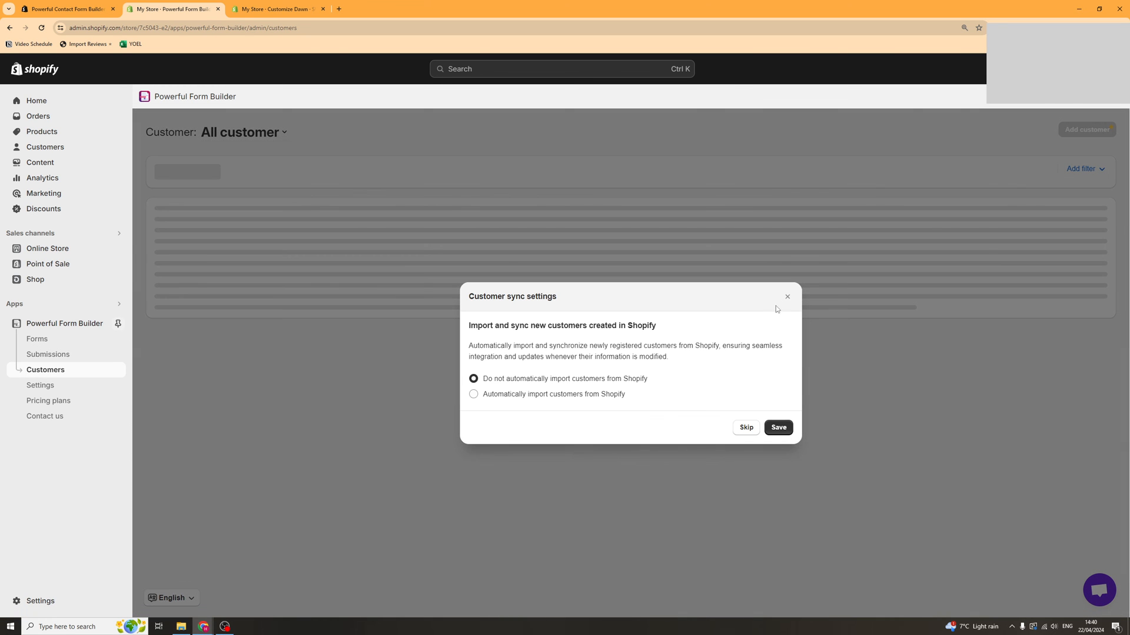
left_click(746, 427)
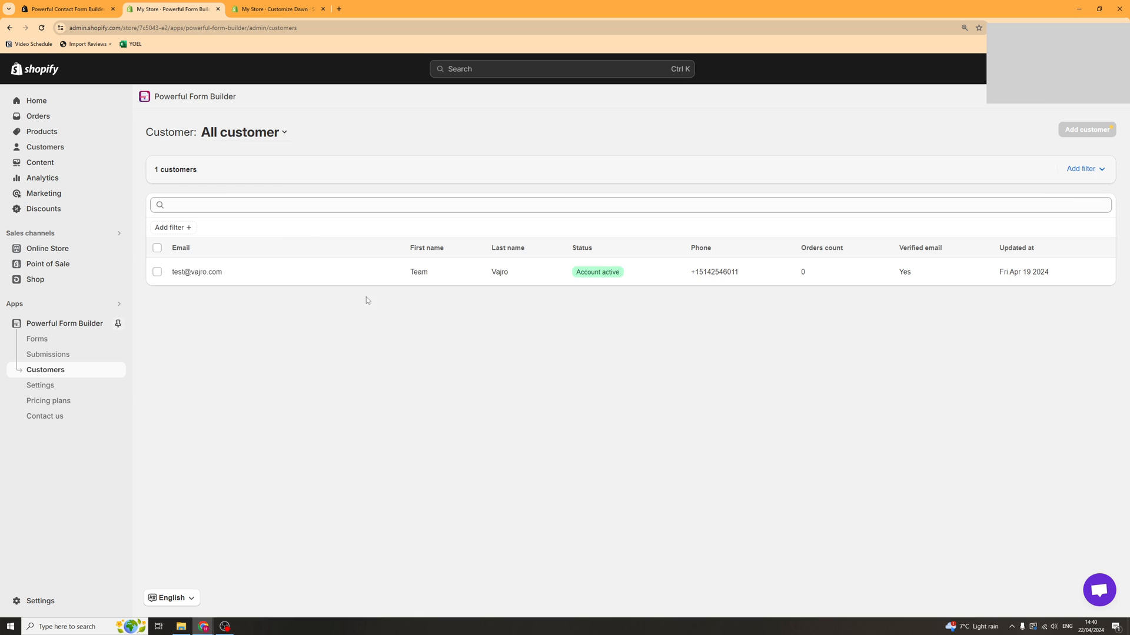
left_click(40, 386)
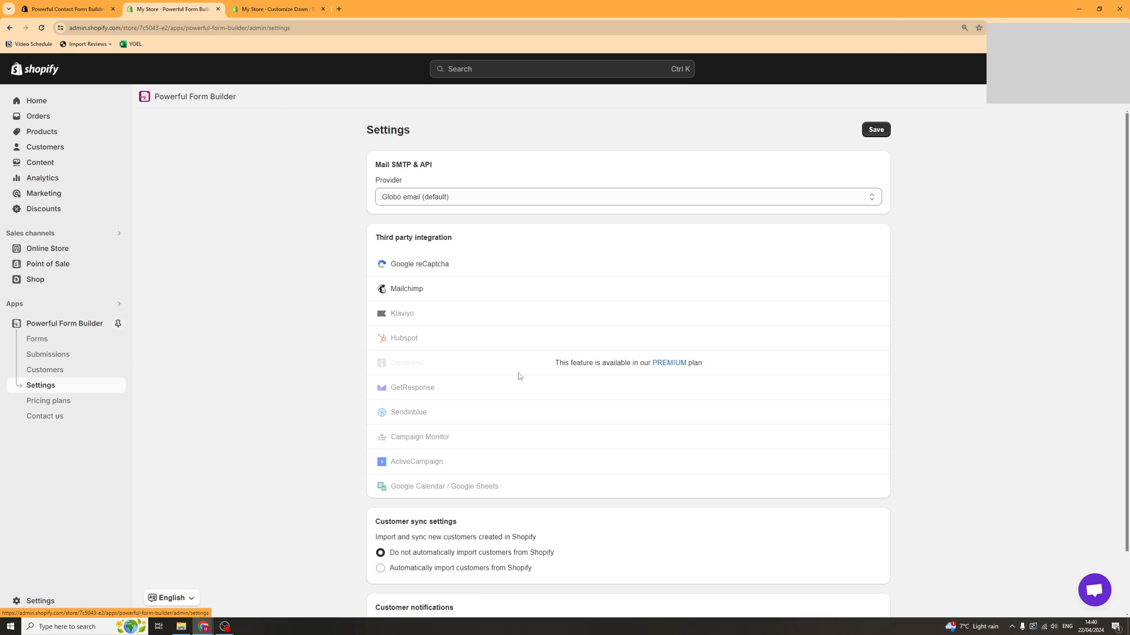
scroll("down", 3)
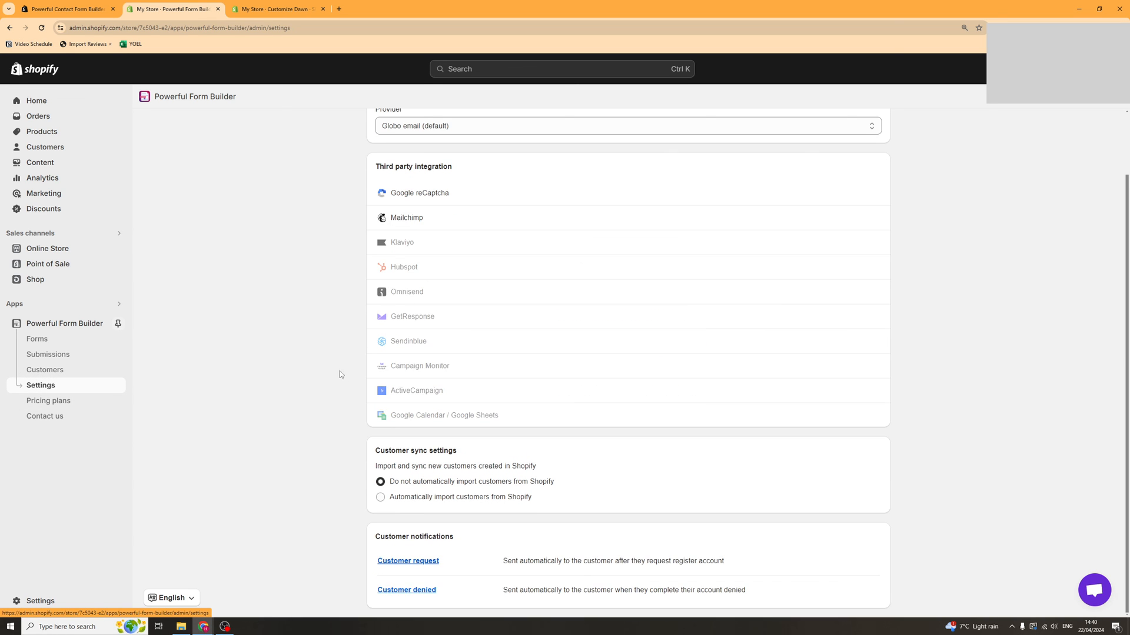
mouse_move(405, 516)
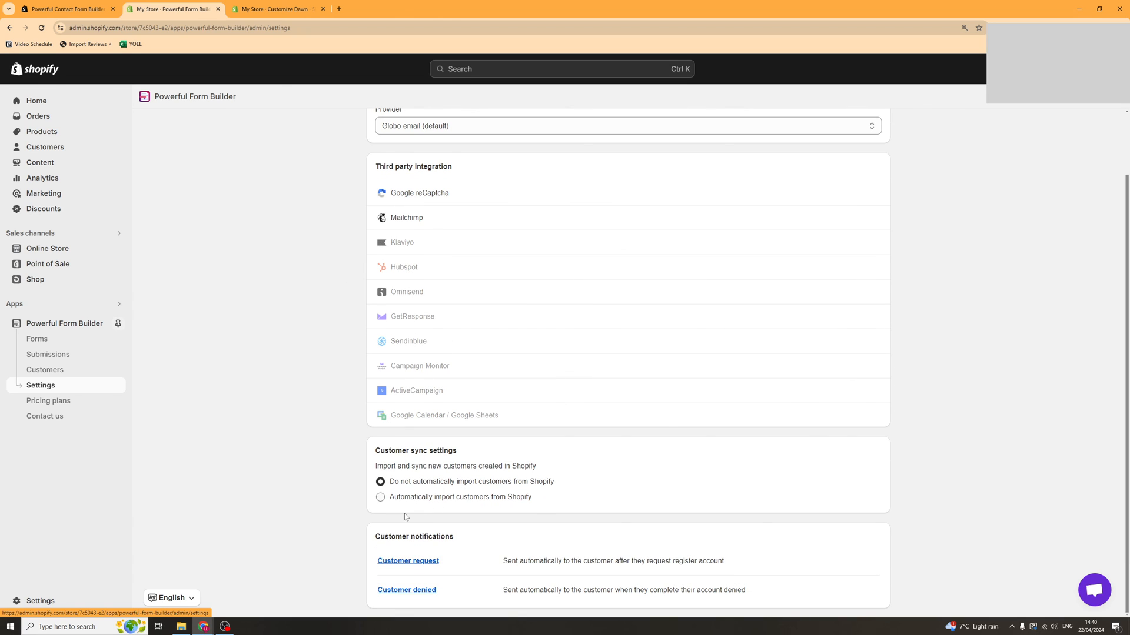
mouse_move(101, 425)
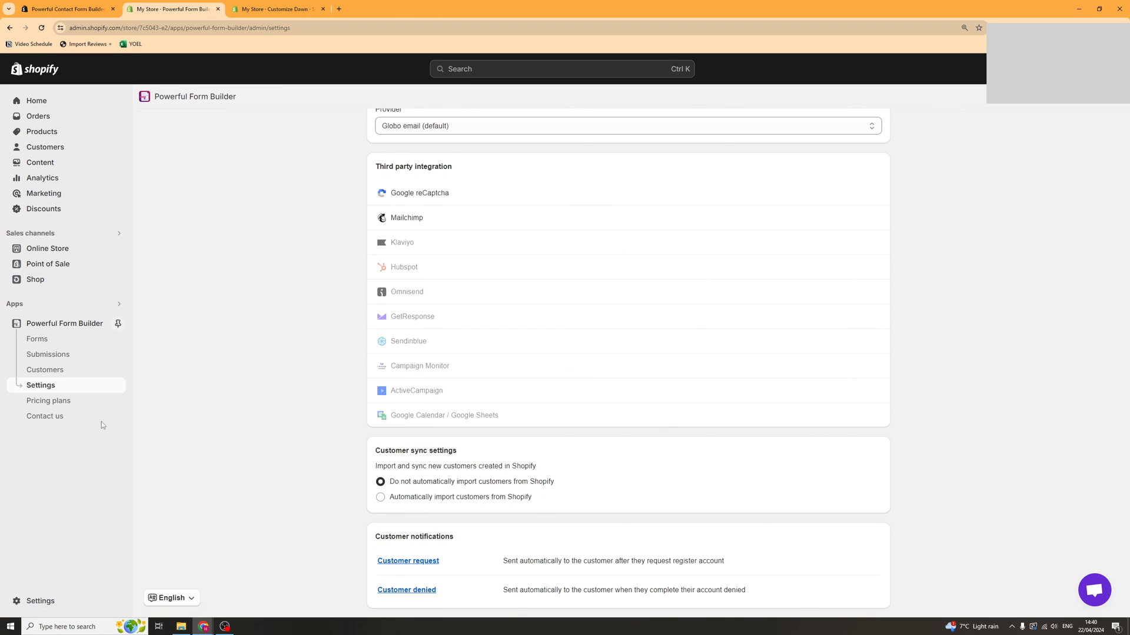
left_click(49, 400)
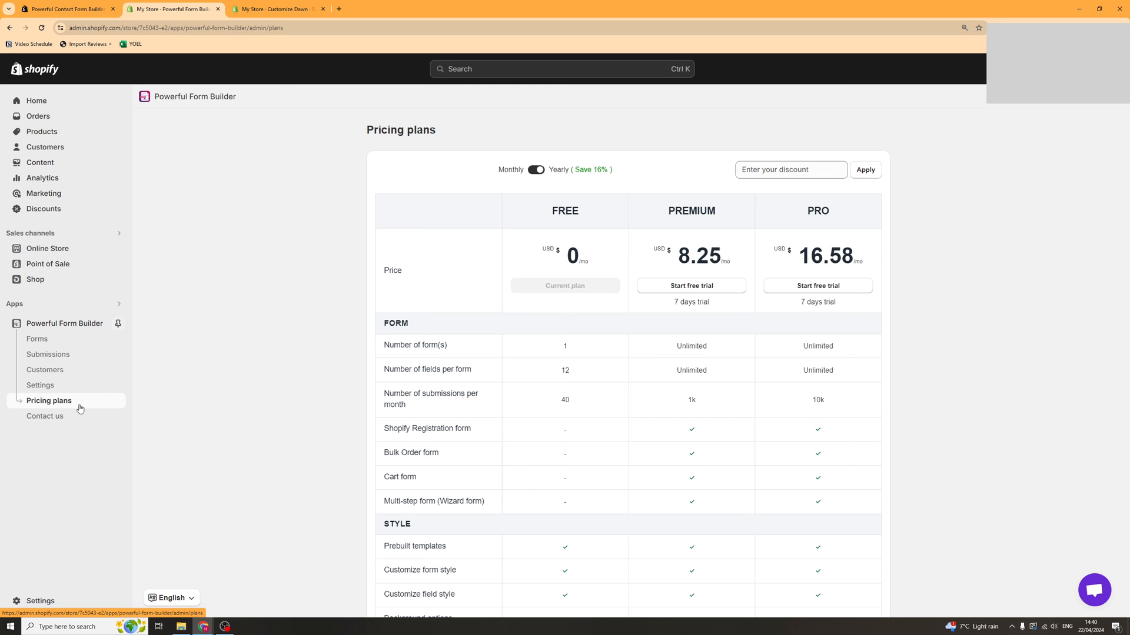
Switch plan prices to monthly billing (Premium $9.9, Pro $19.9) and scroll through the feature comparison.
left_click(536, 169)
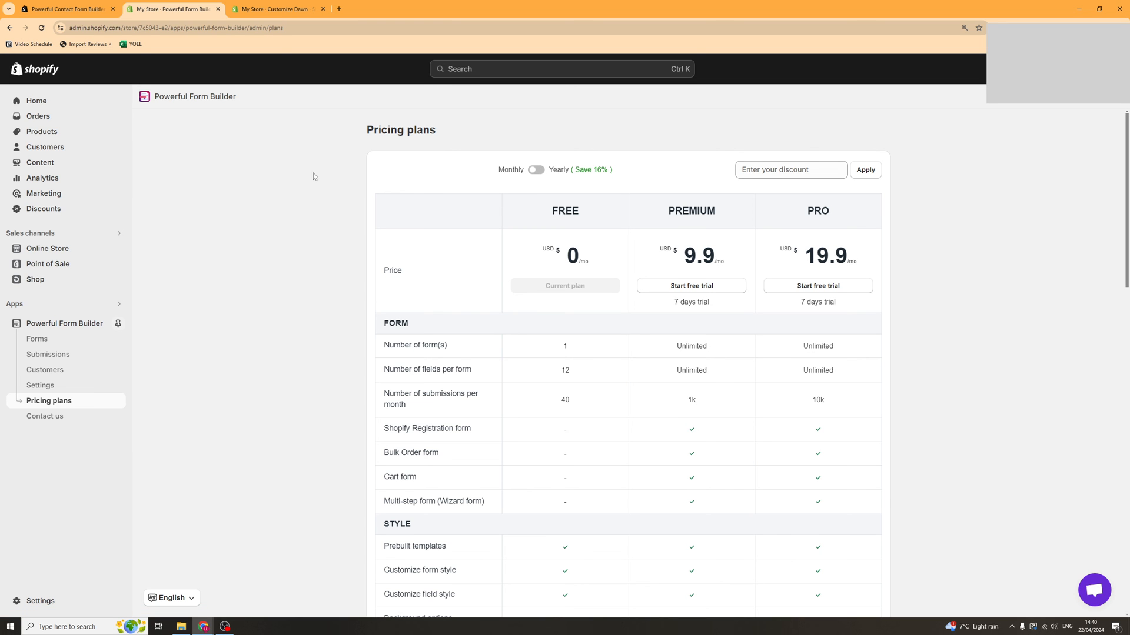
scroll("down", 3)
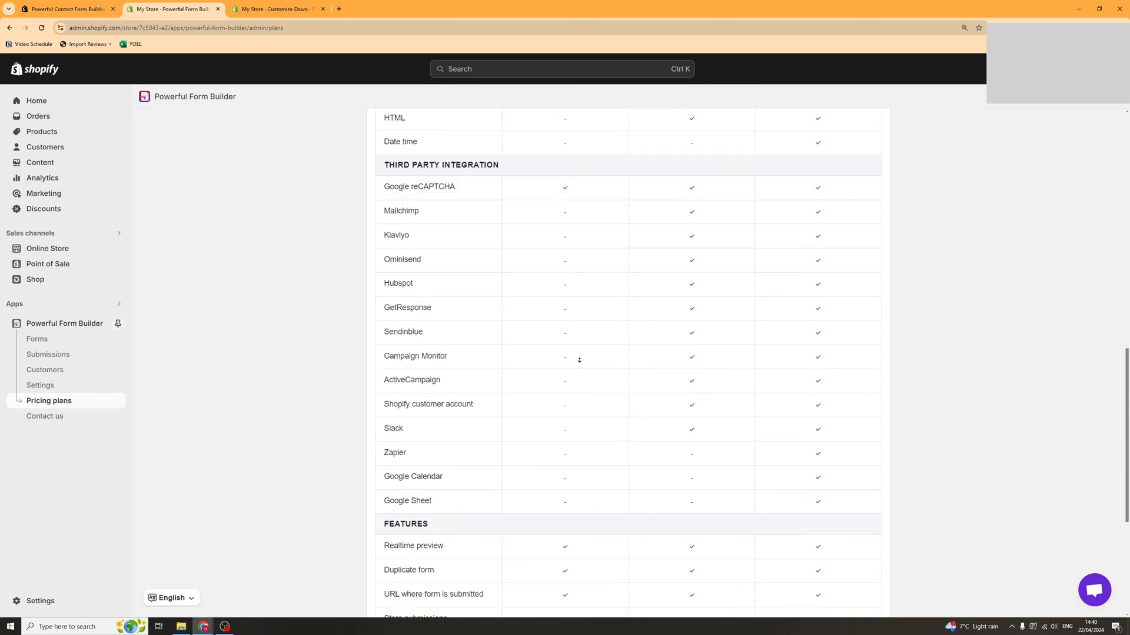
scroll("up", 3)
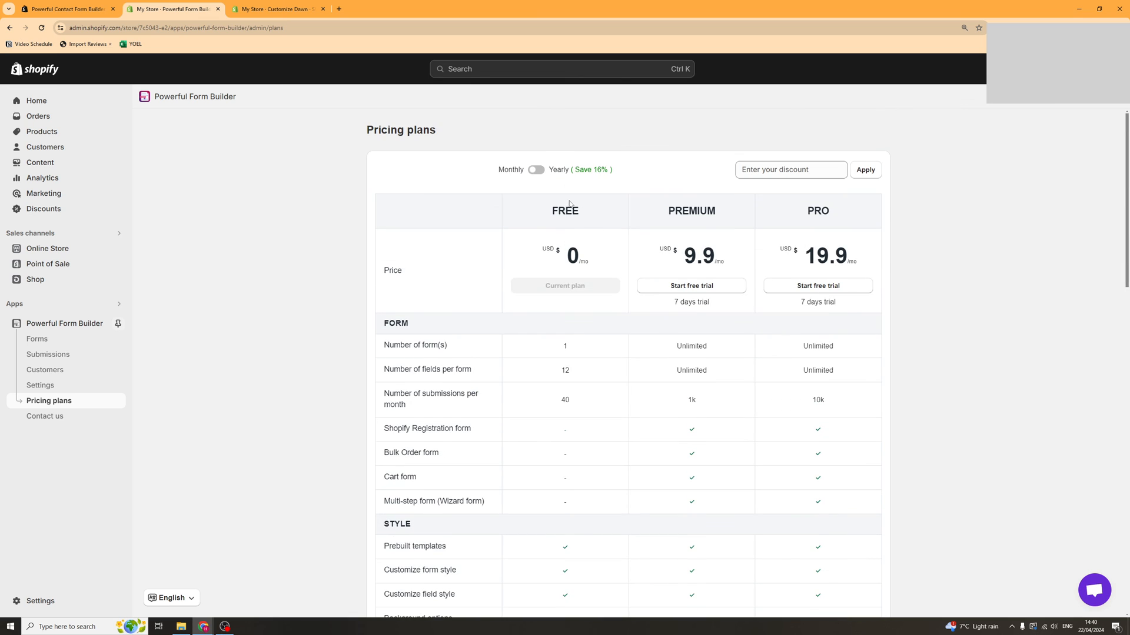
double_click(698, 257)
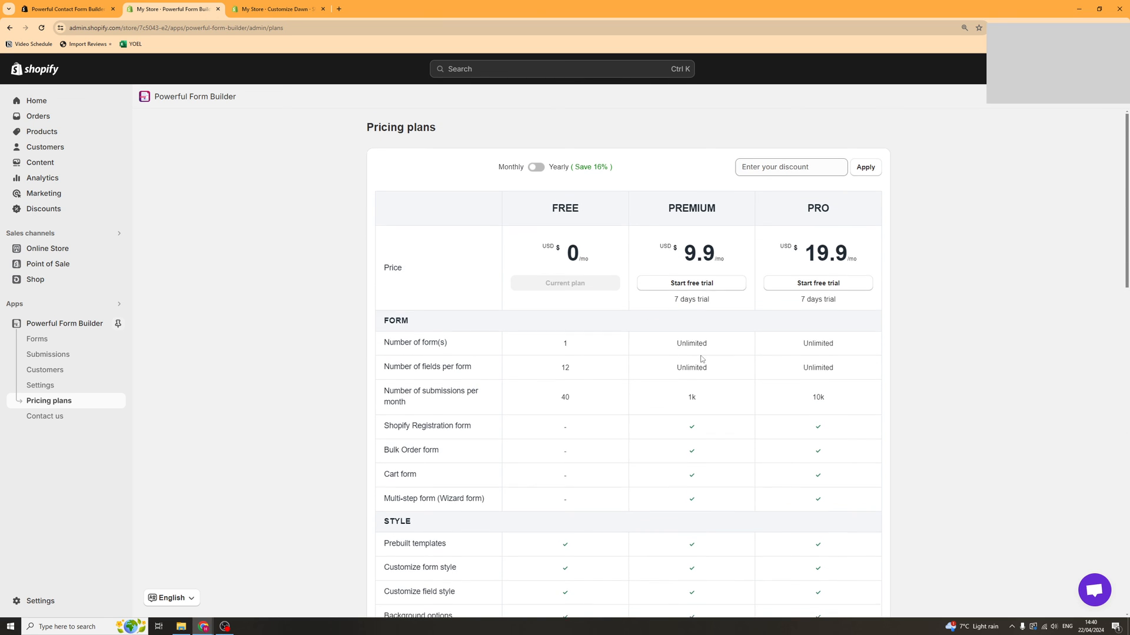
scroll("down", 3)
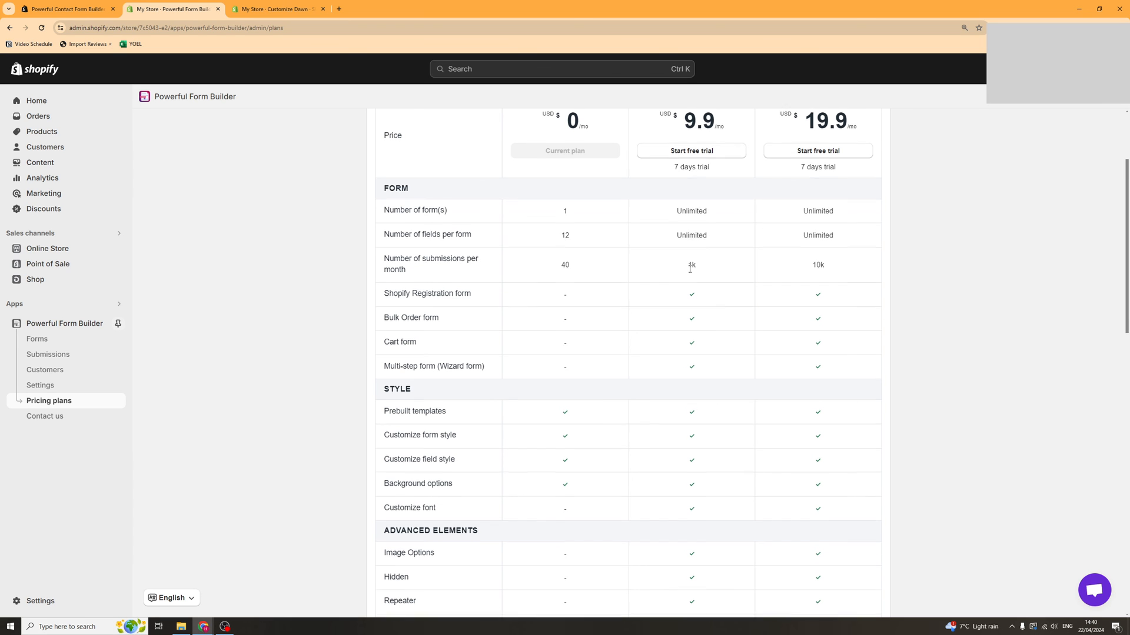
scroll("down", 3)
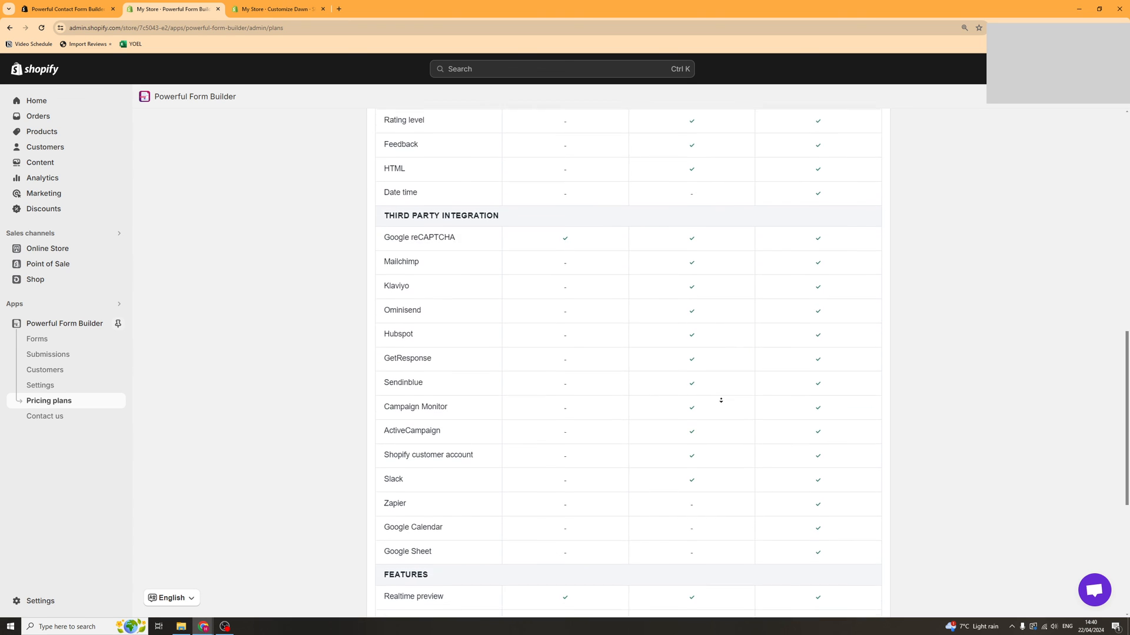
scroll("up", 3)
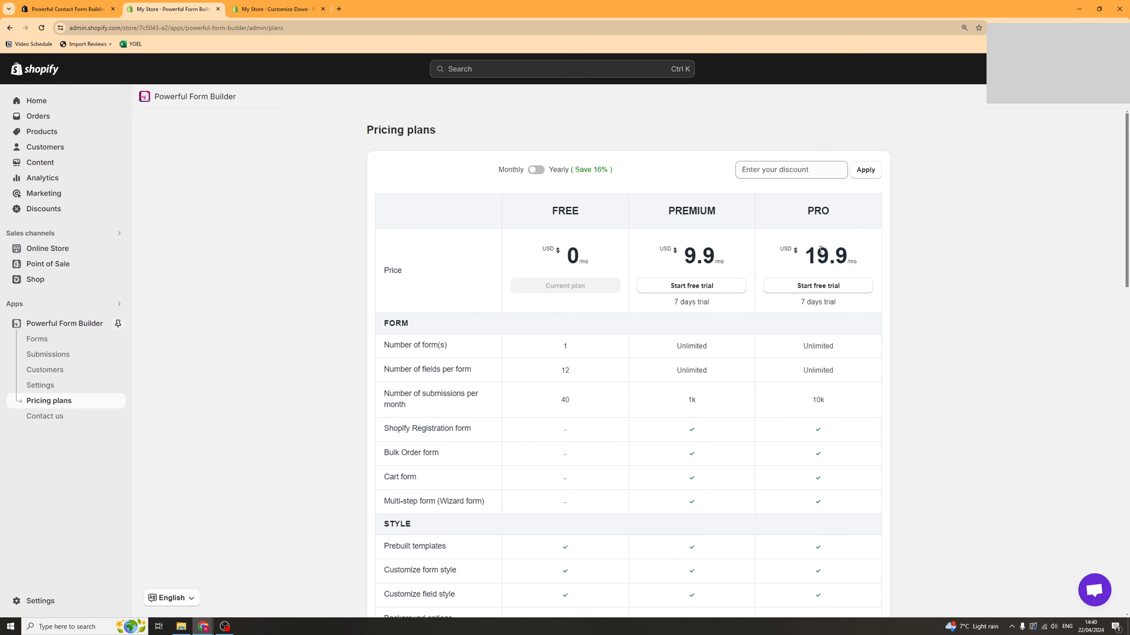
mouse_move(828, 338)
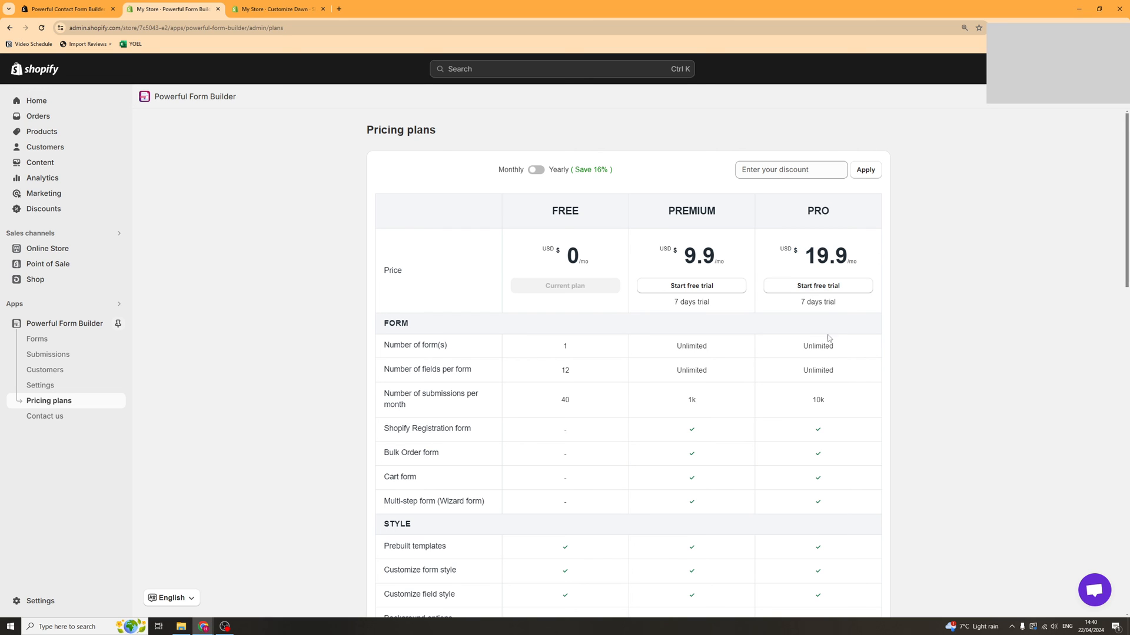
mouse_move(686, 302)
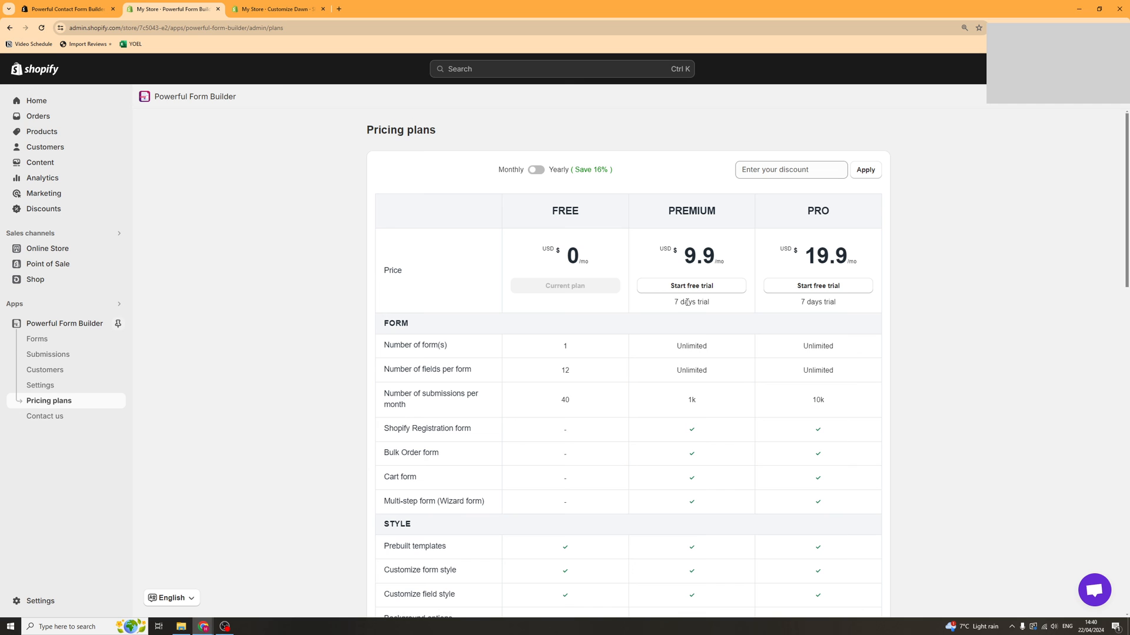
scroll("down", 3)
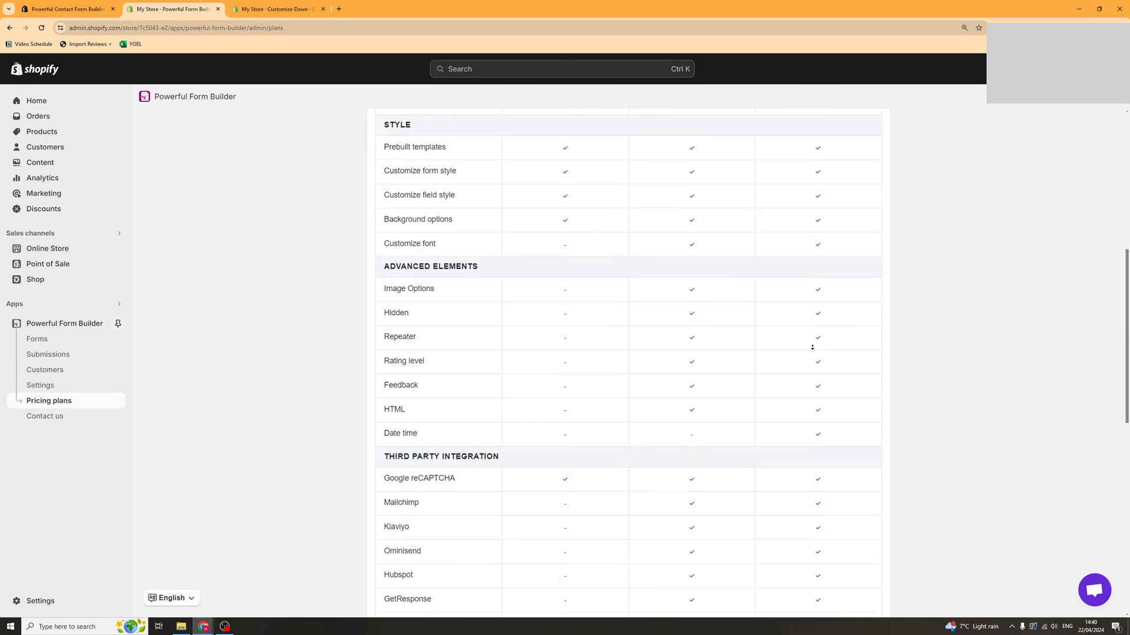
scroll("up", 3)
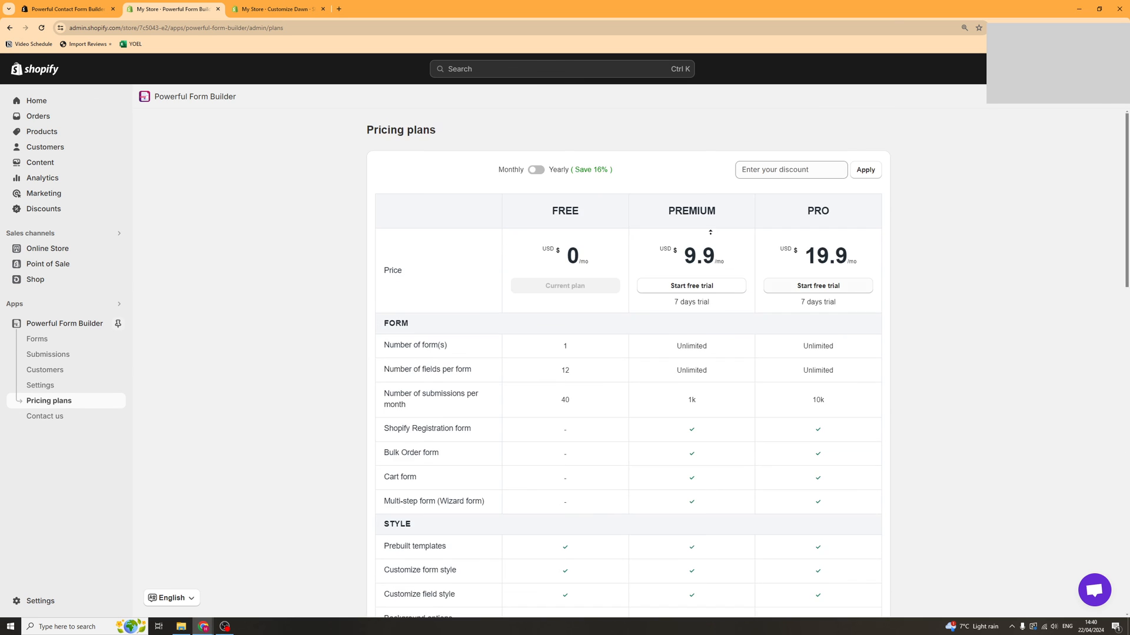
mouse_move(621, 171)
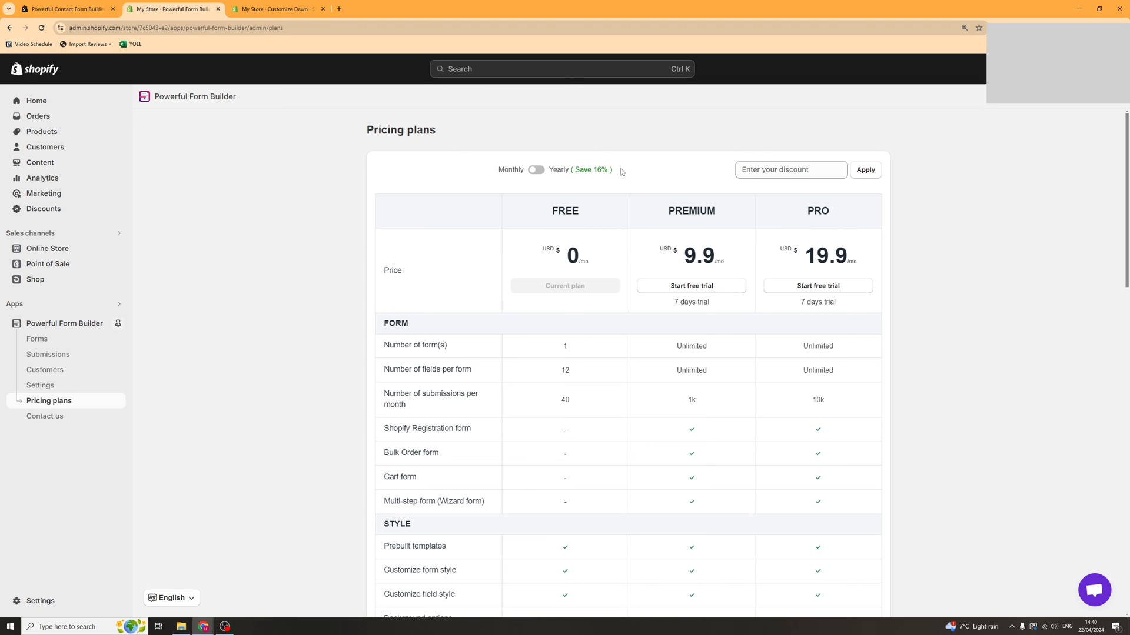
mouse_move(339, 148)
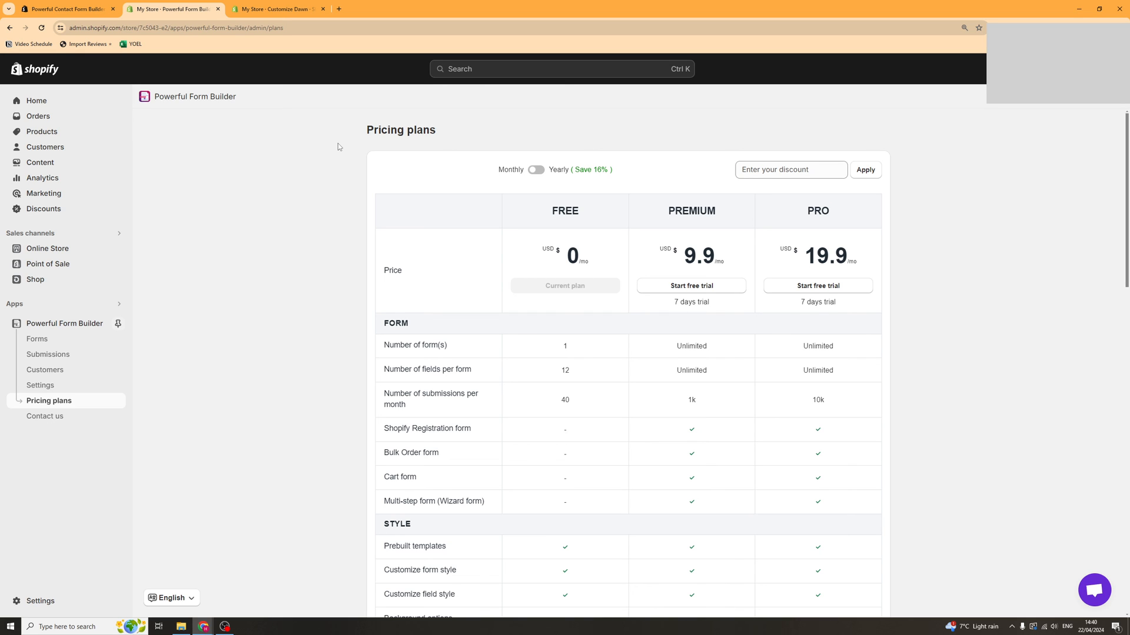
mouse_move(366, 149)
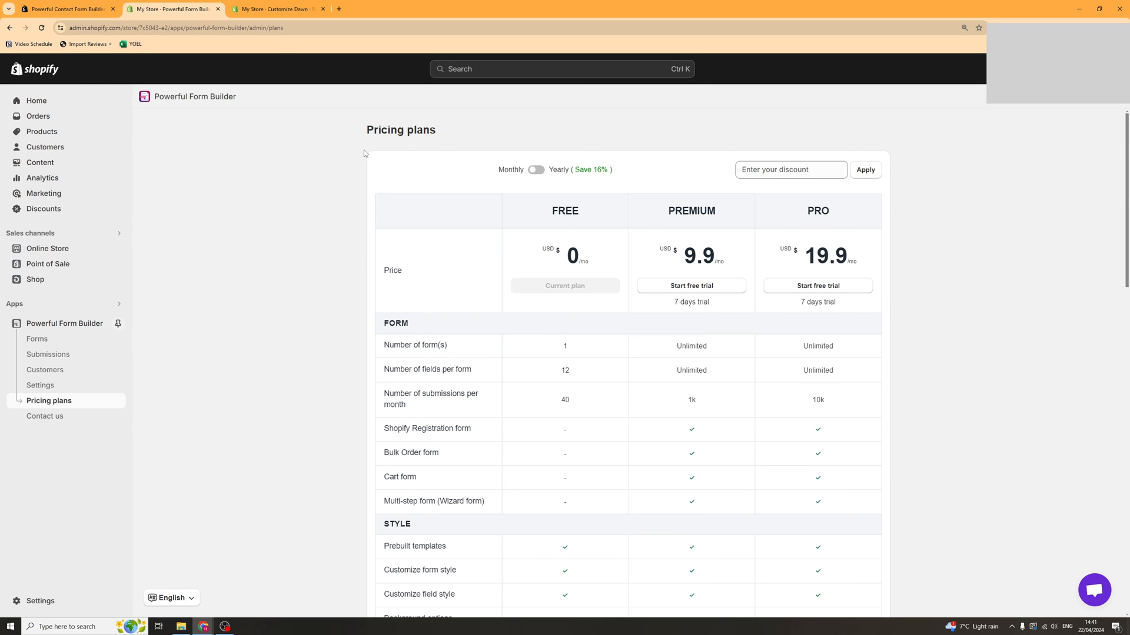
scroll("down", 3)
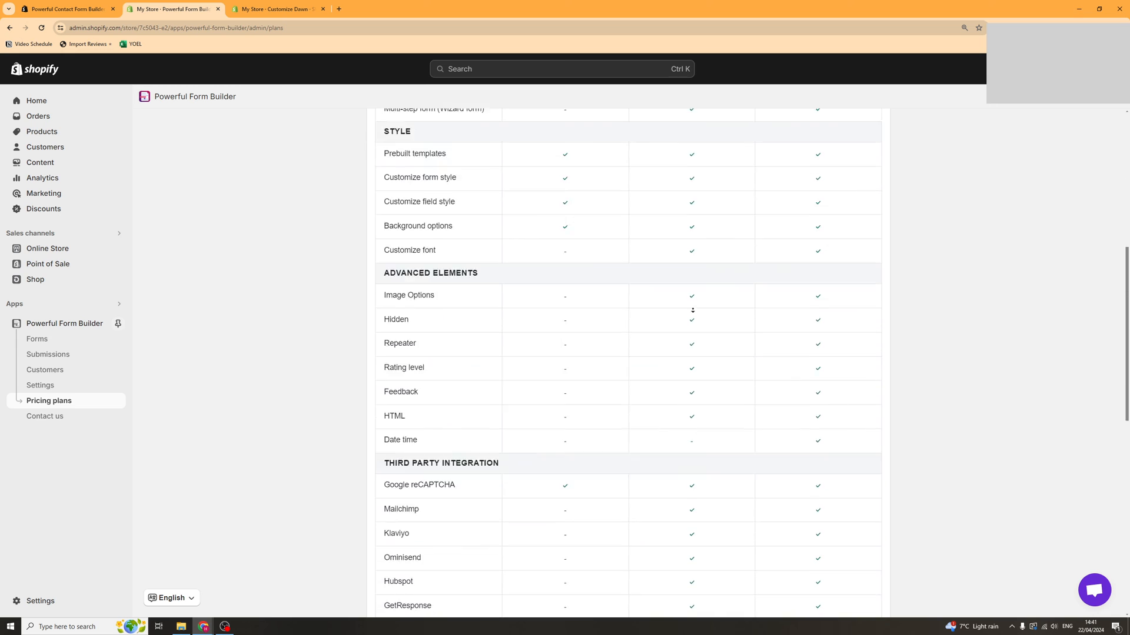
scroll("up", 3)
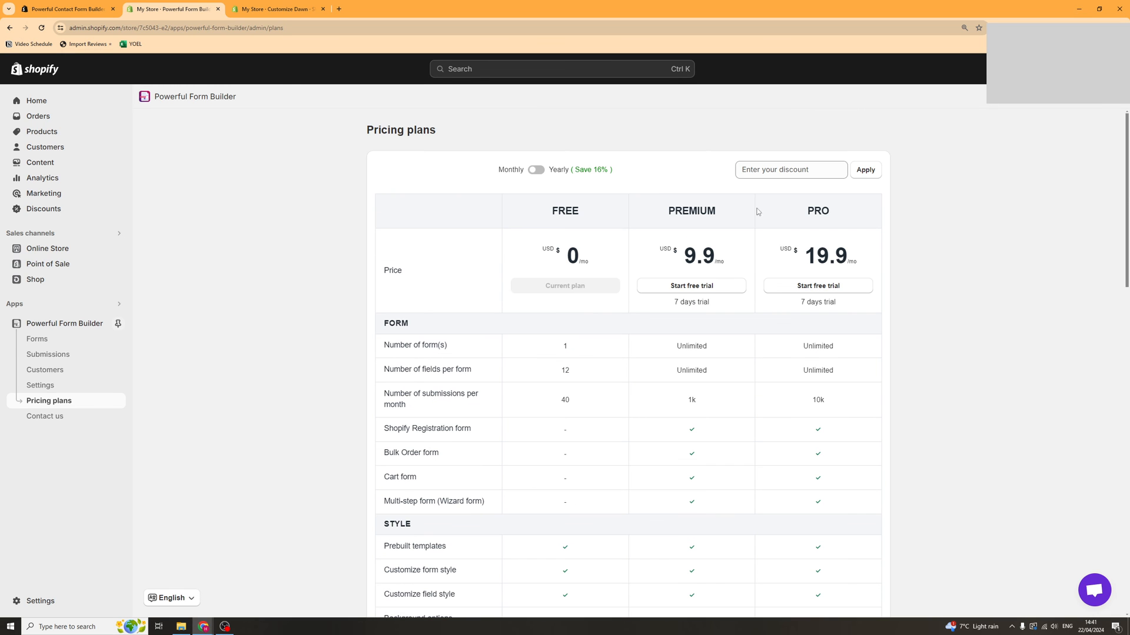
mouse_move(540, 220)
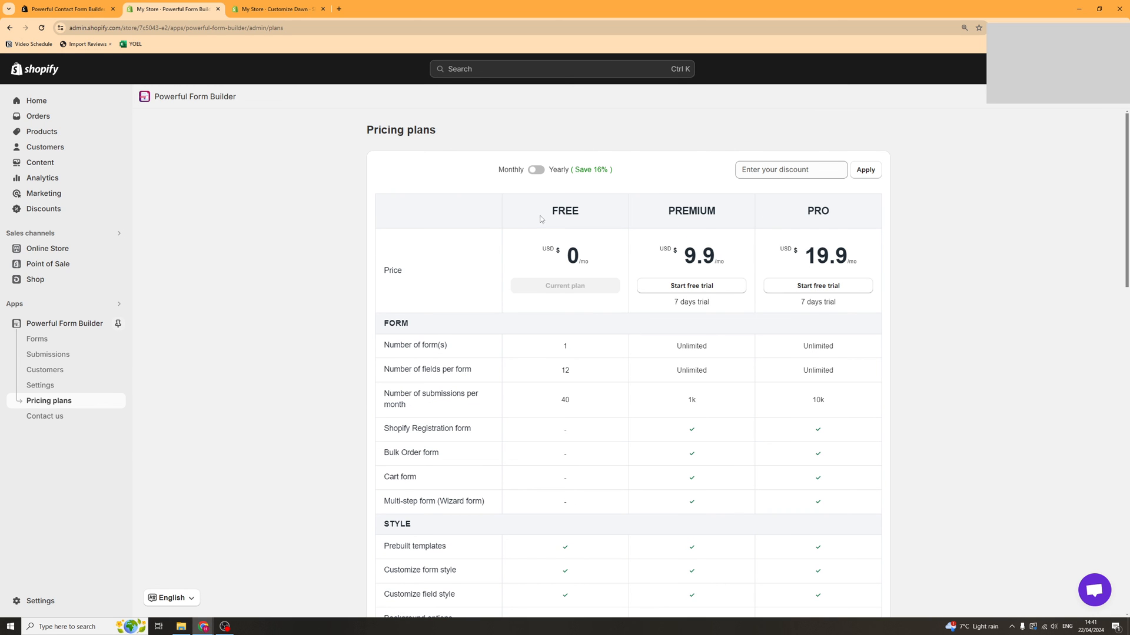
mouse_move(672, 178)
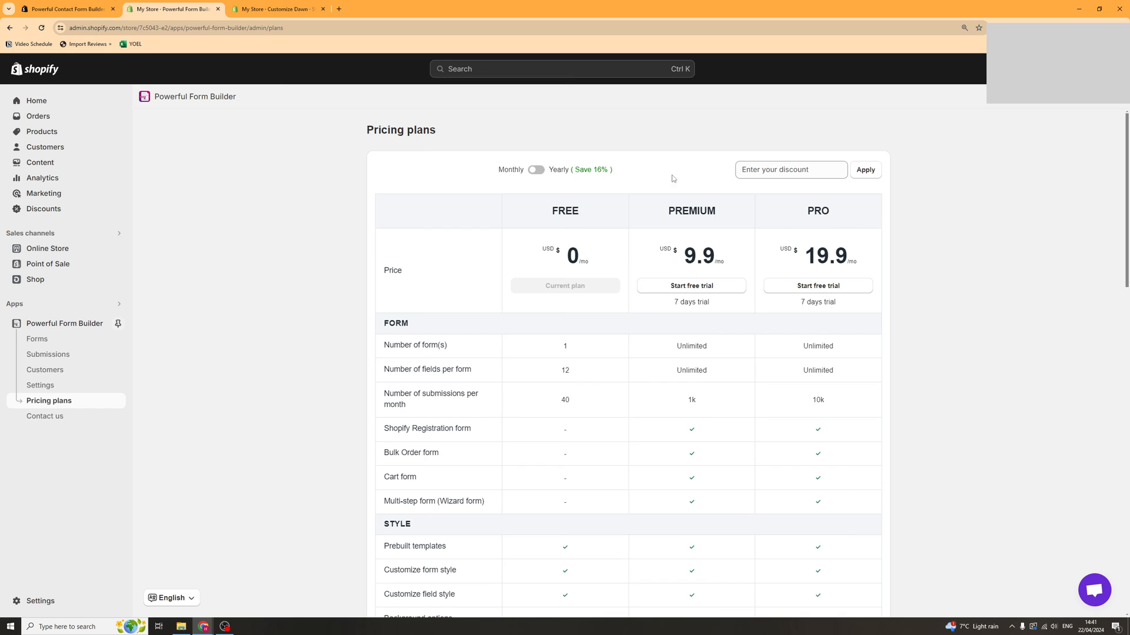